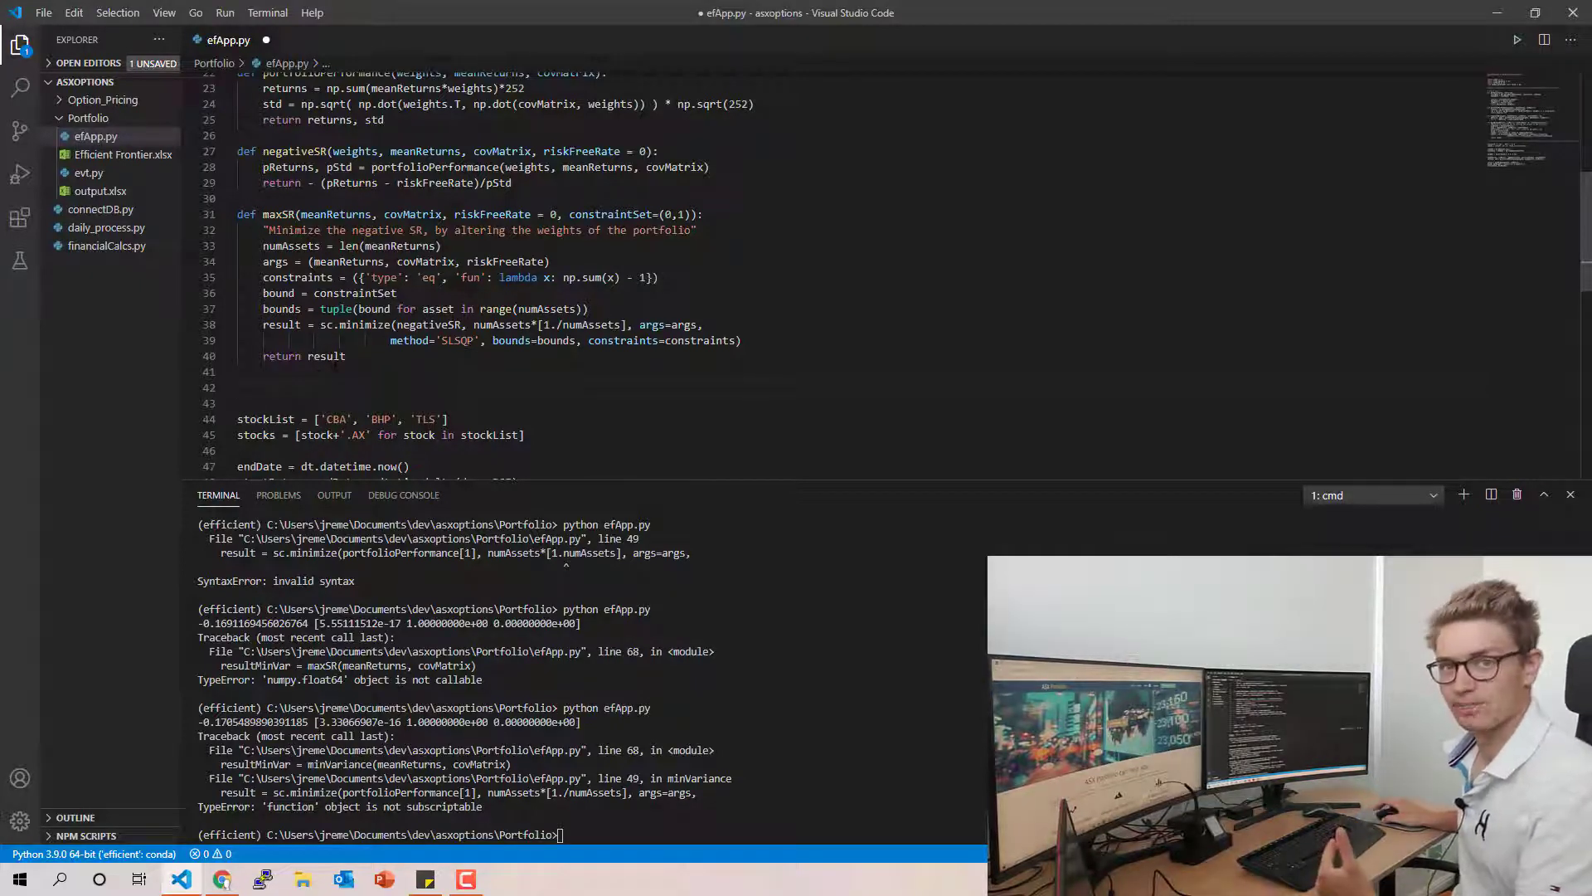
Define portfolioVariance(weights, meanReturns, covMatrix) returning portfolioPerformance(weights, meanReturns, covMatrix)[1].
double_click(425, 325)
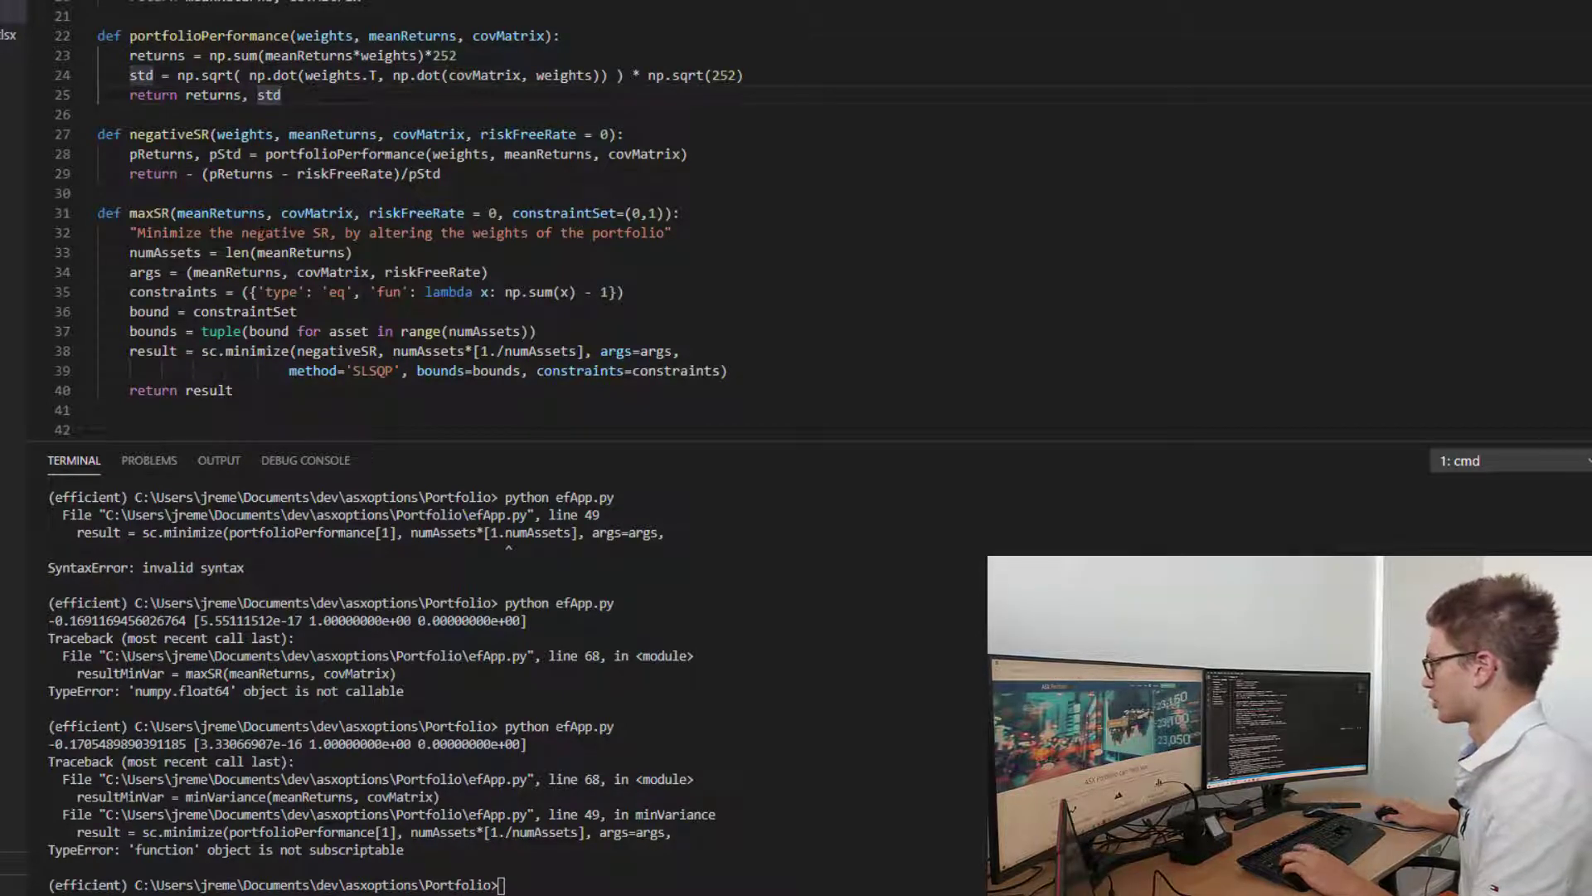
text(def)
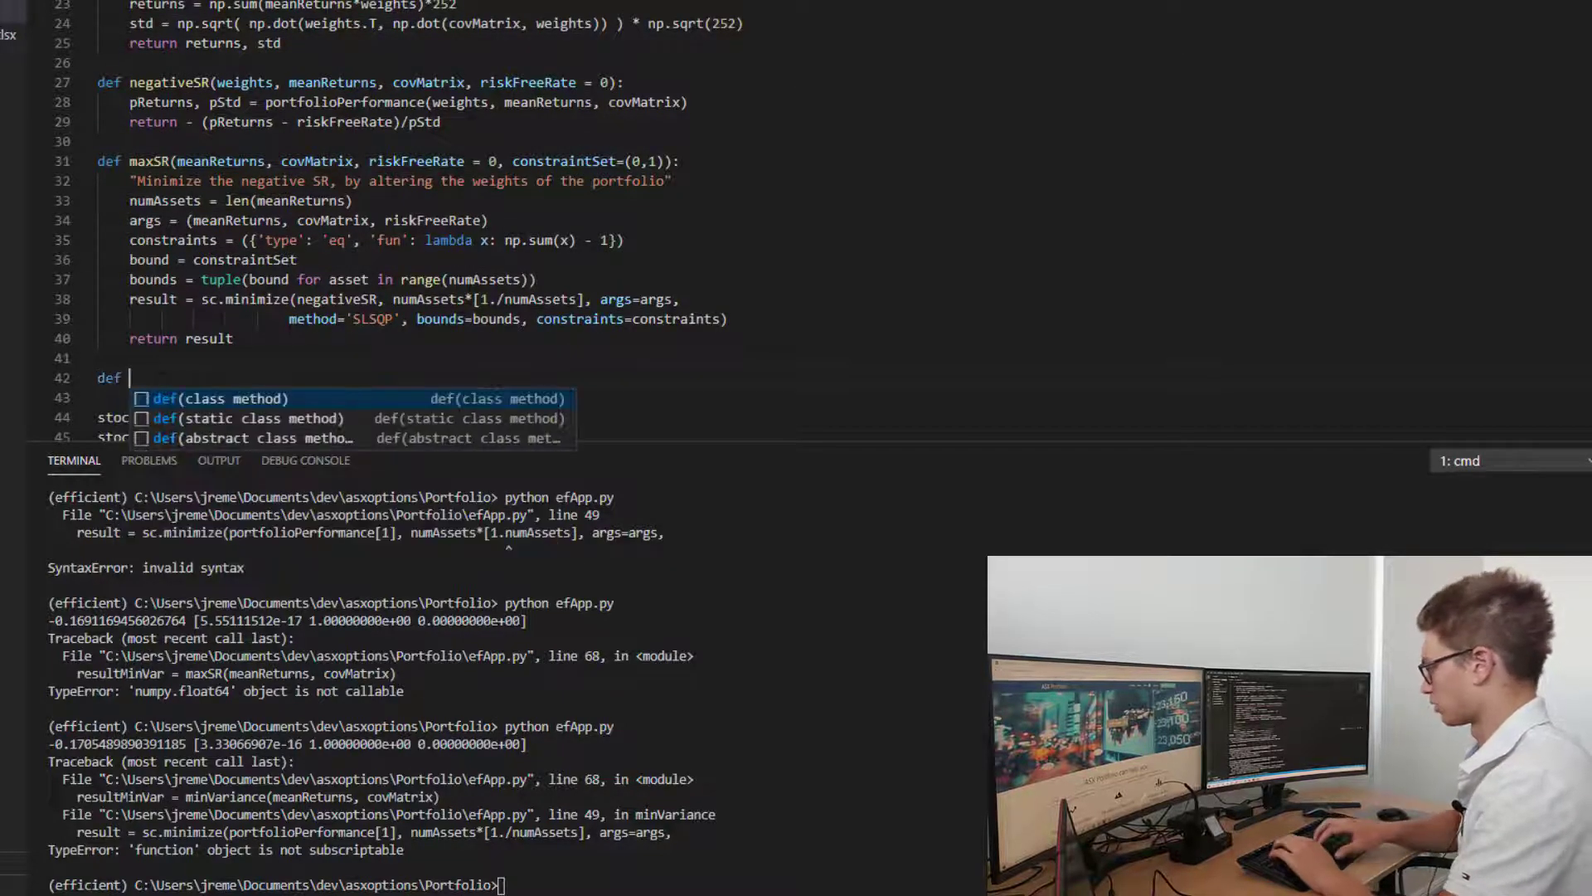
text(portfolioVariance)
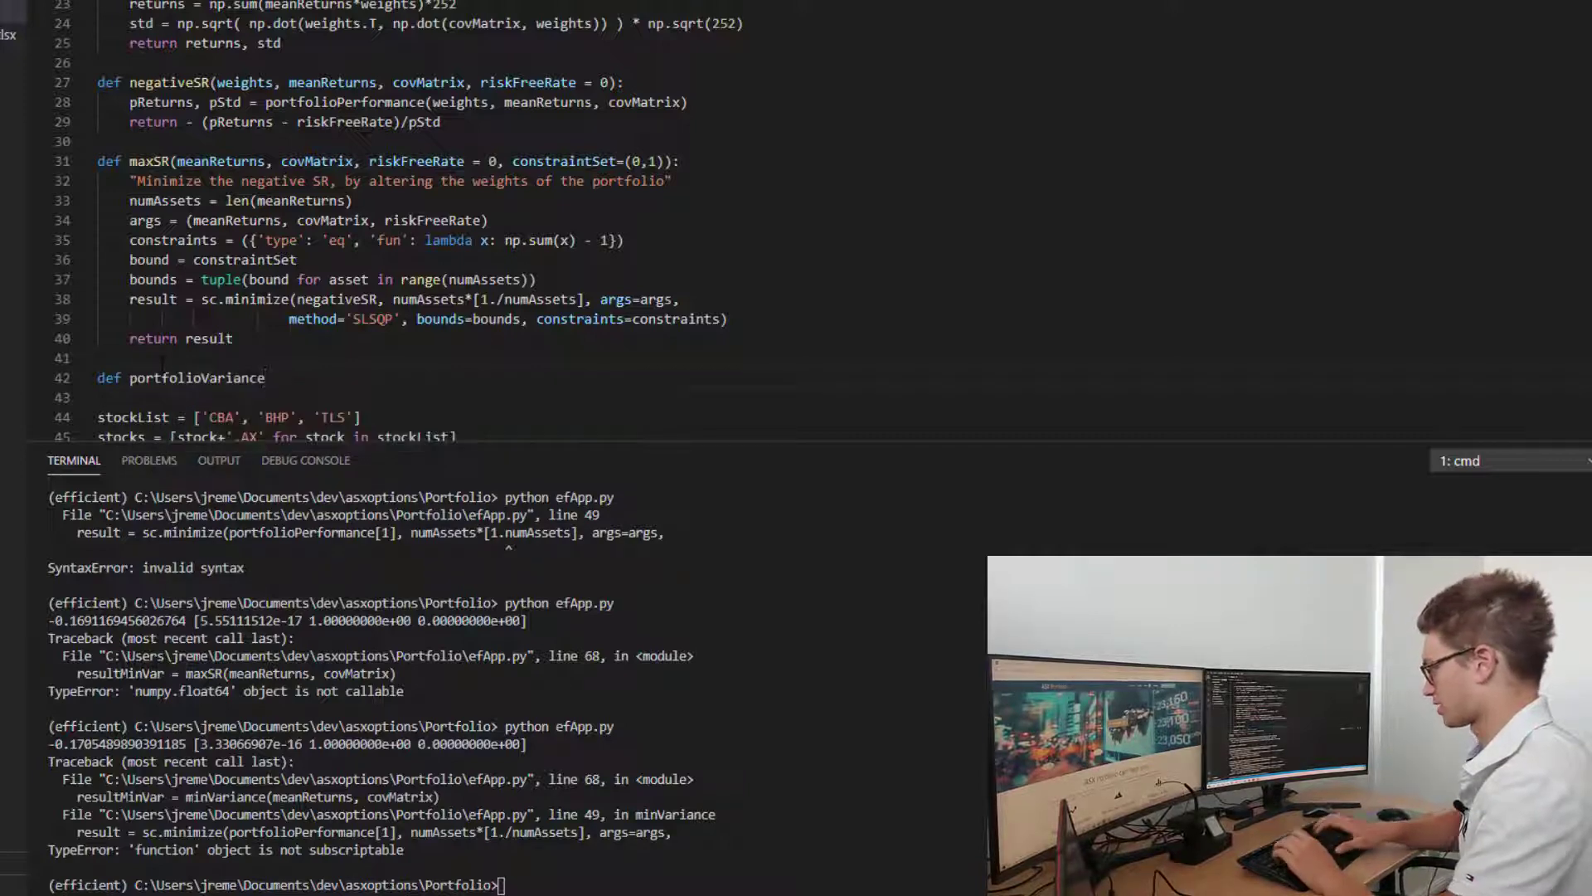
text(())
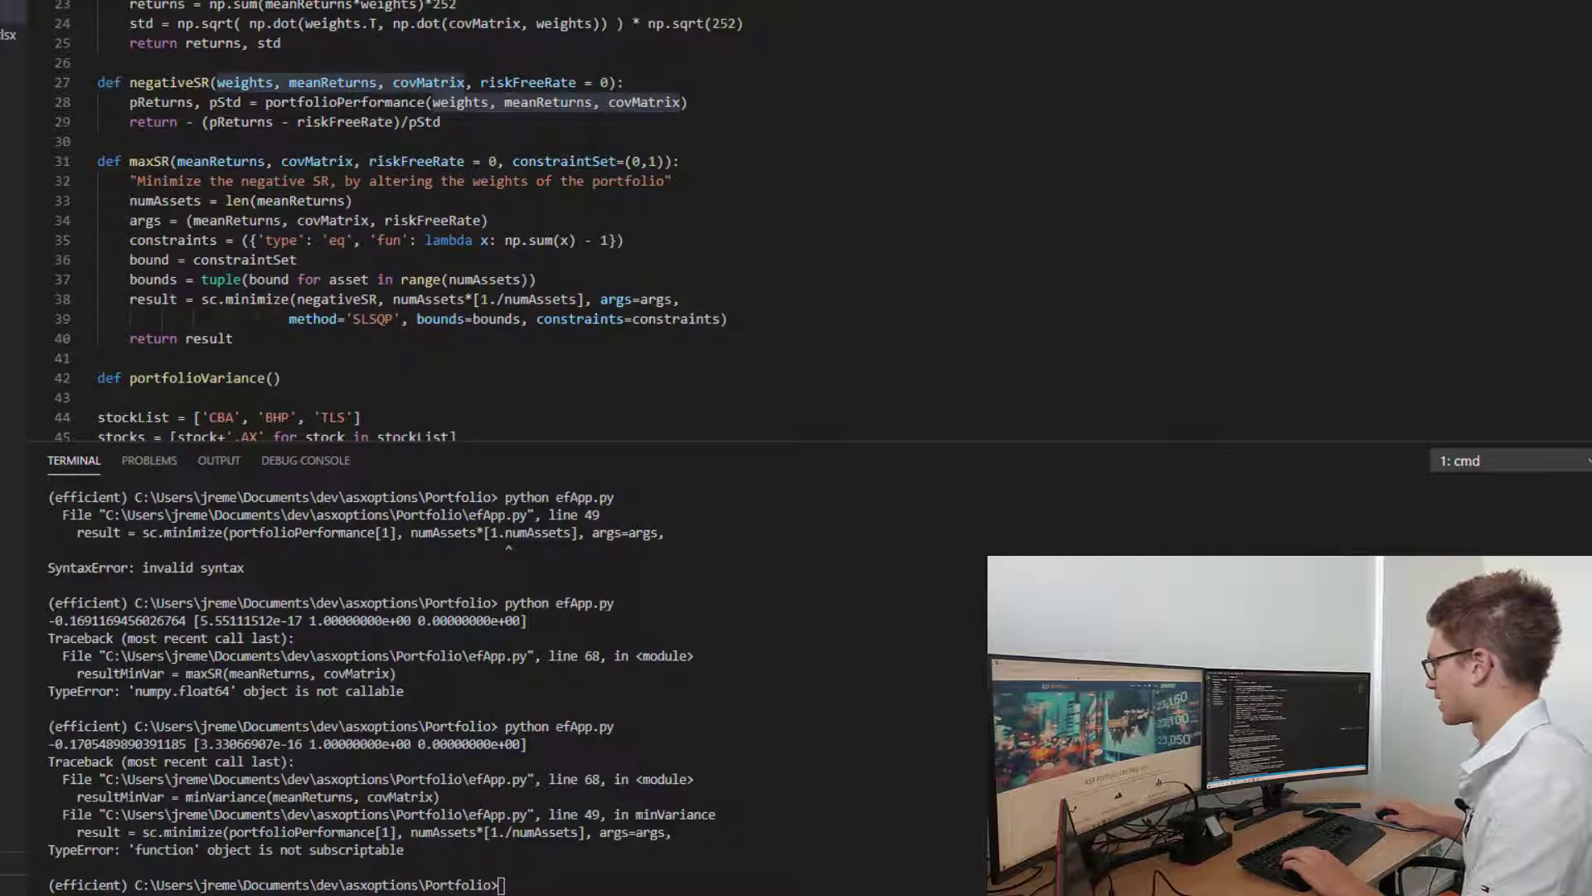
text(weights, meanReturns, covMatrix)
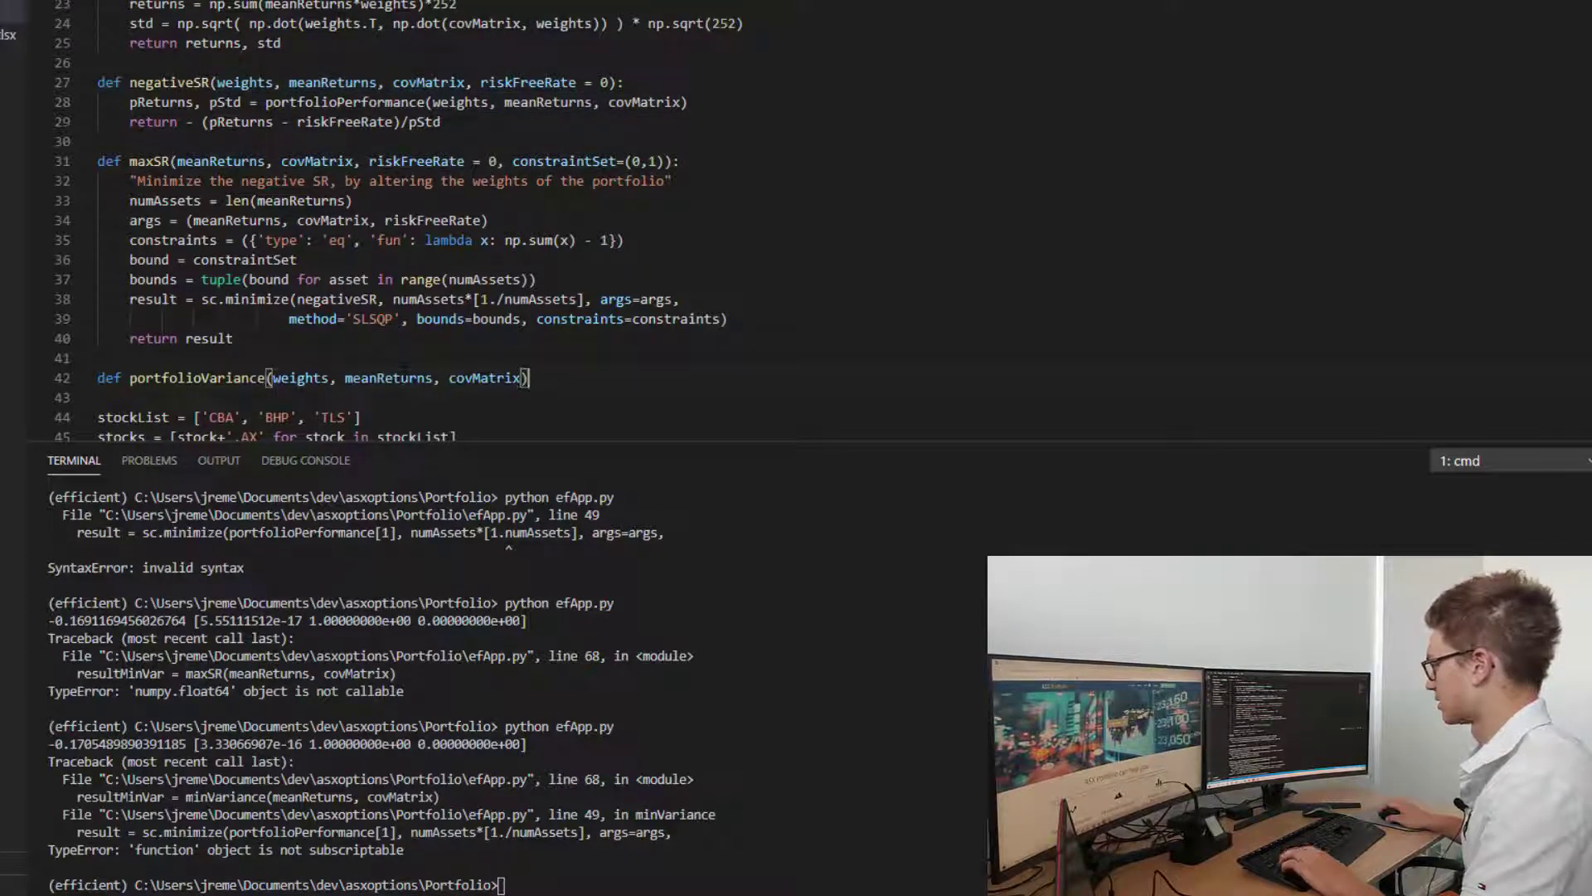
text(:)
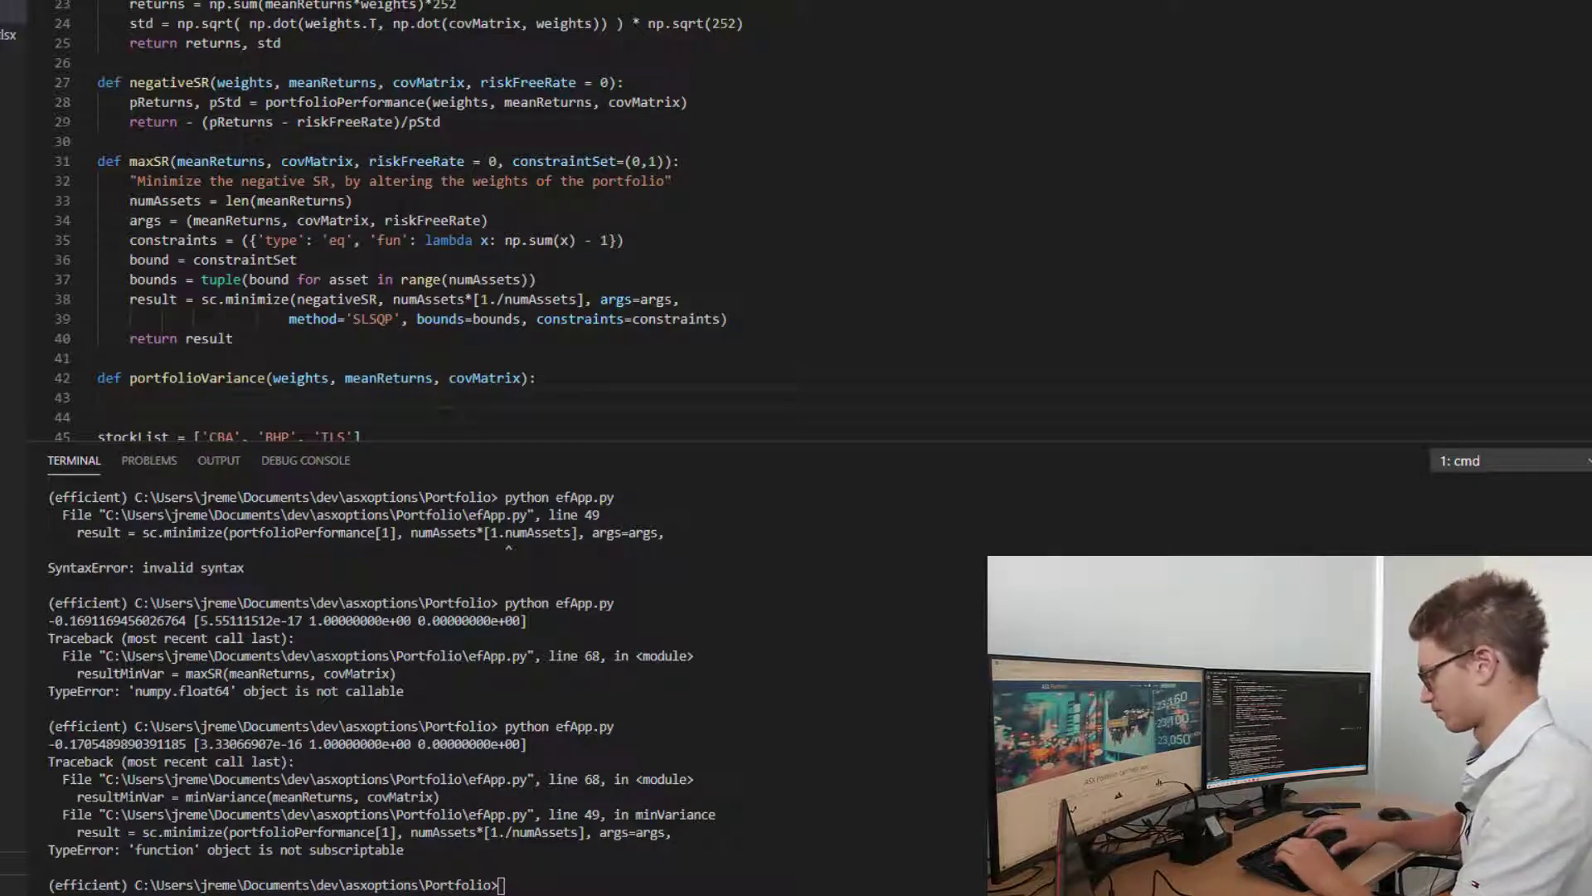
text(return)
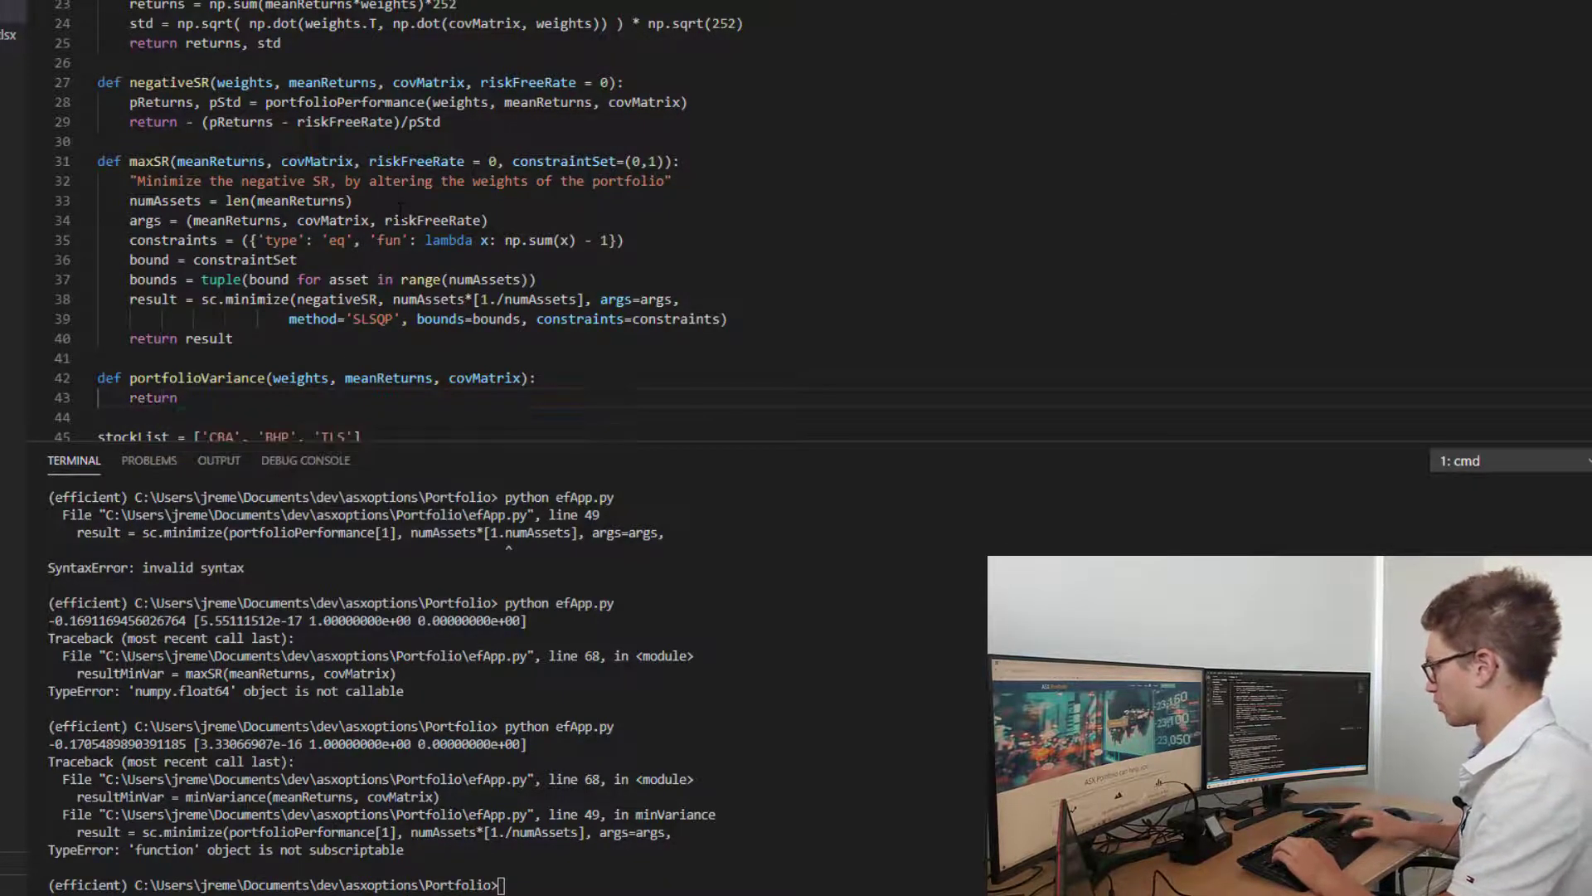
text(portfolioPerformance)
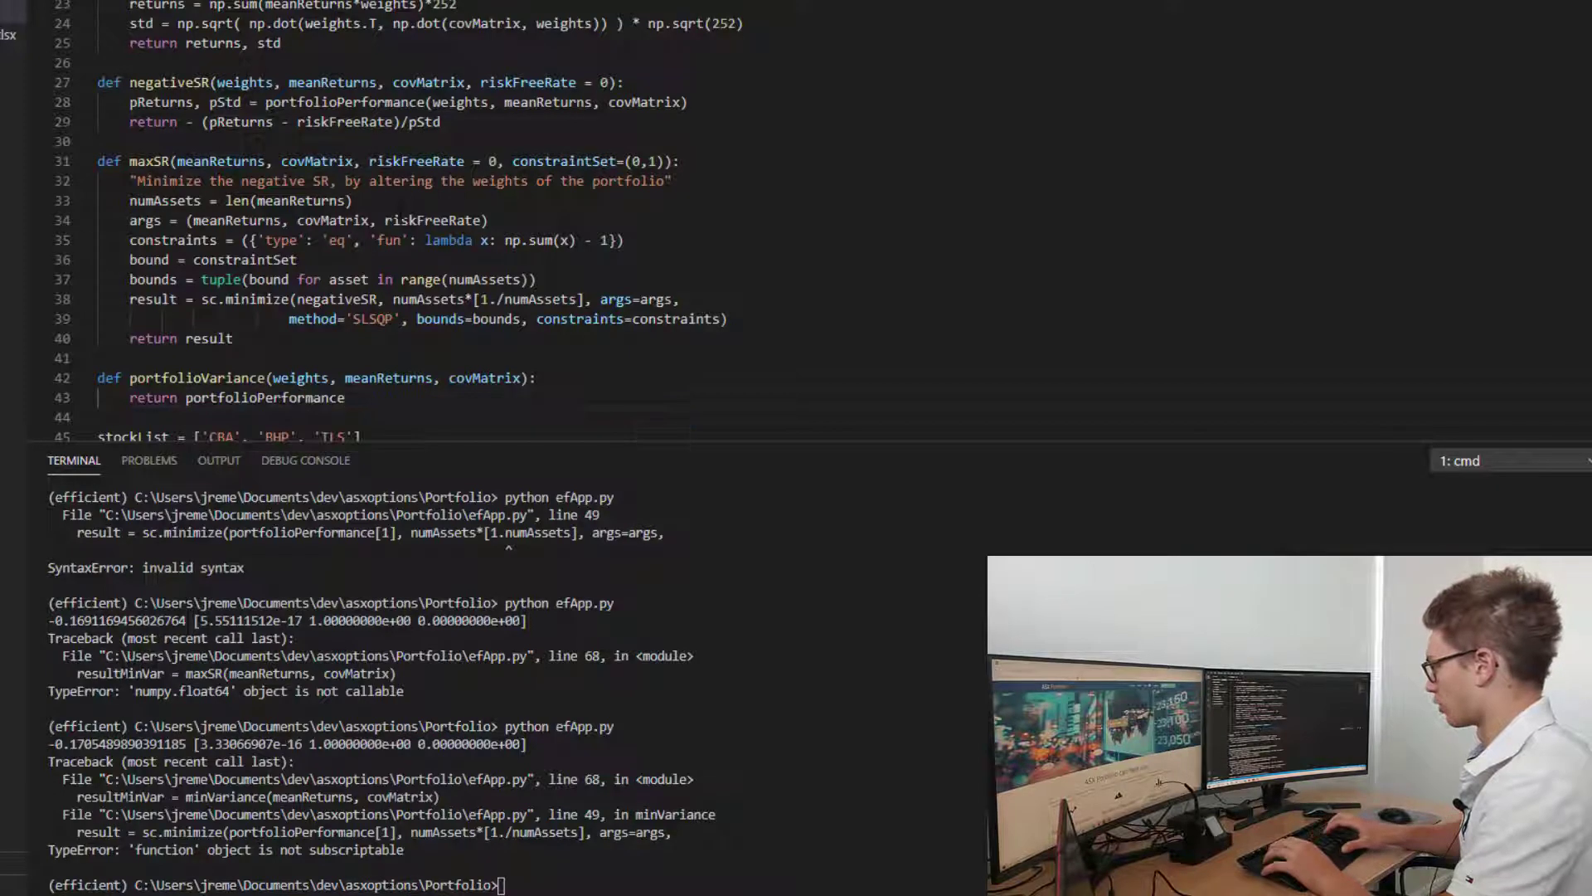
text([1])
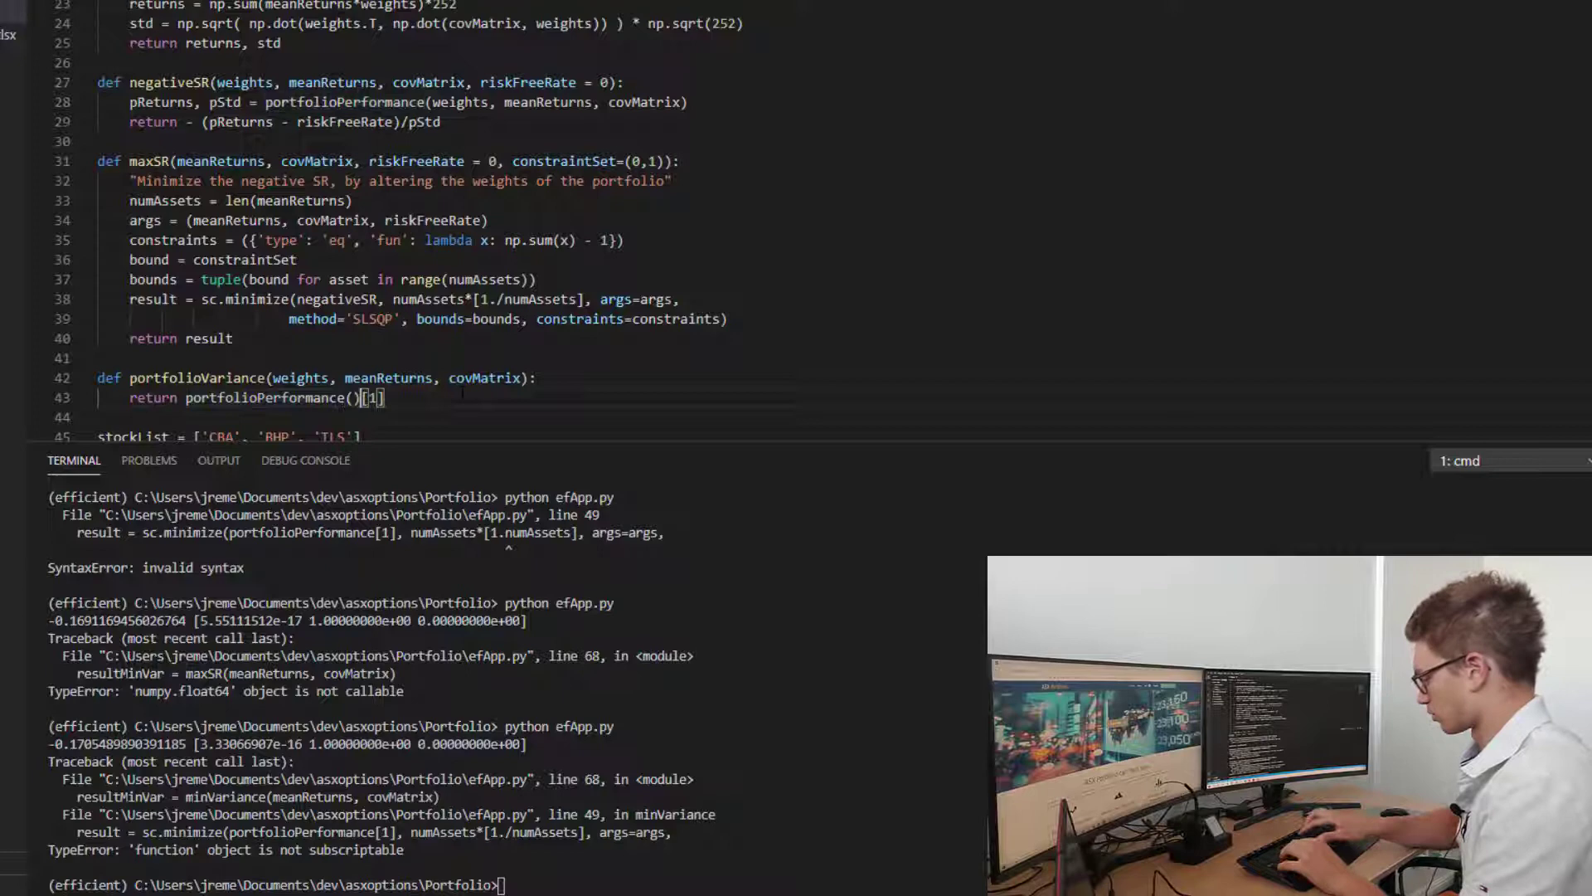
drag(275, 378, 520, 378)
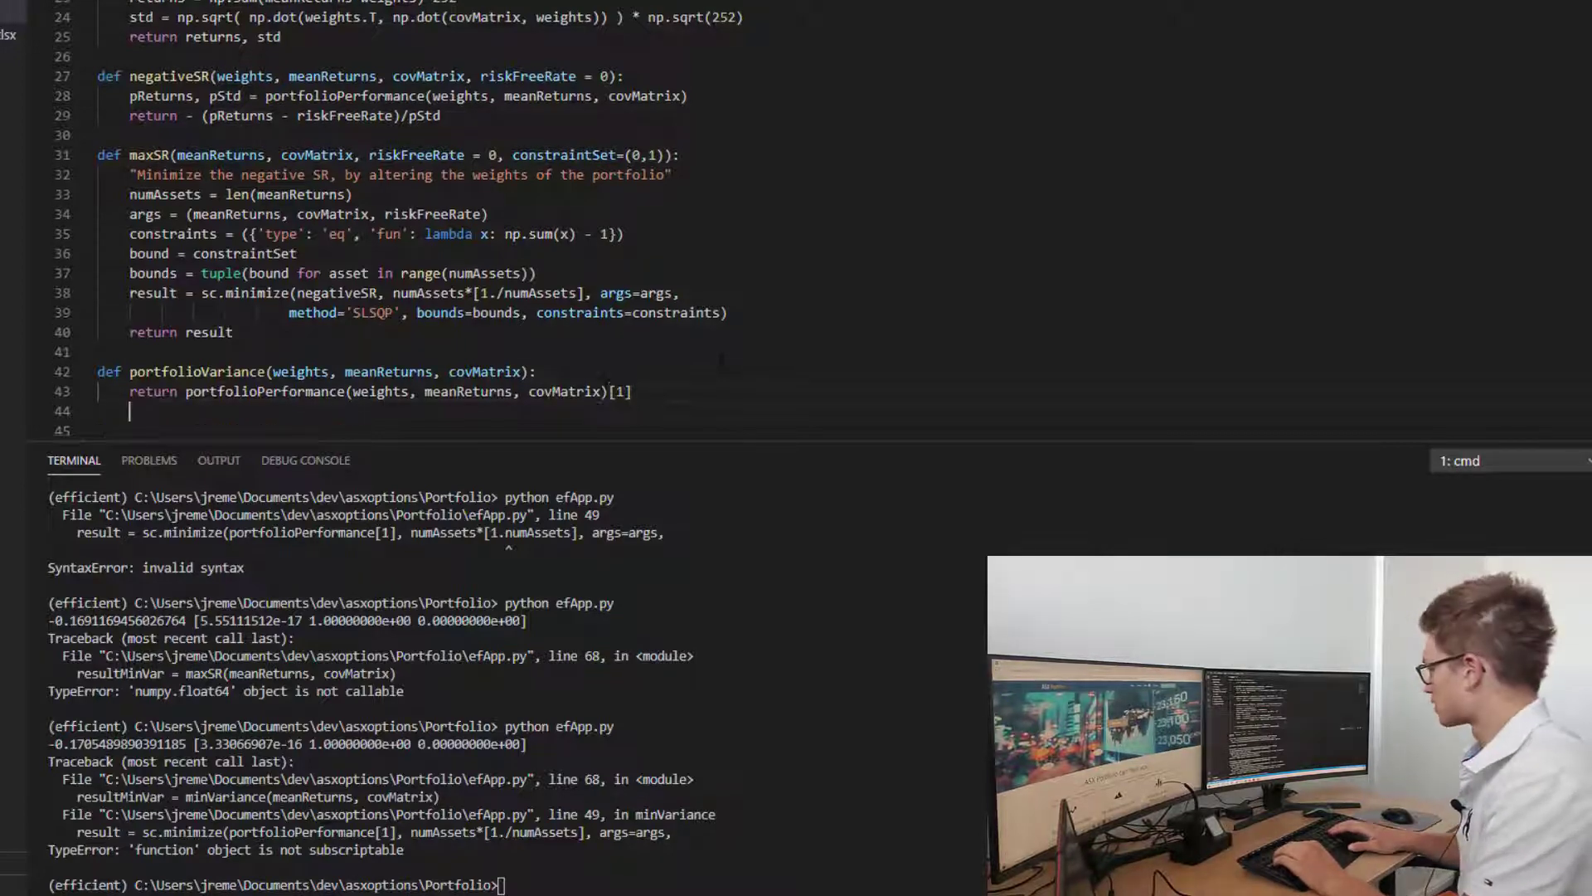
Write the header def minimizeVariance(meanReturns, covMatrix, riskFreeRate = 0, constraintSet=(0,1)).
text(def)
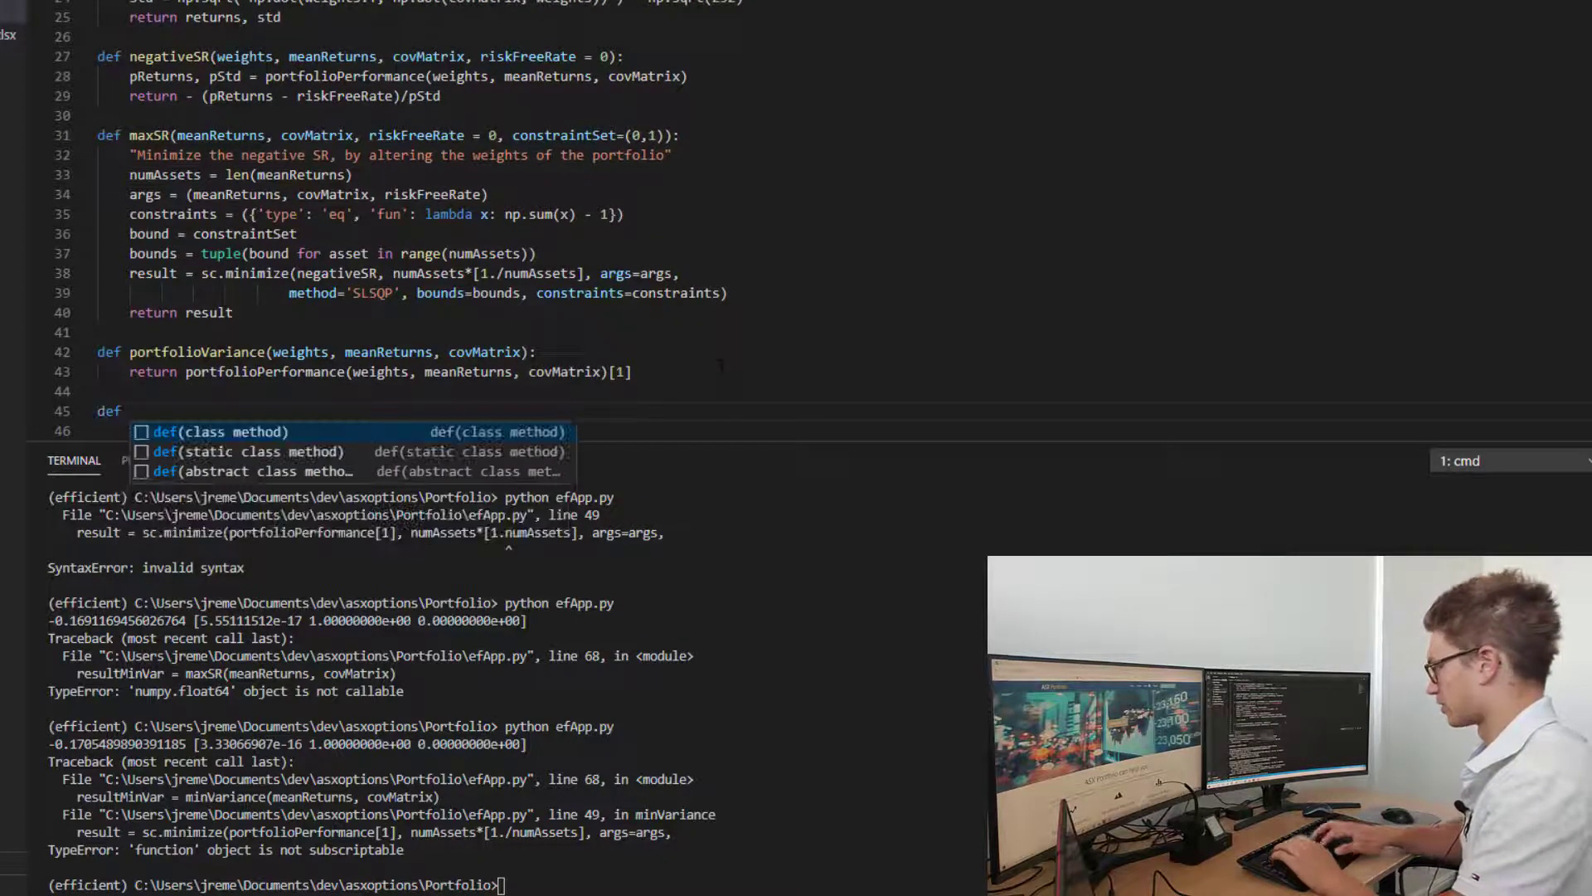
text(minimize)
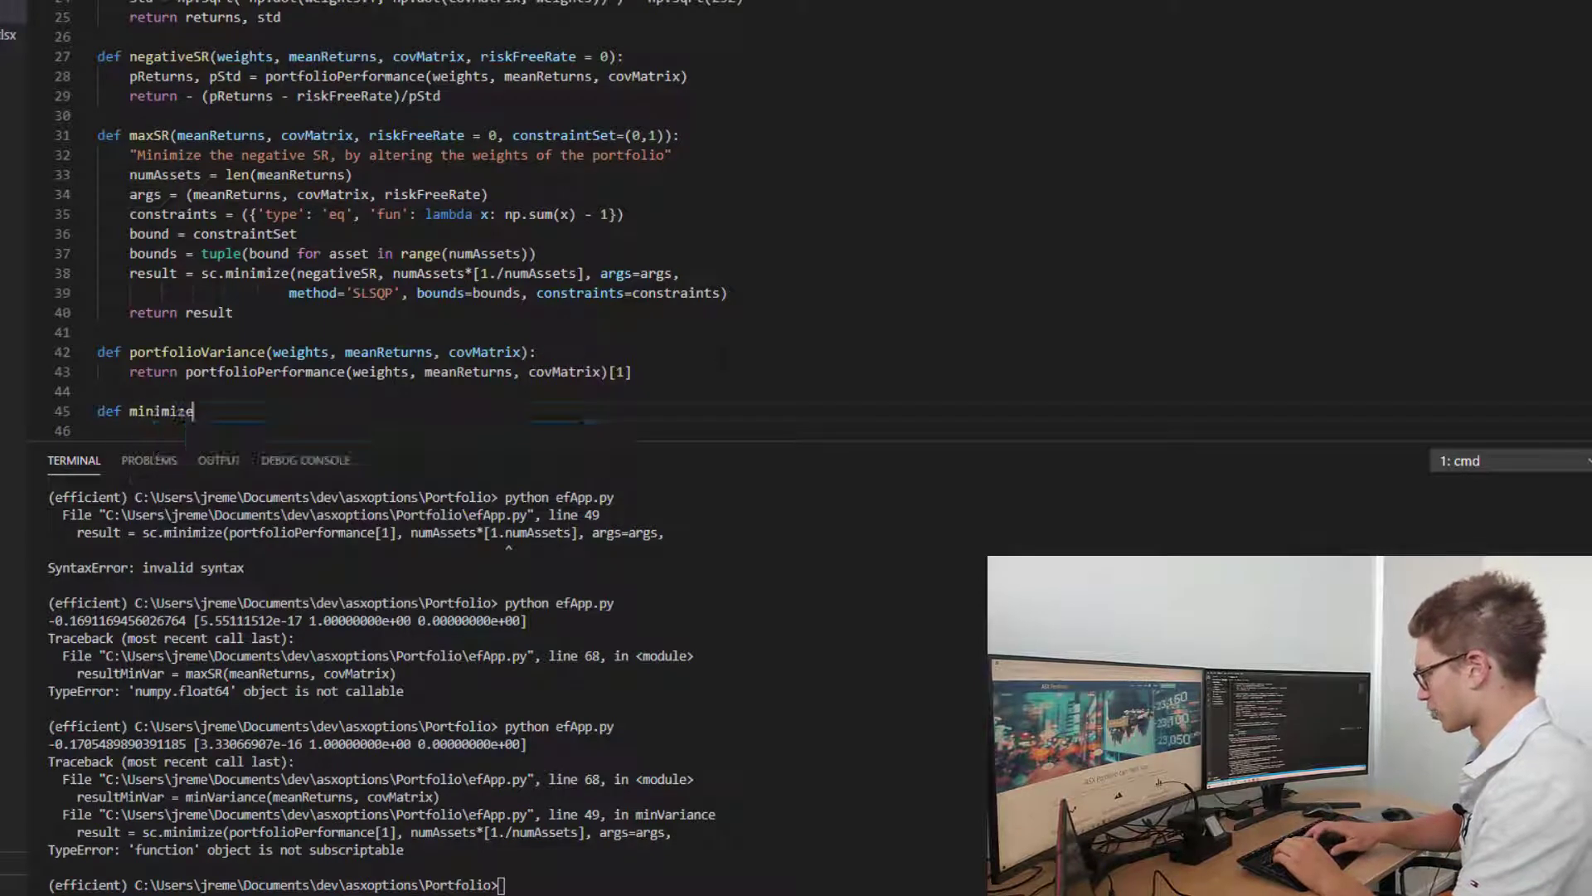
text(V)
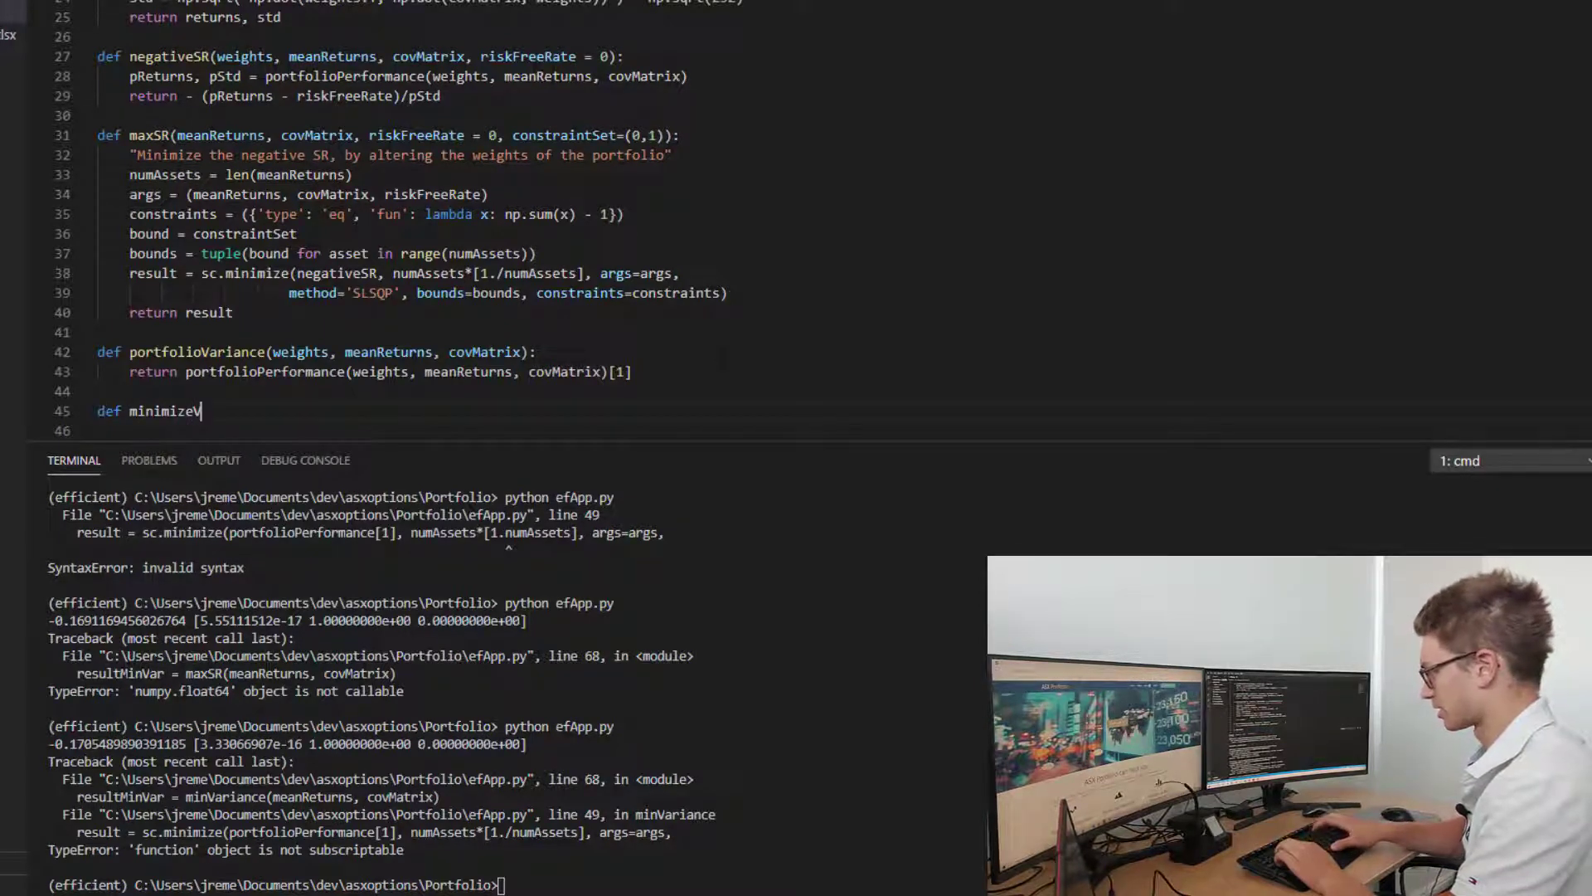
text(aria)
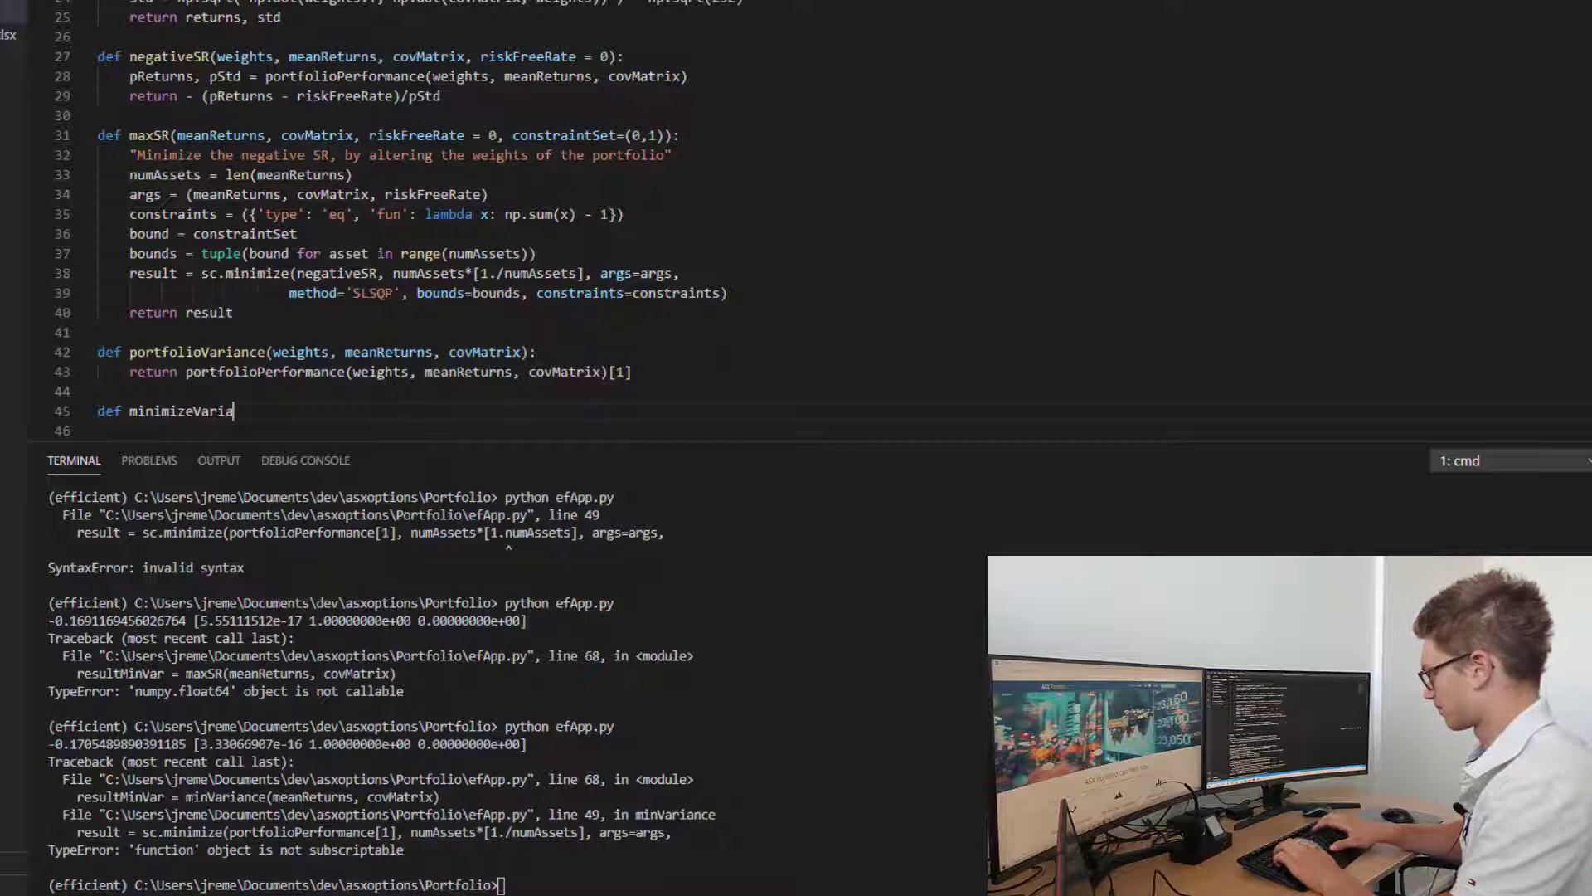
text(nce())
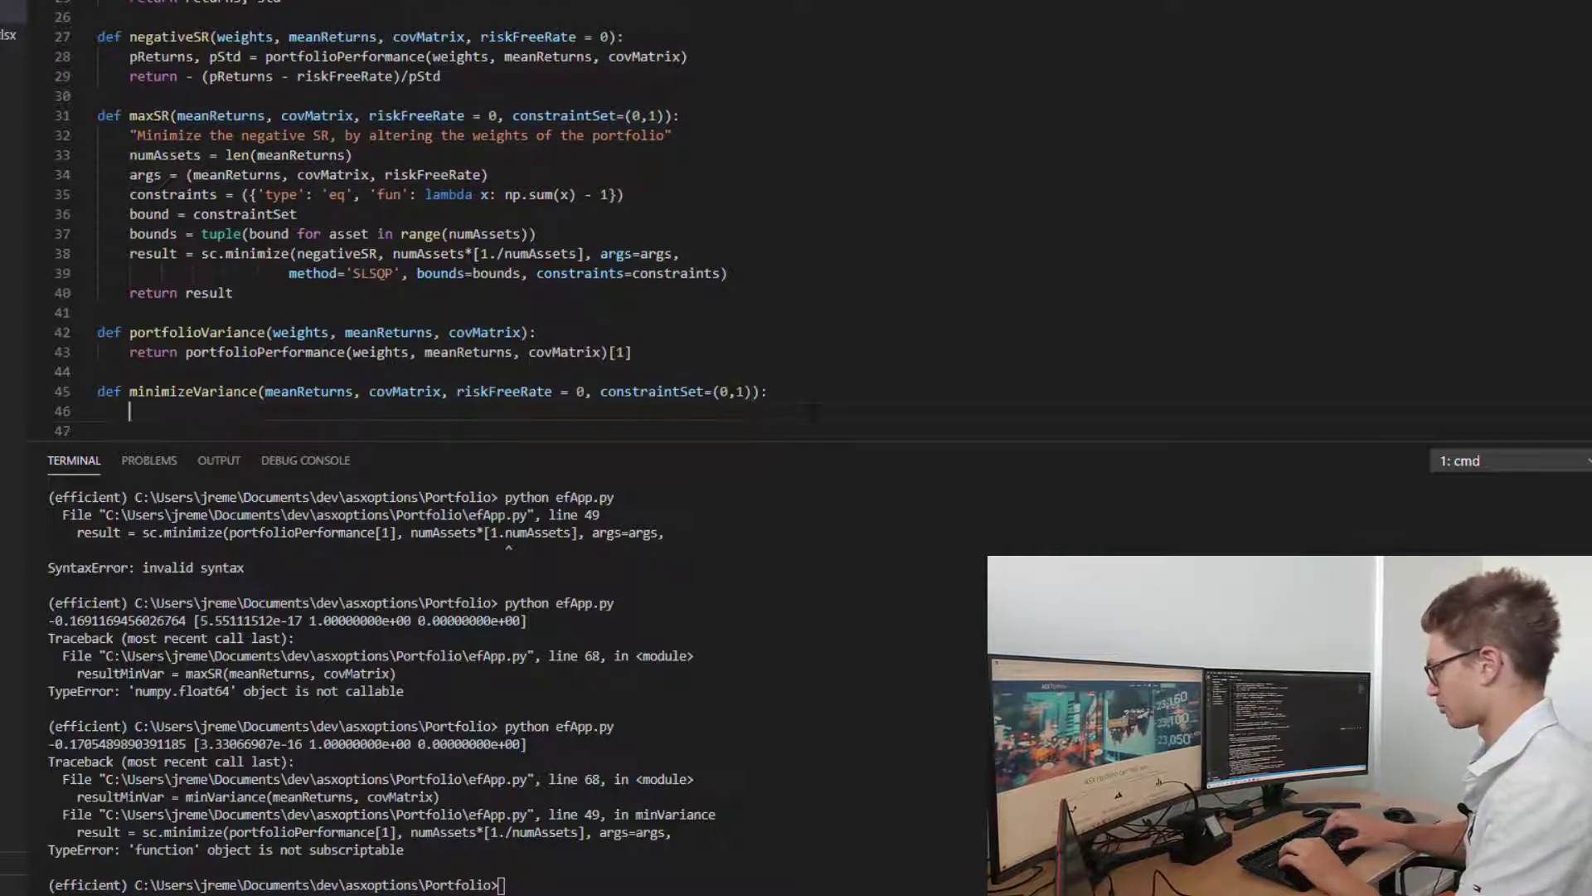
Add a docstring 'Minimize the portfolio variance by altering the weights/allocation of assets' and start numAssets.
text("M)
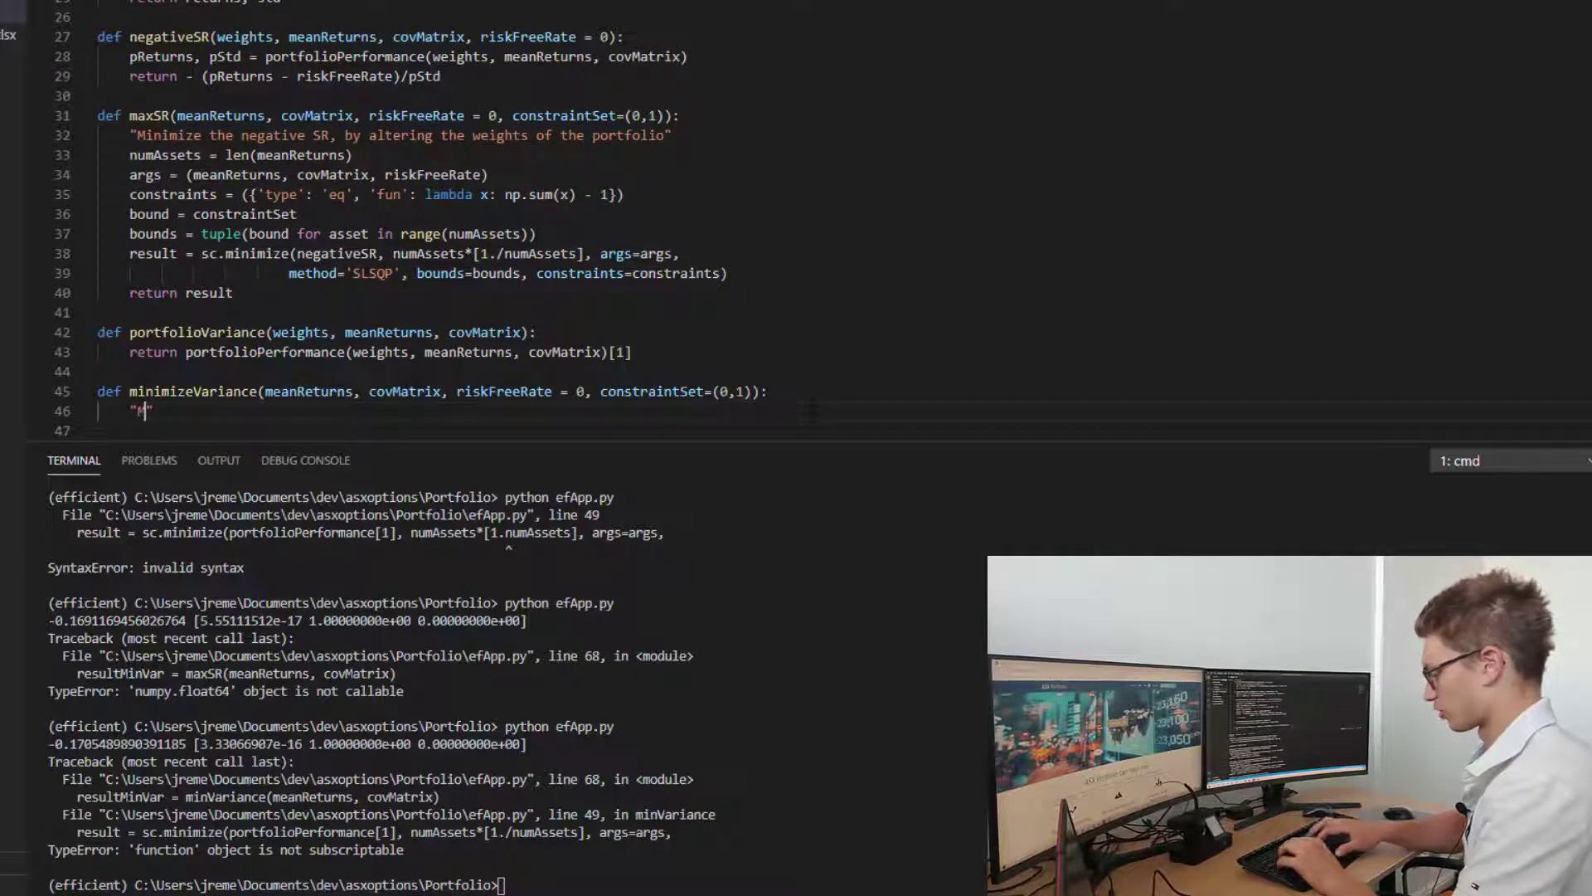
text(inimize the)
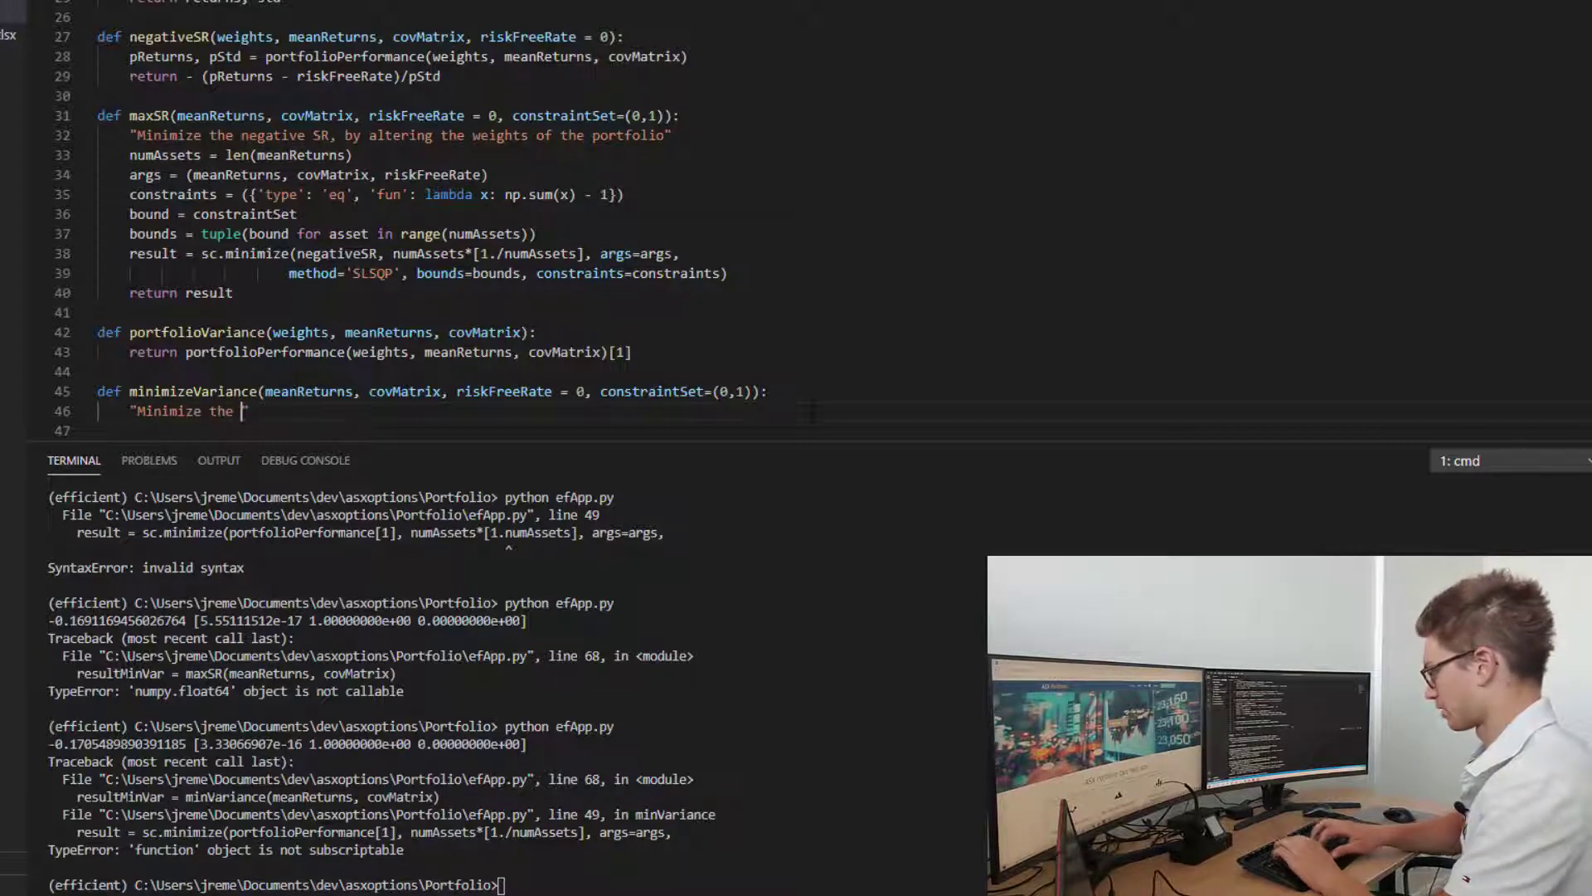
text(portfolio)
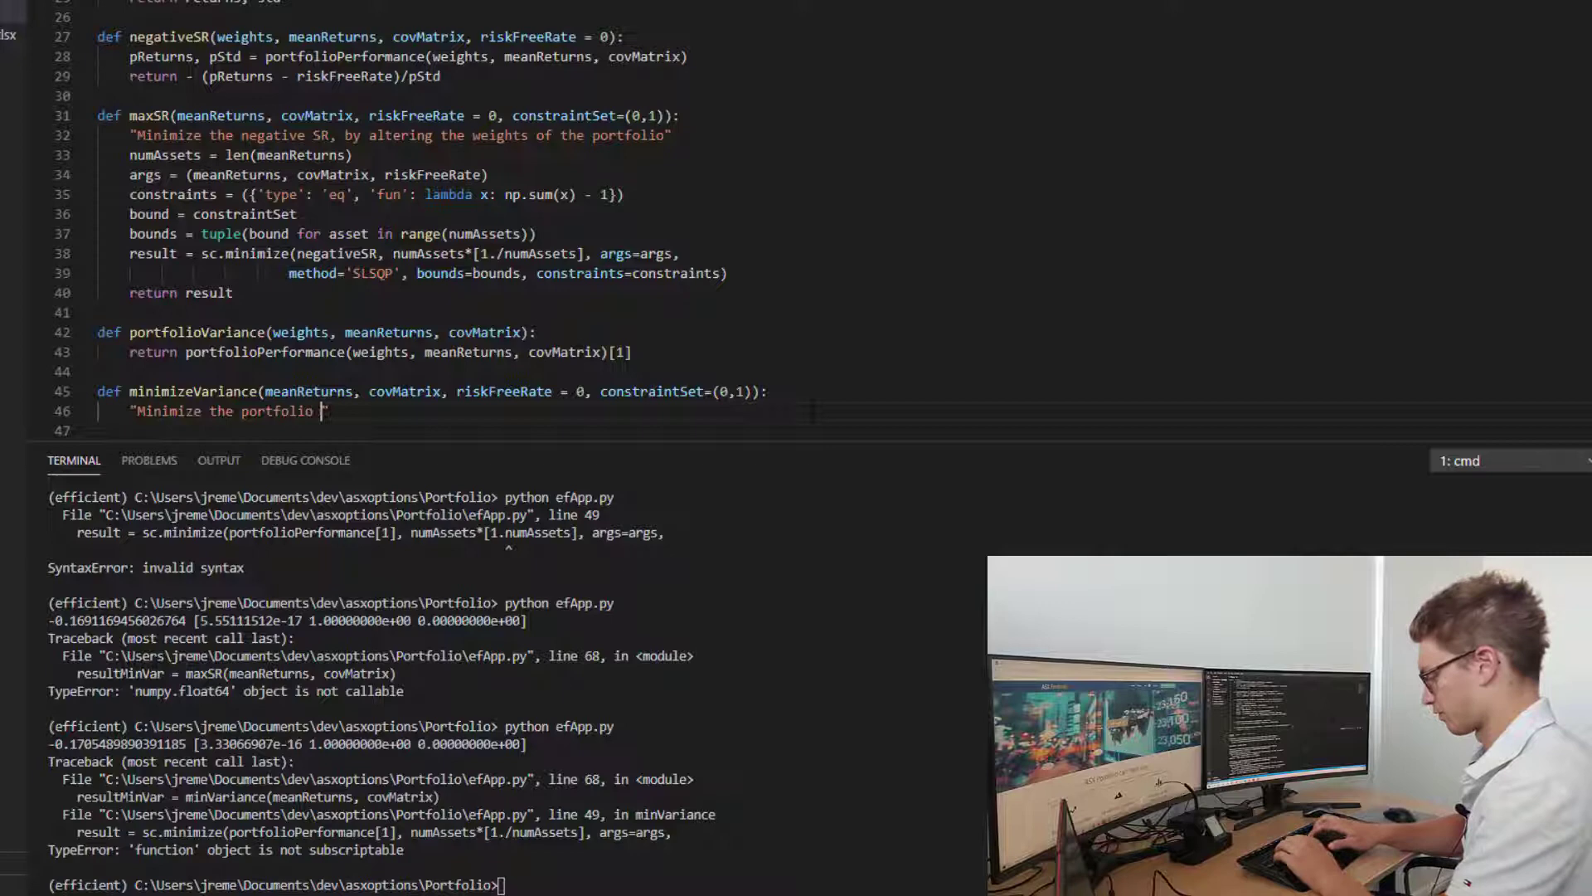
text(variance by a)
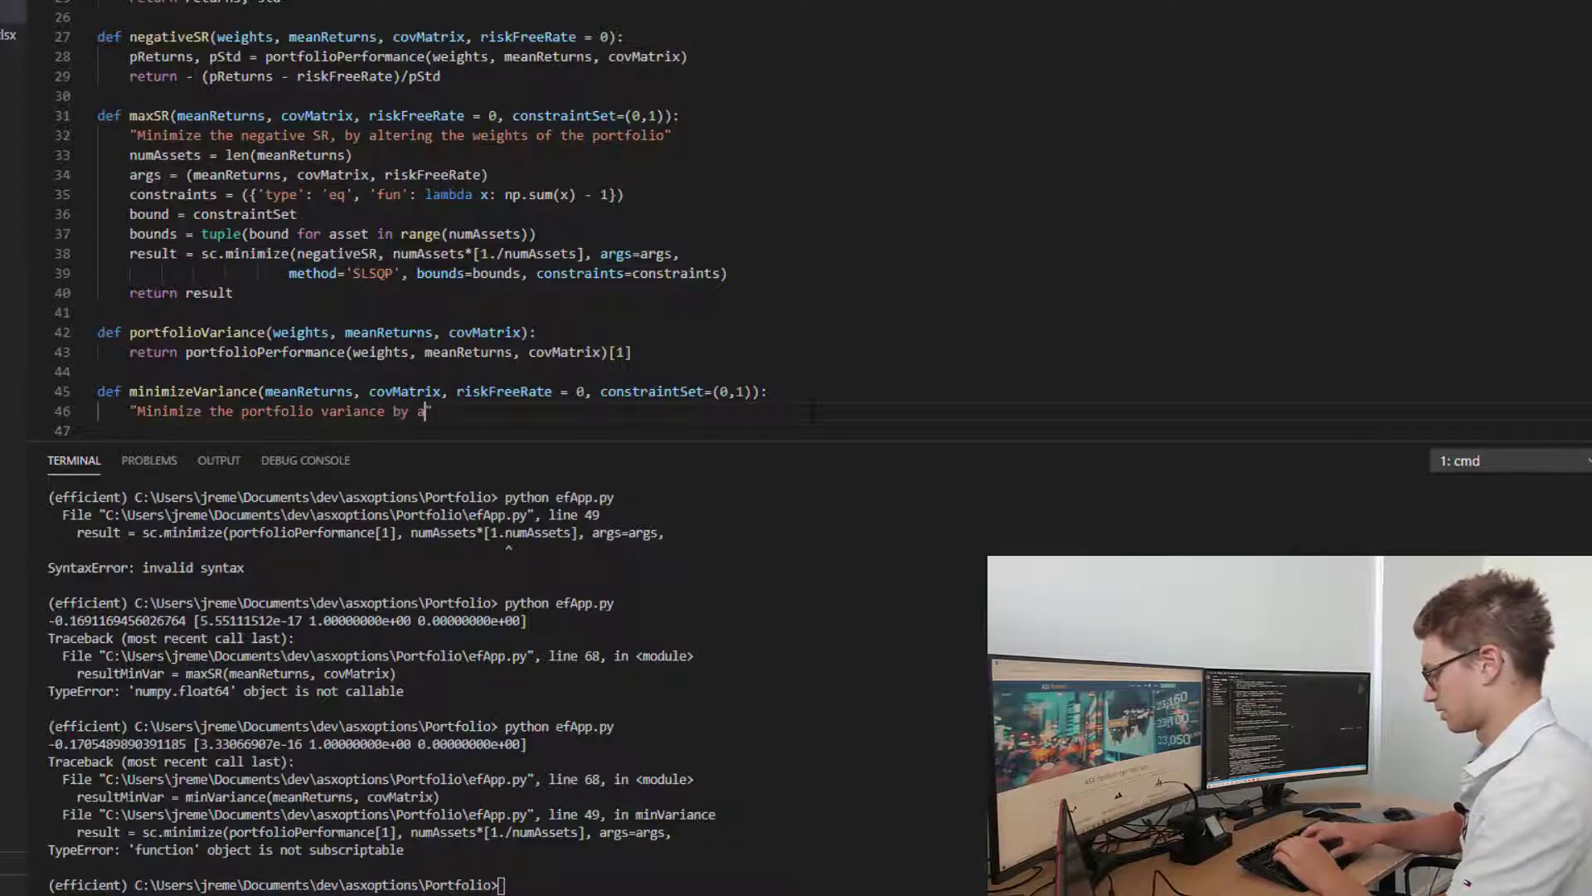
text(lering the)
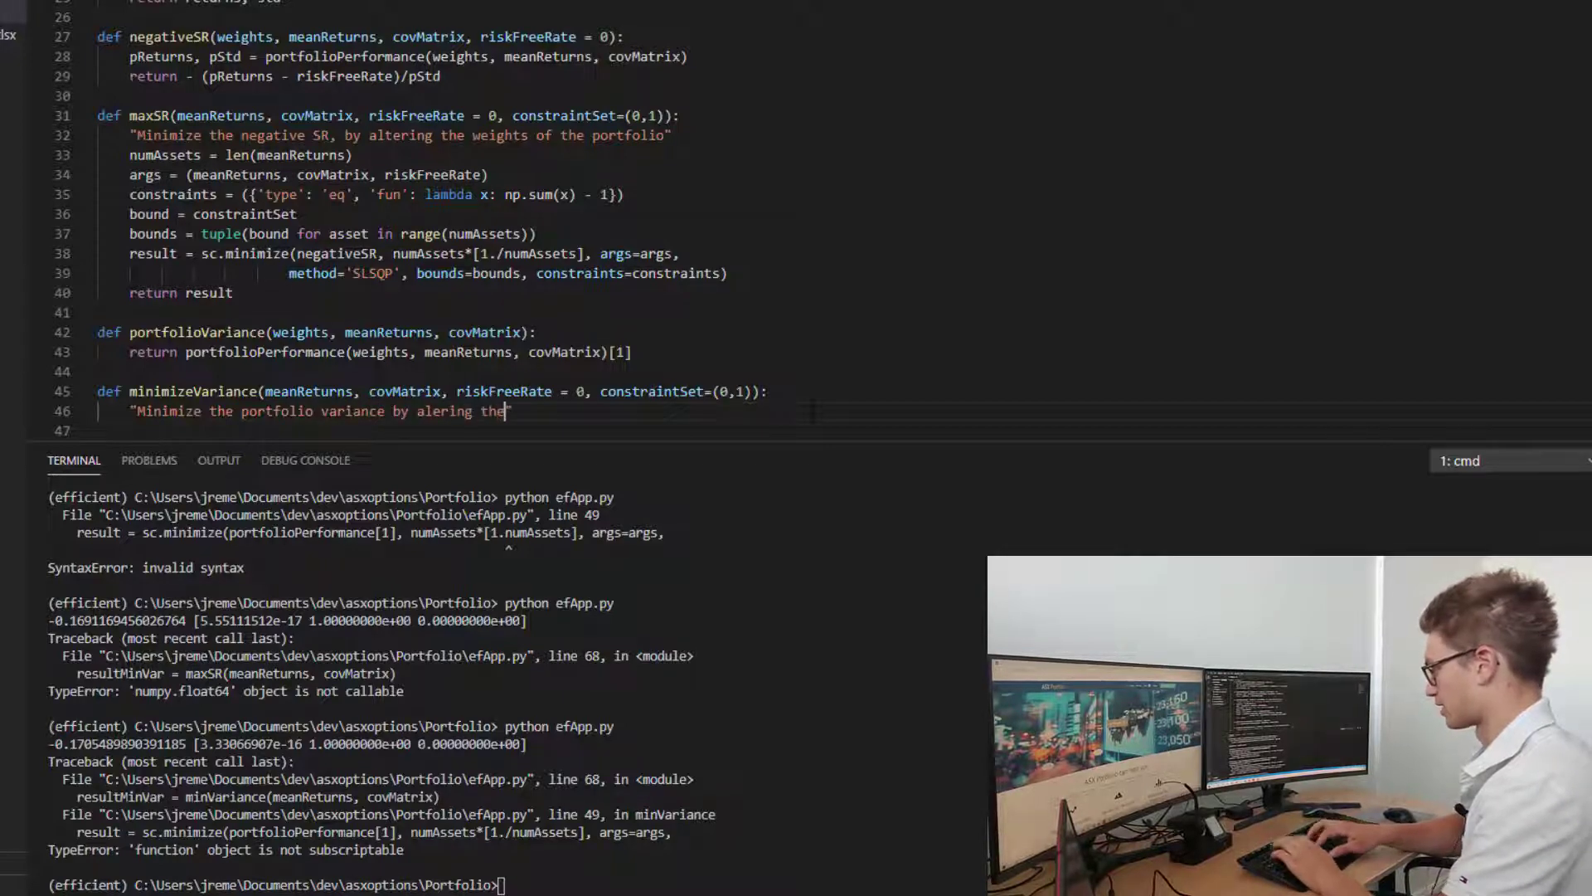
text(weights)
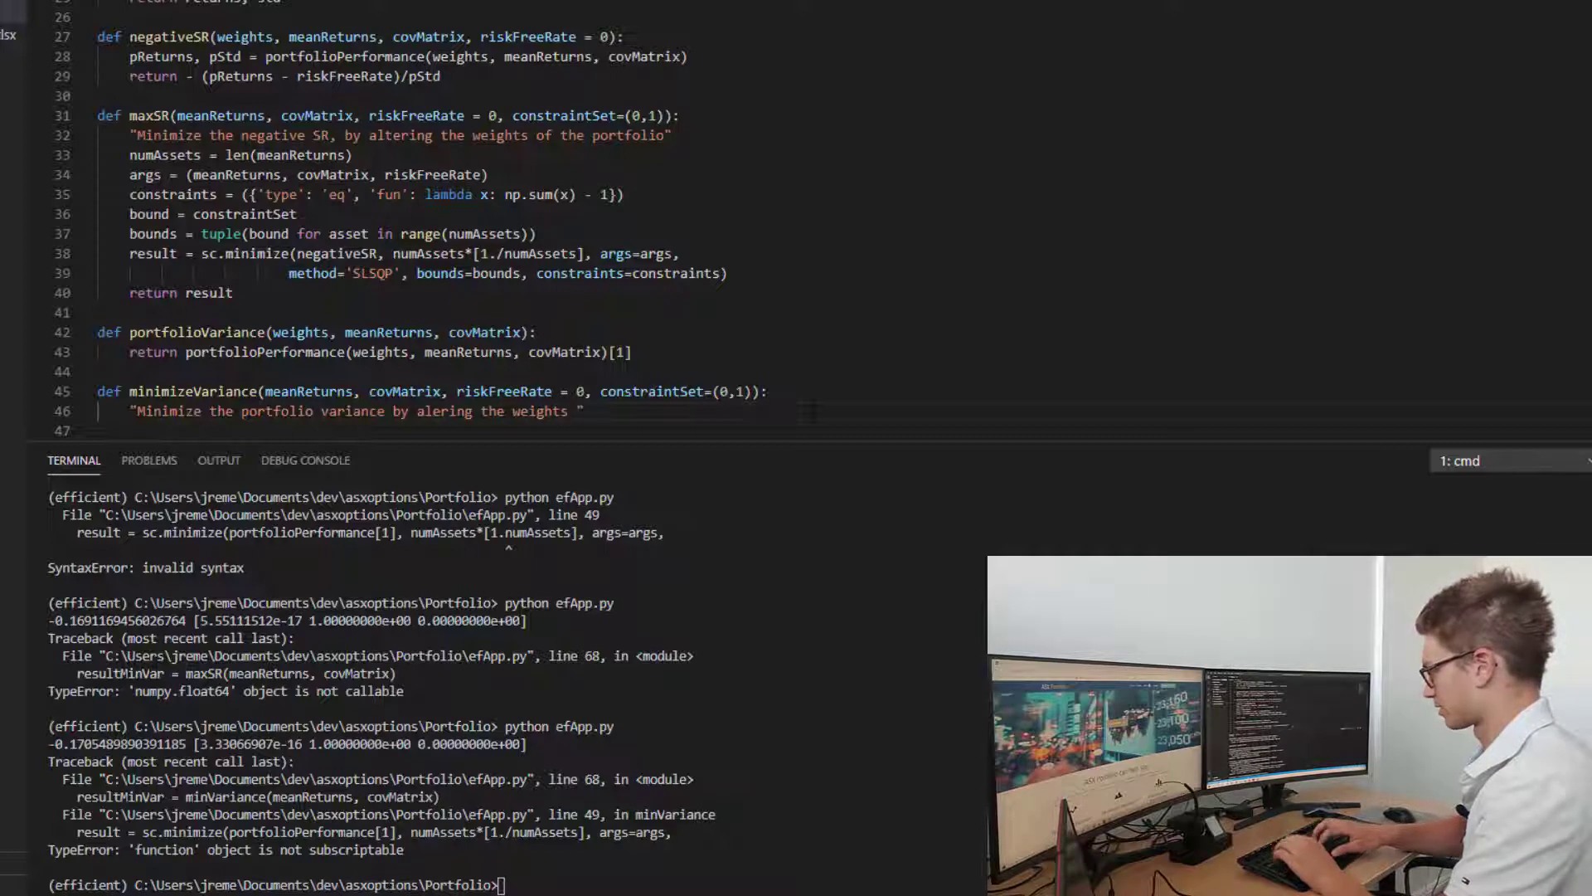
text(/allocatio)
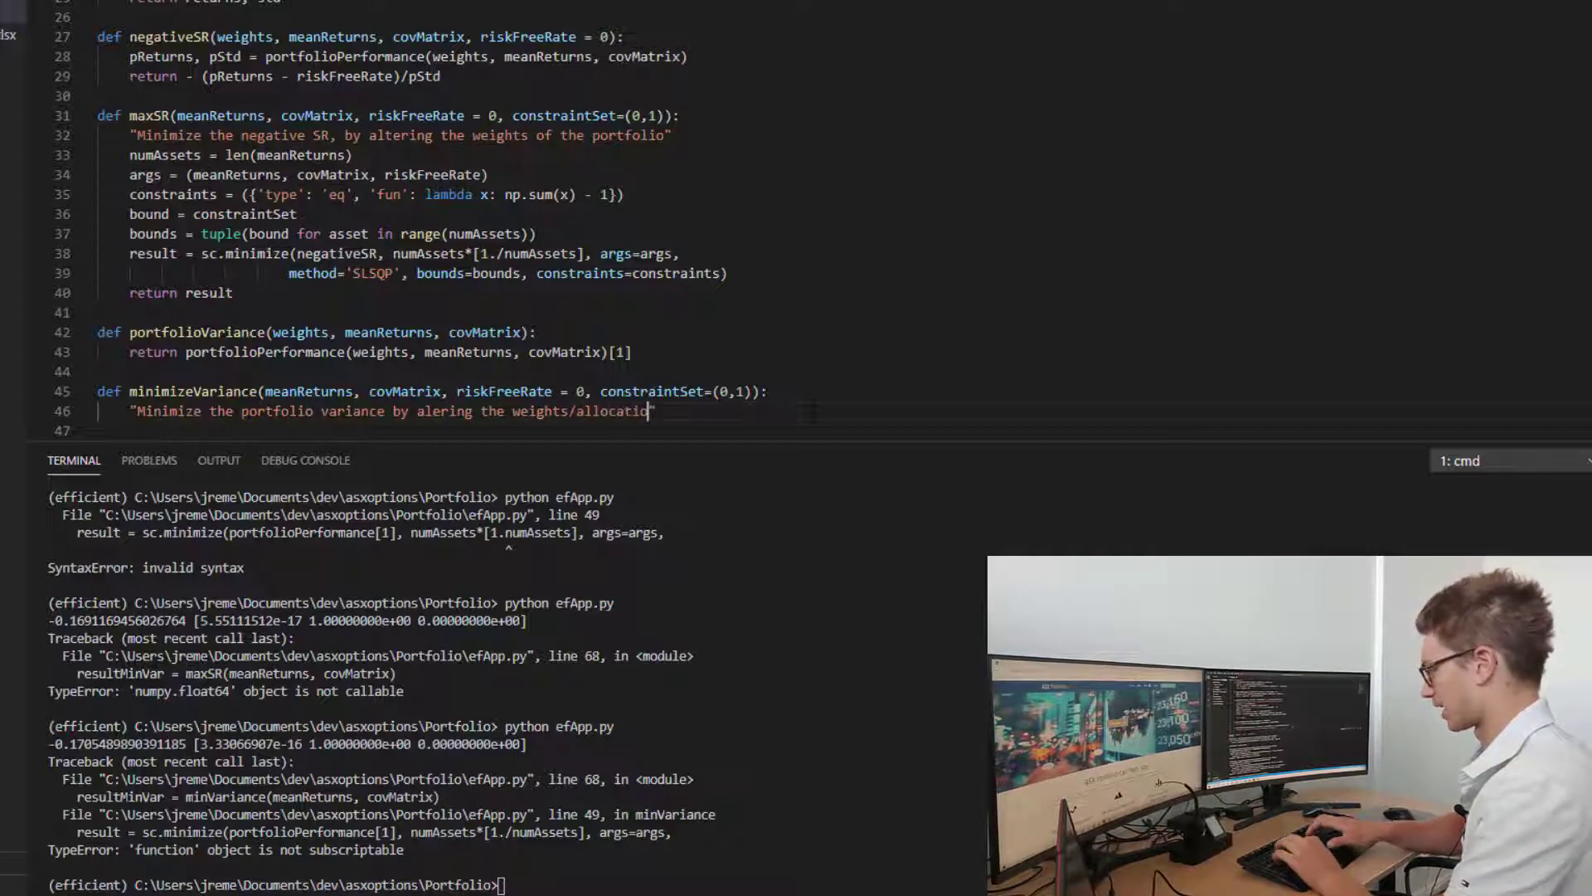
text(of assets in the portfolio)
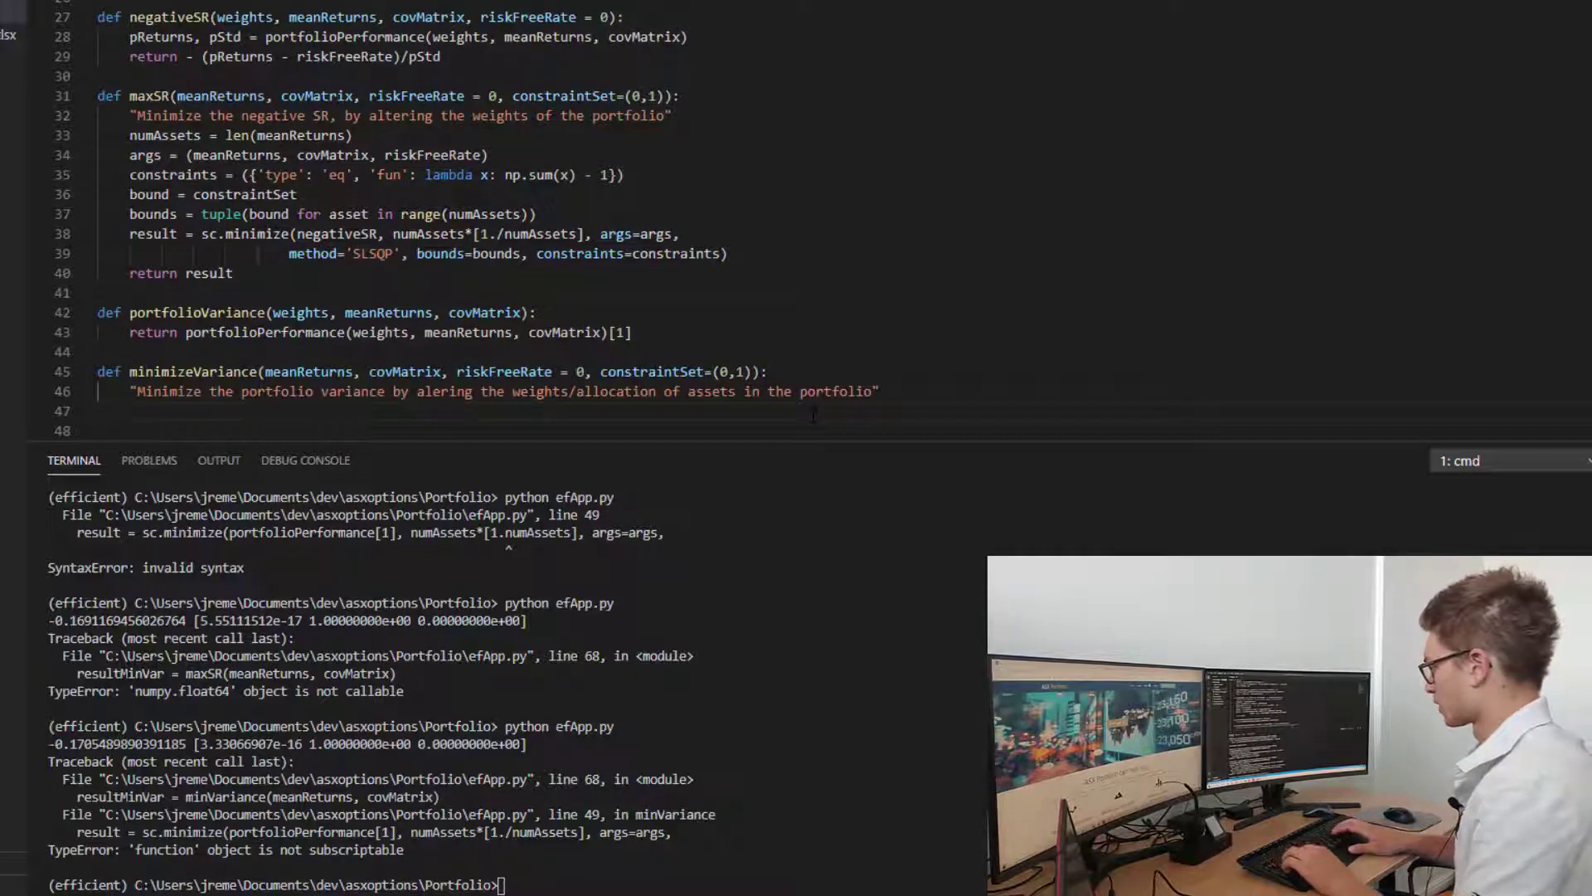
text(numAssets)
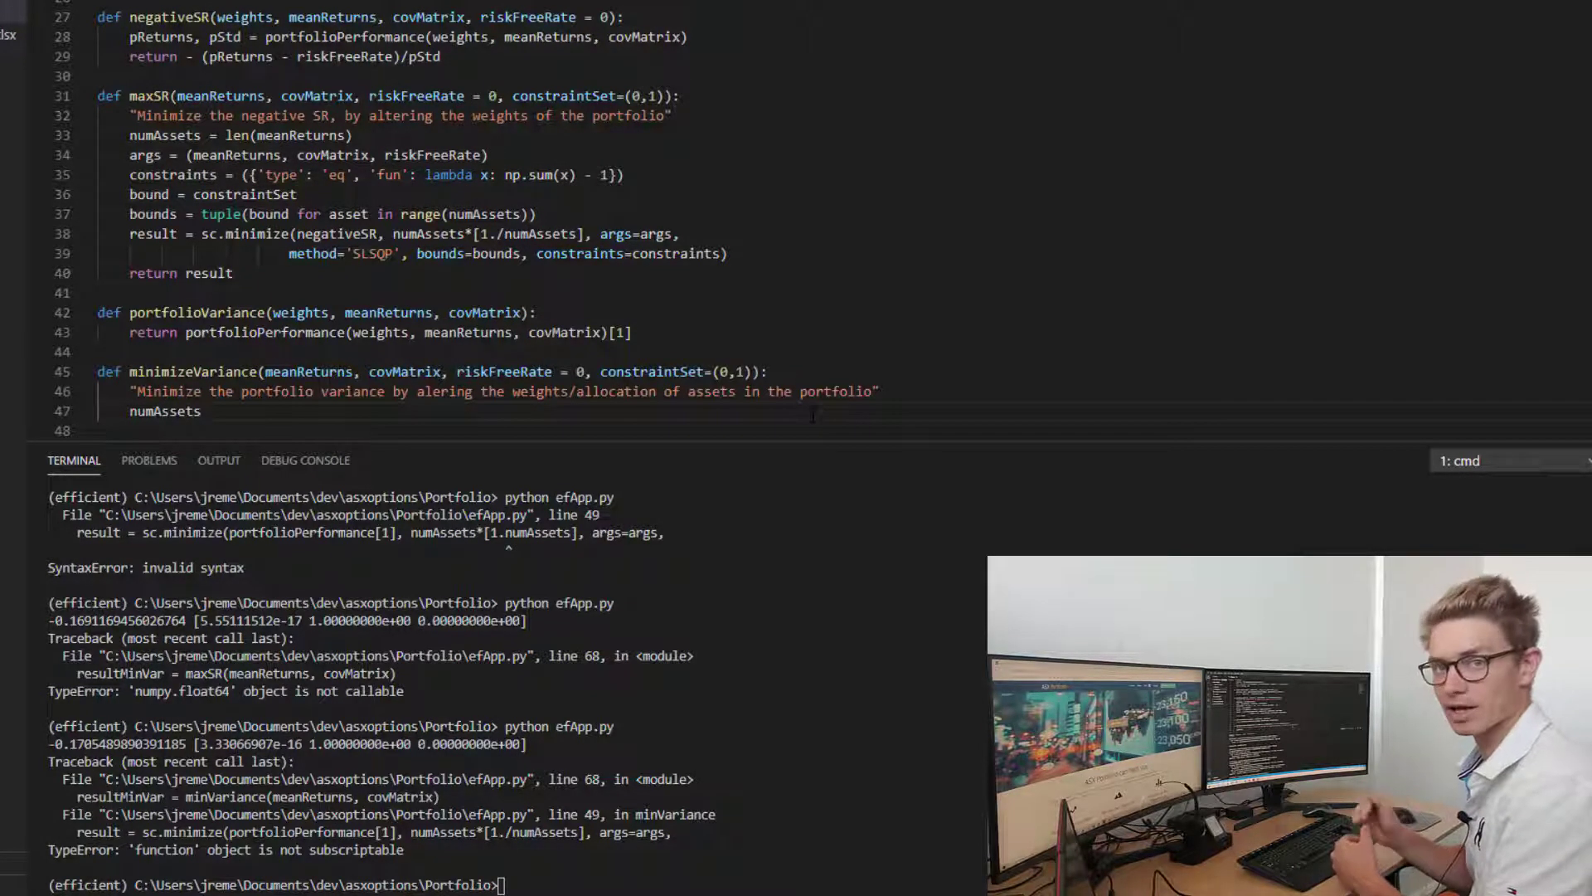
Complete numAssets = len(meanReturns) and select maxSR's args-through-return lines to reuse.
text(=)
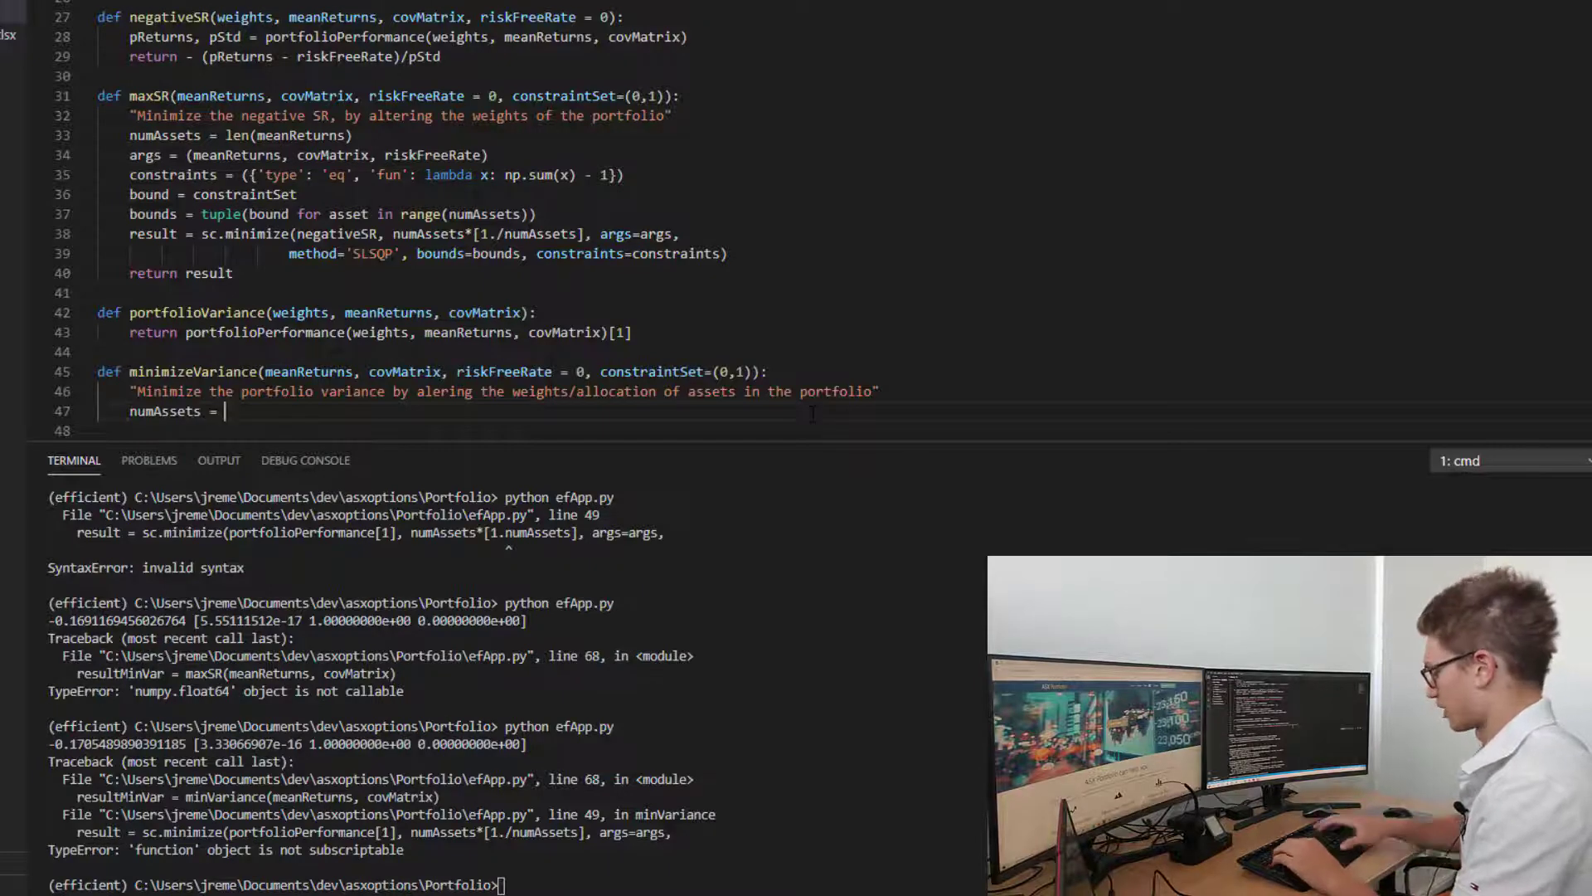
text(len()
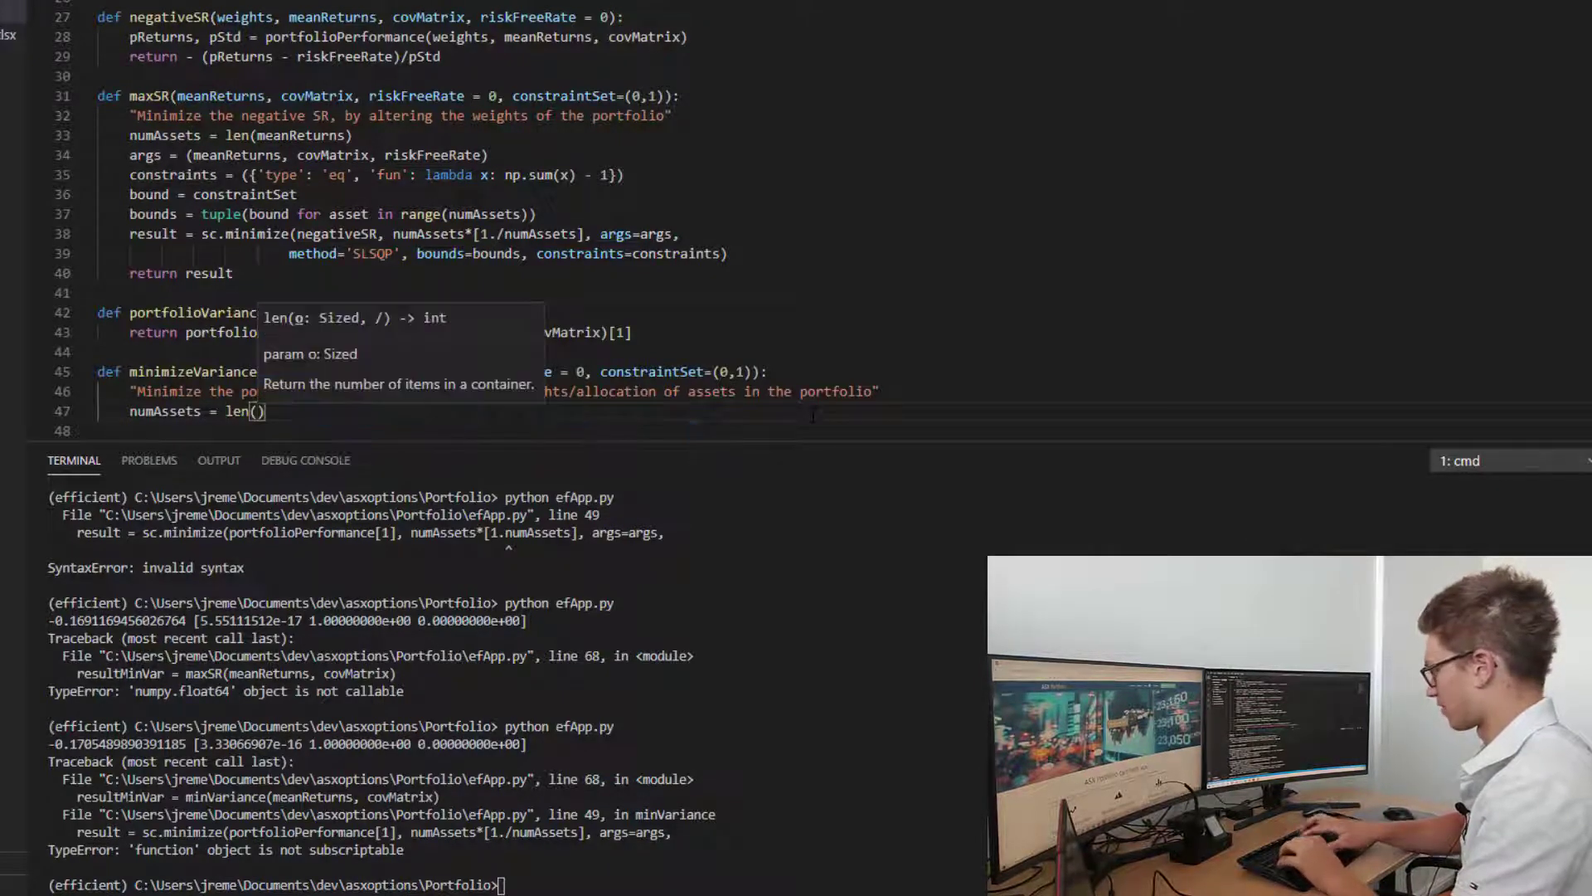
text(meanReturns)
click(484, 431)
text(args =)
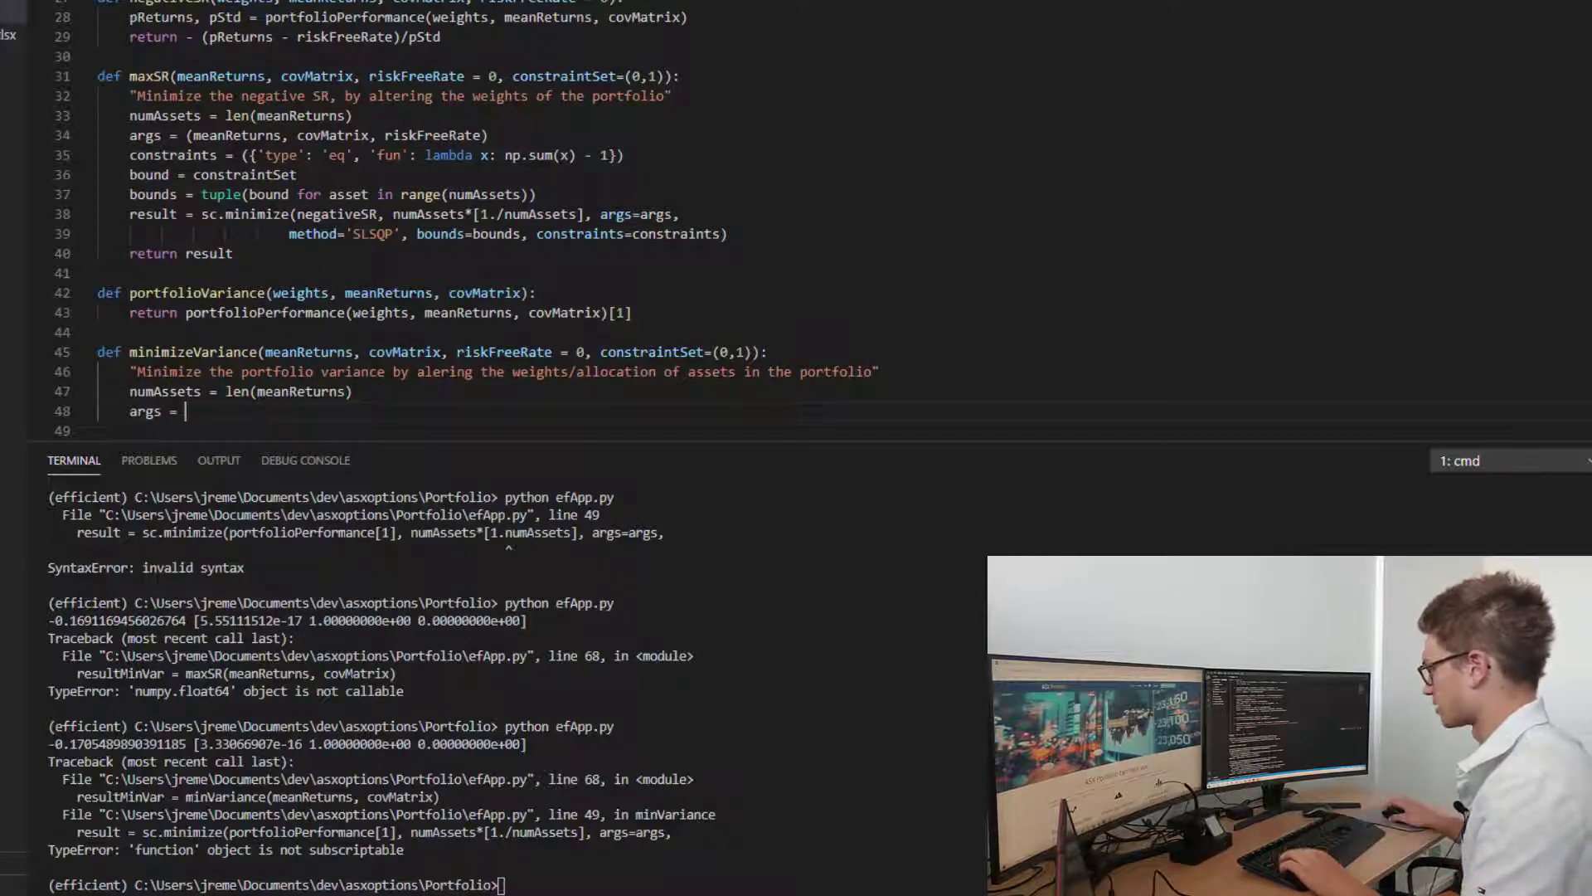
drag(130, 134, 537, 194)
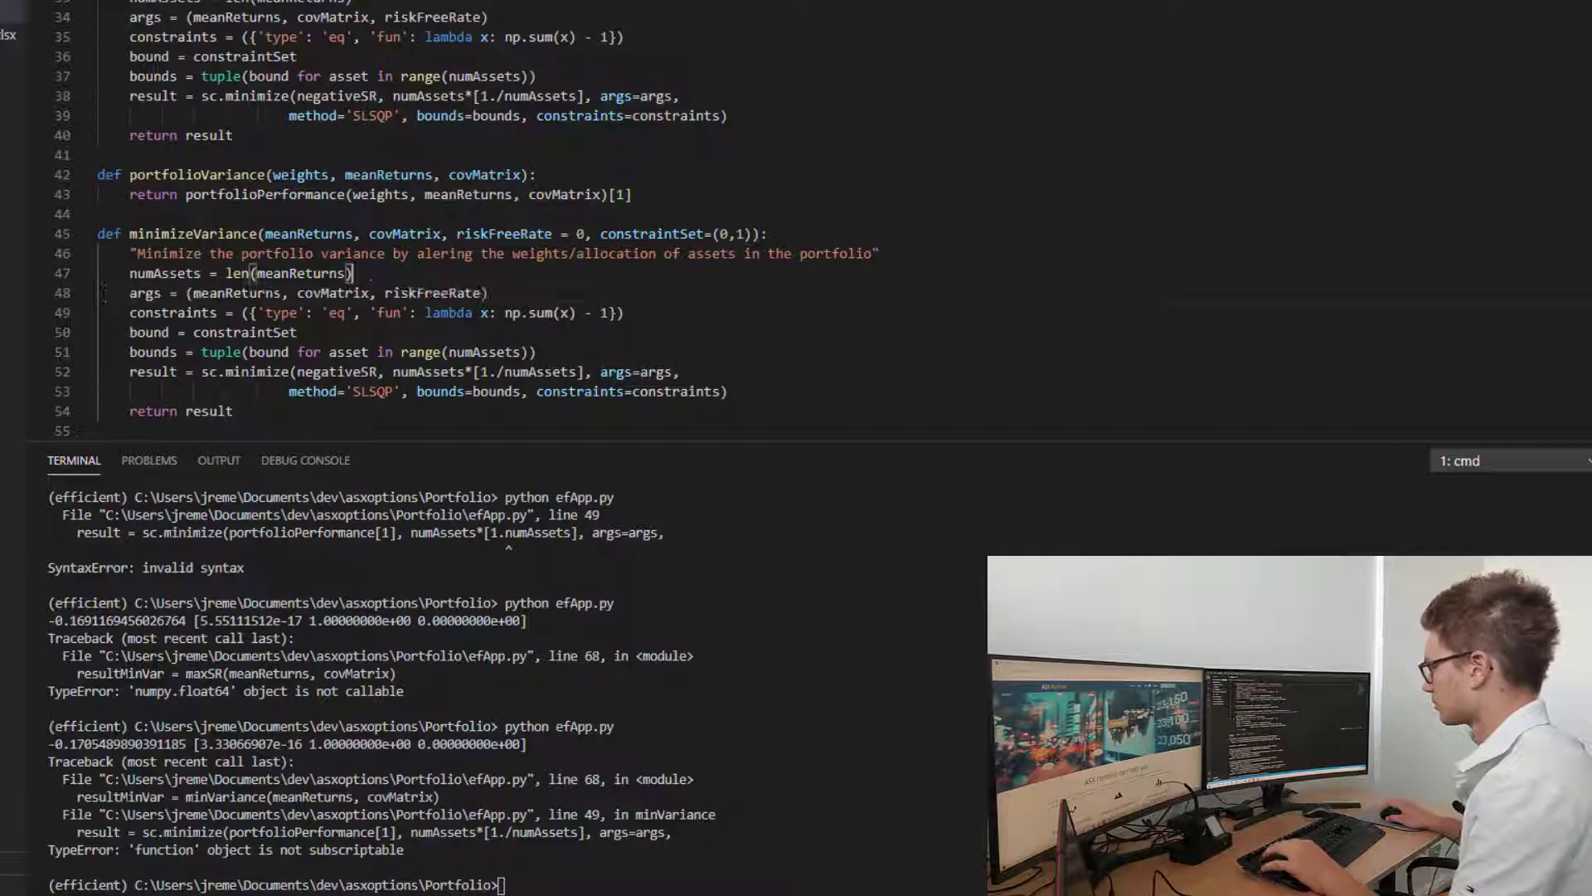
double_click(235, 293)
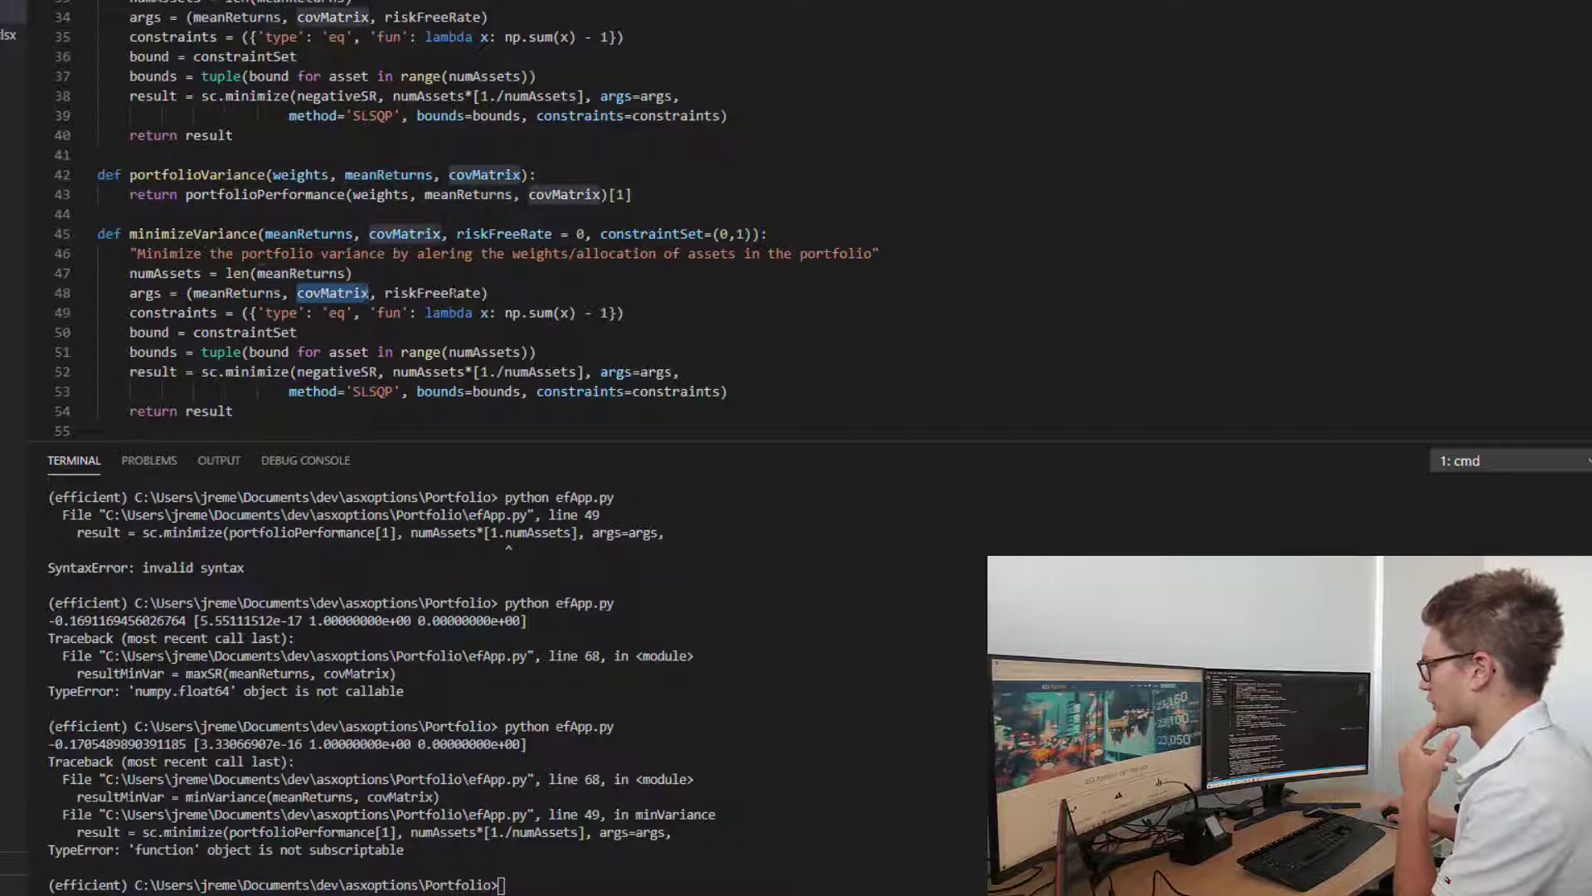
double_click(430, 293)
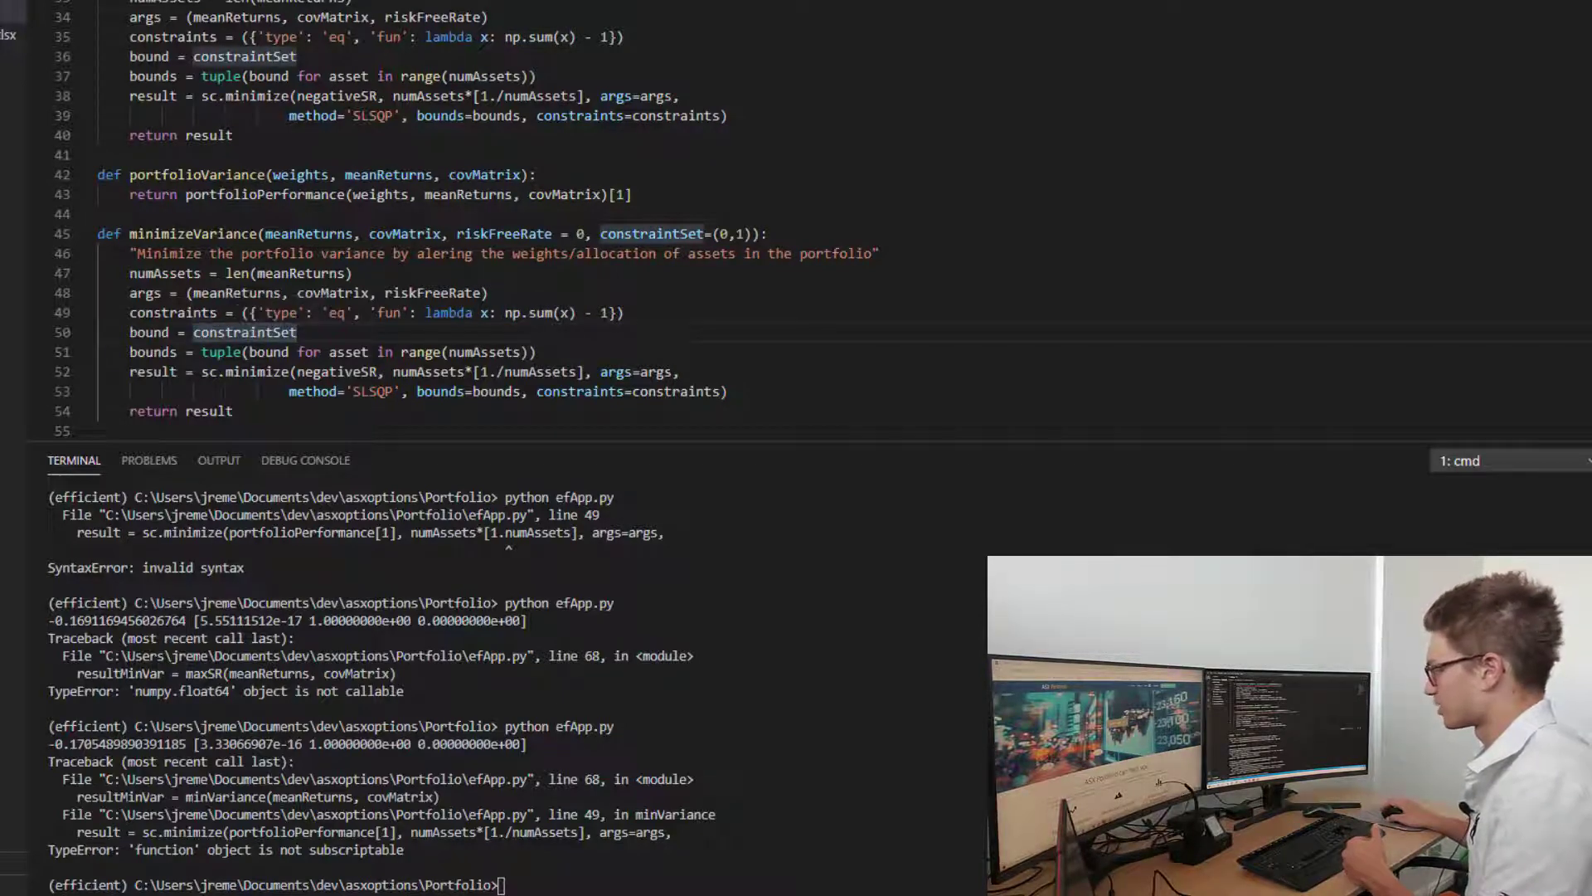
double_click(348, 352)
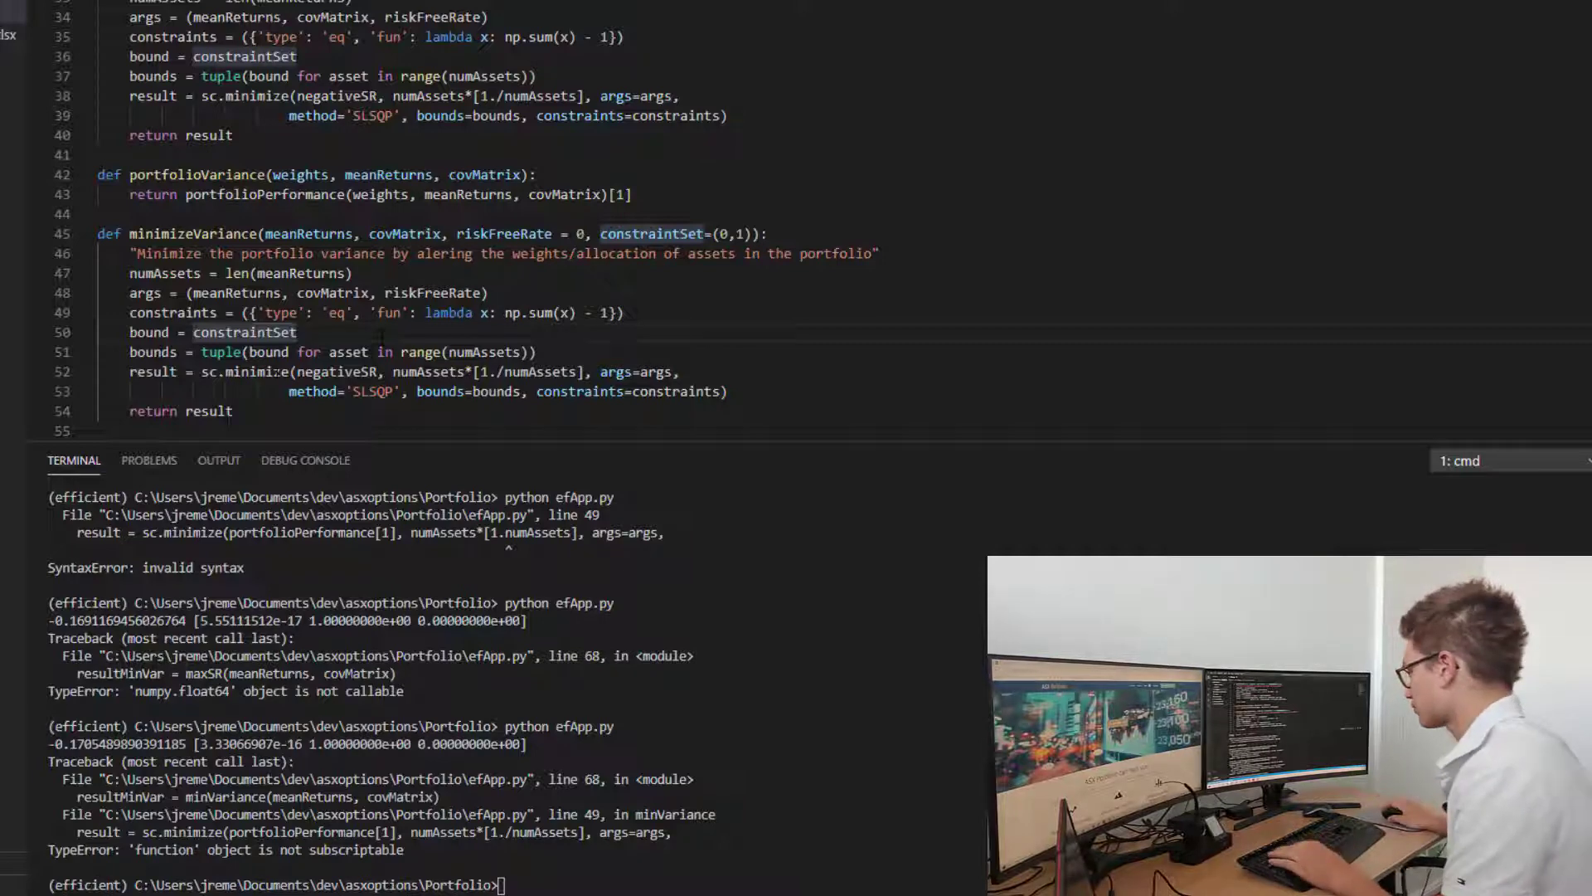
double_click(335, 370)
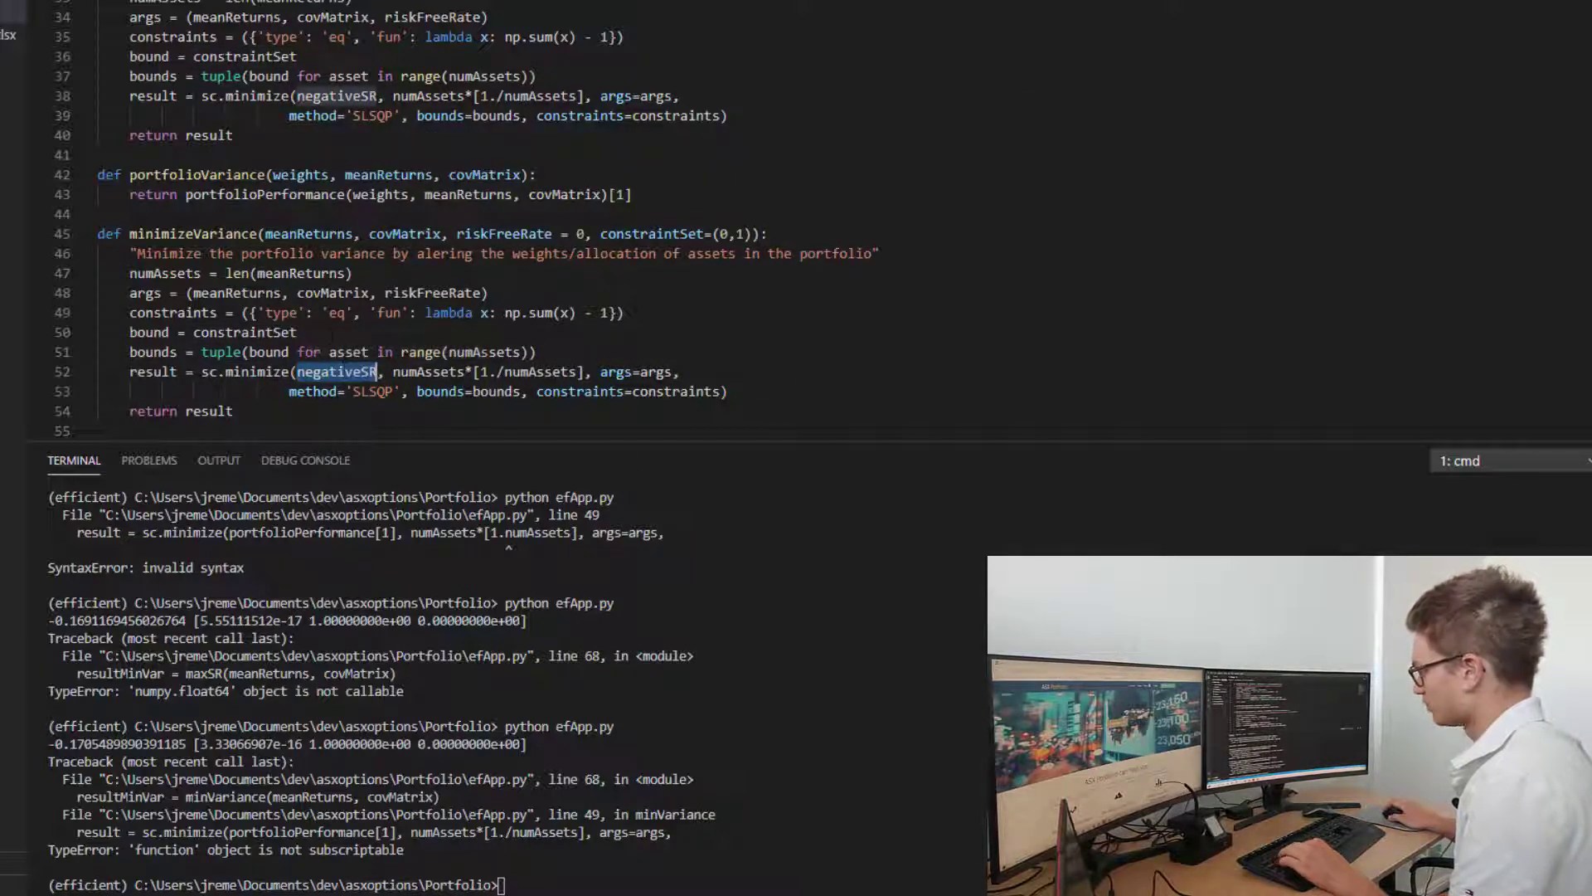
Swap negativeSR for portfolioVariance as sc.minimize's objective in minimizeVariance.
double_click(198, 173)
text(portfolioVarianc)
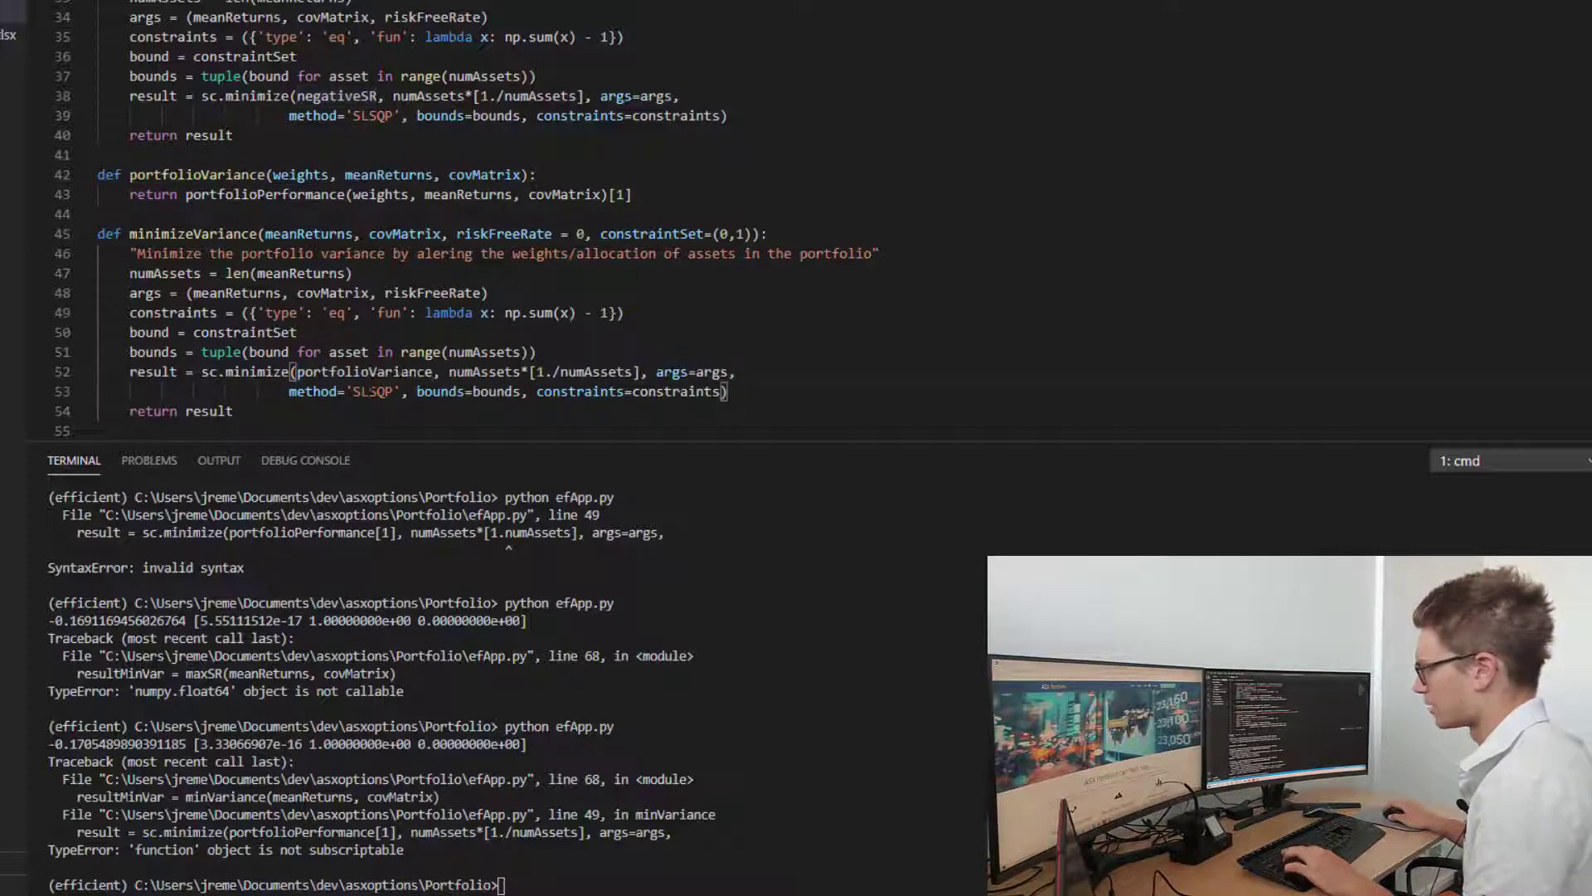
double_click(363, 372)
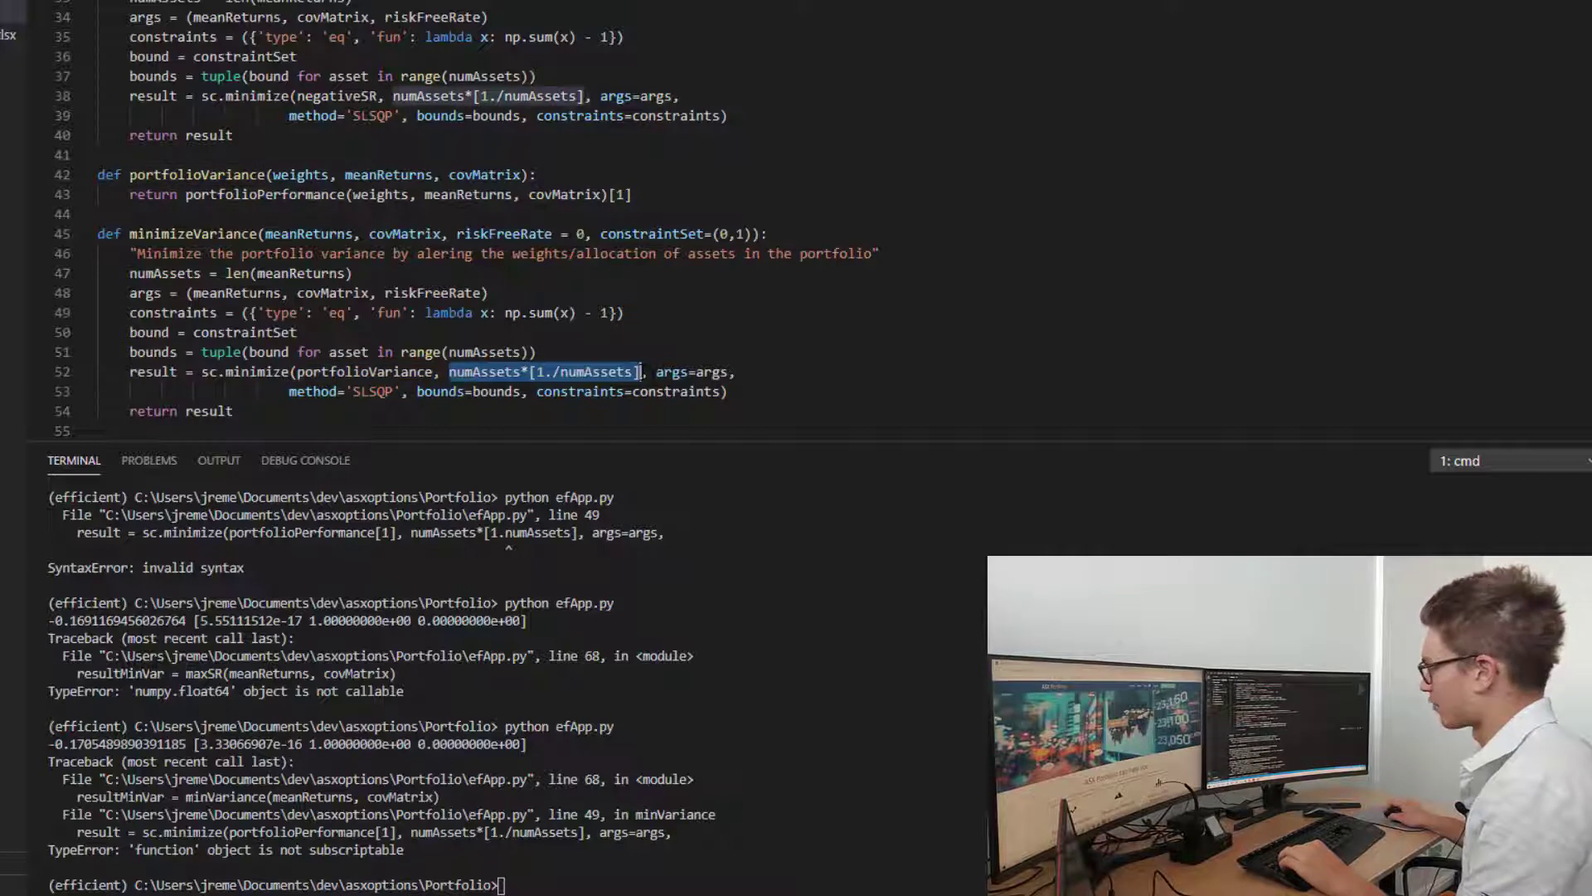
click(528, 371)
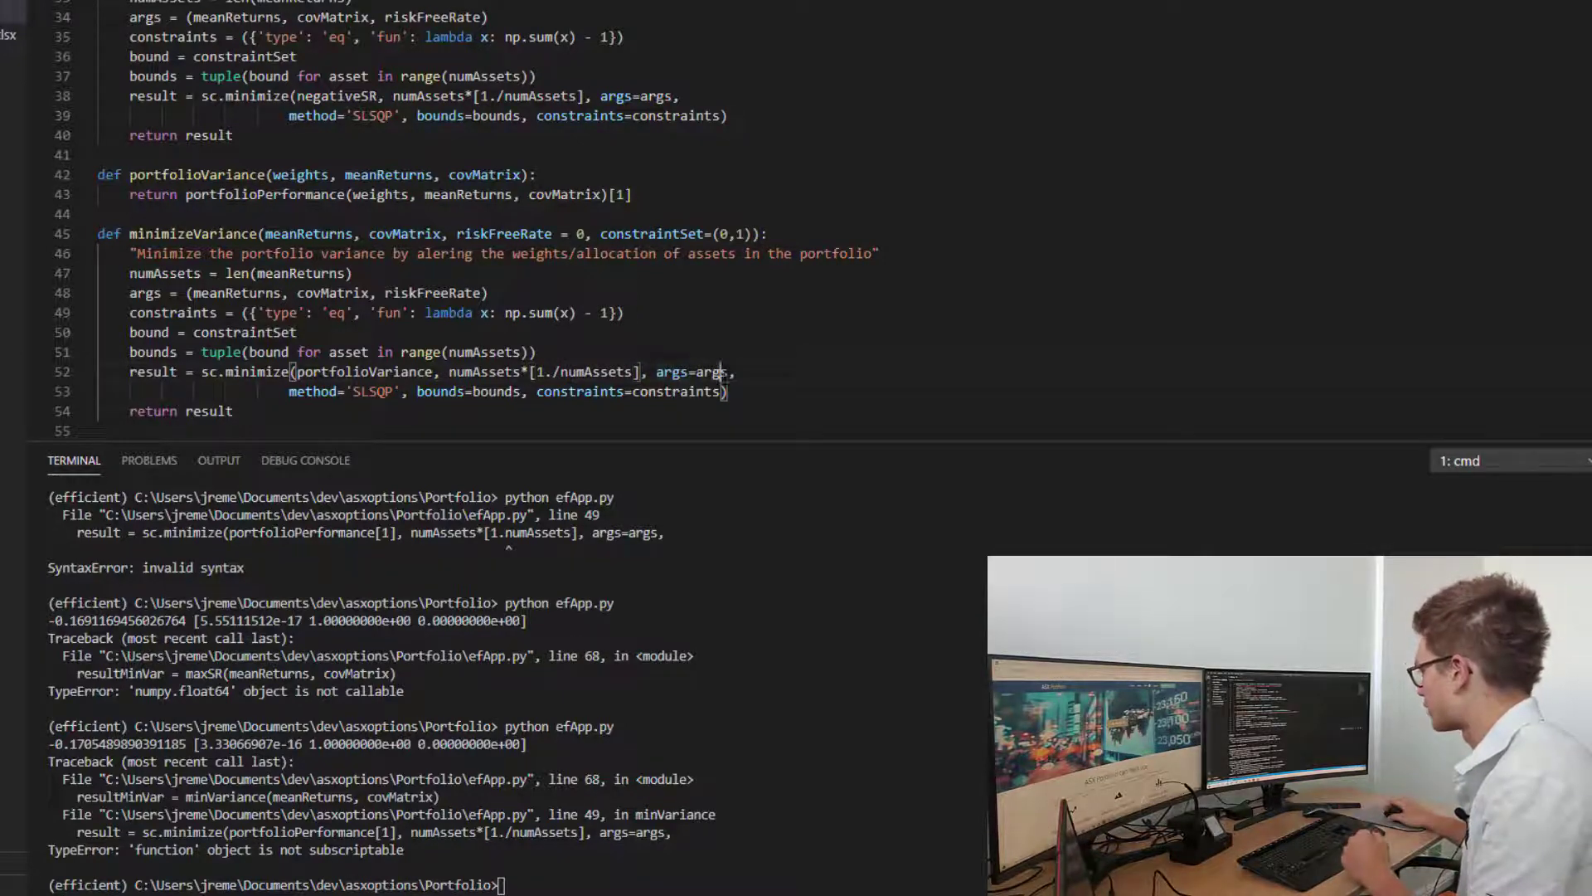
double_click(363, 370)
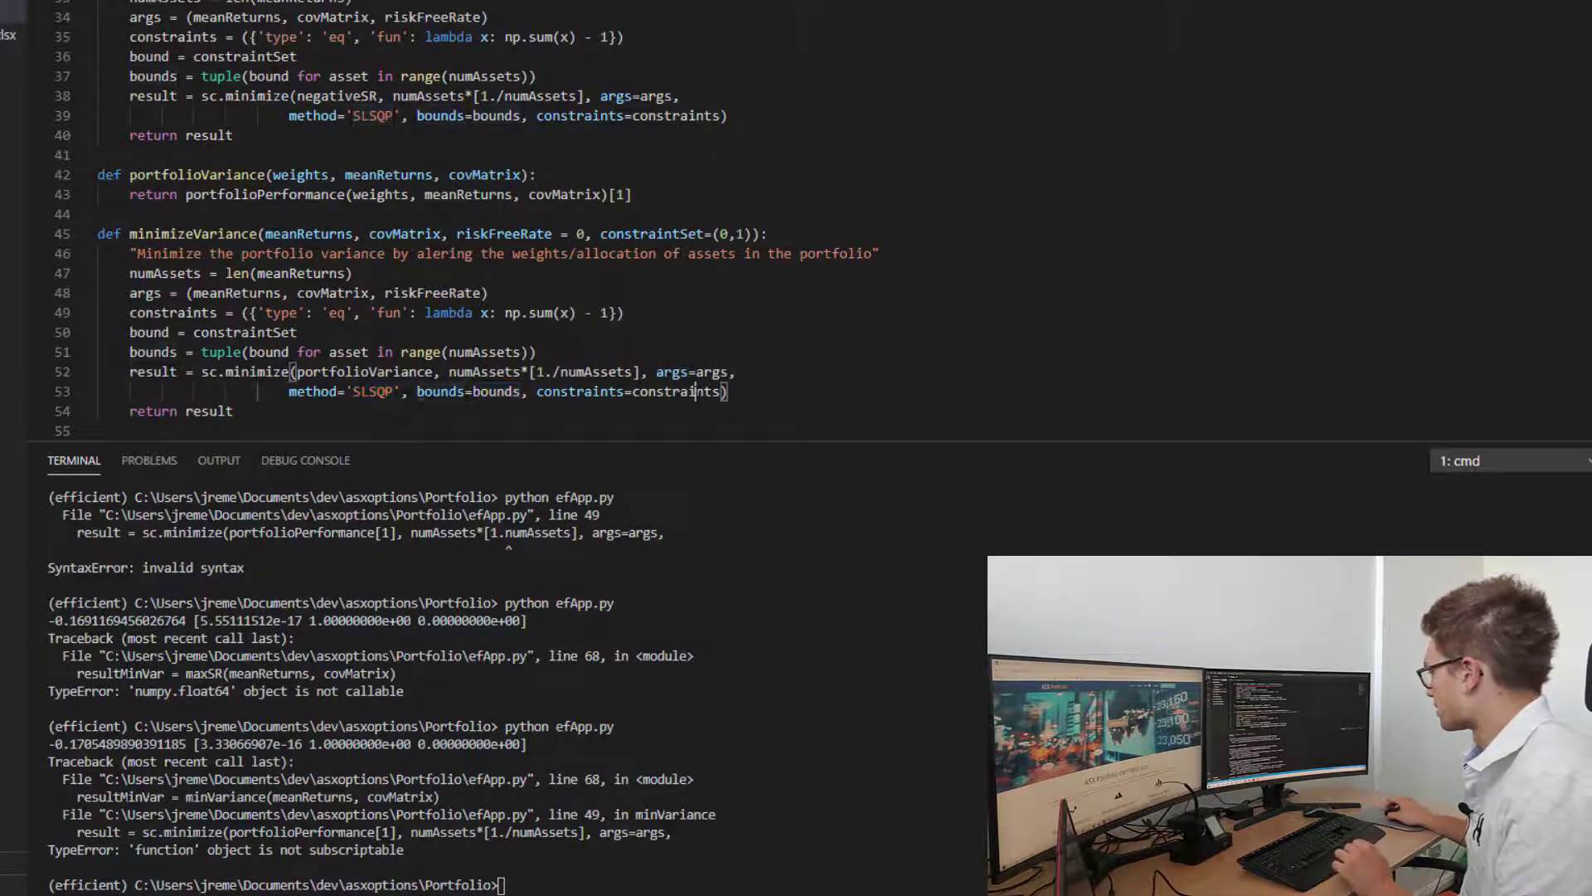
Duplicate the maxSR result lines as minVarResult = minimizeVariance(...), minVar, minVarWeights, and print them.
scroll(down, 3)
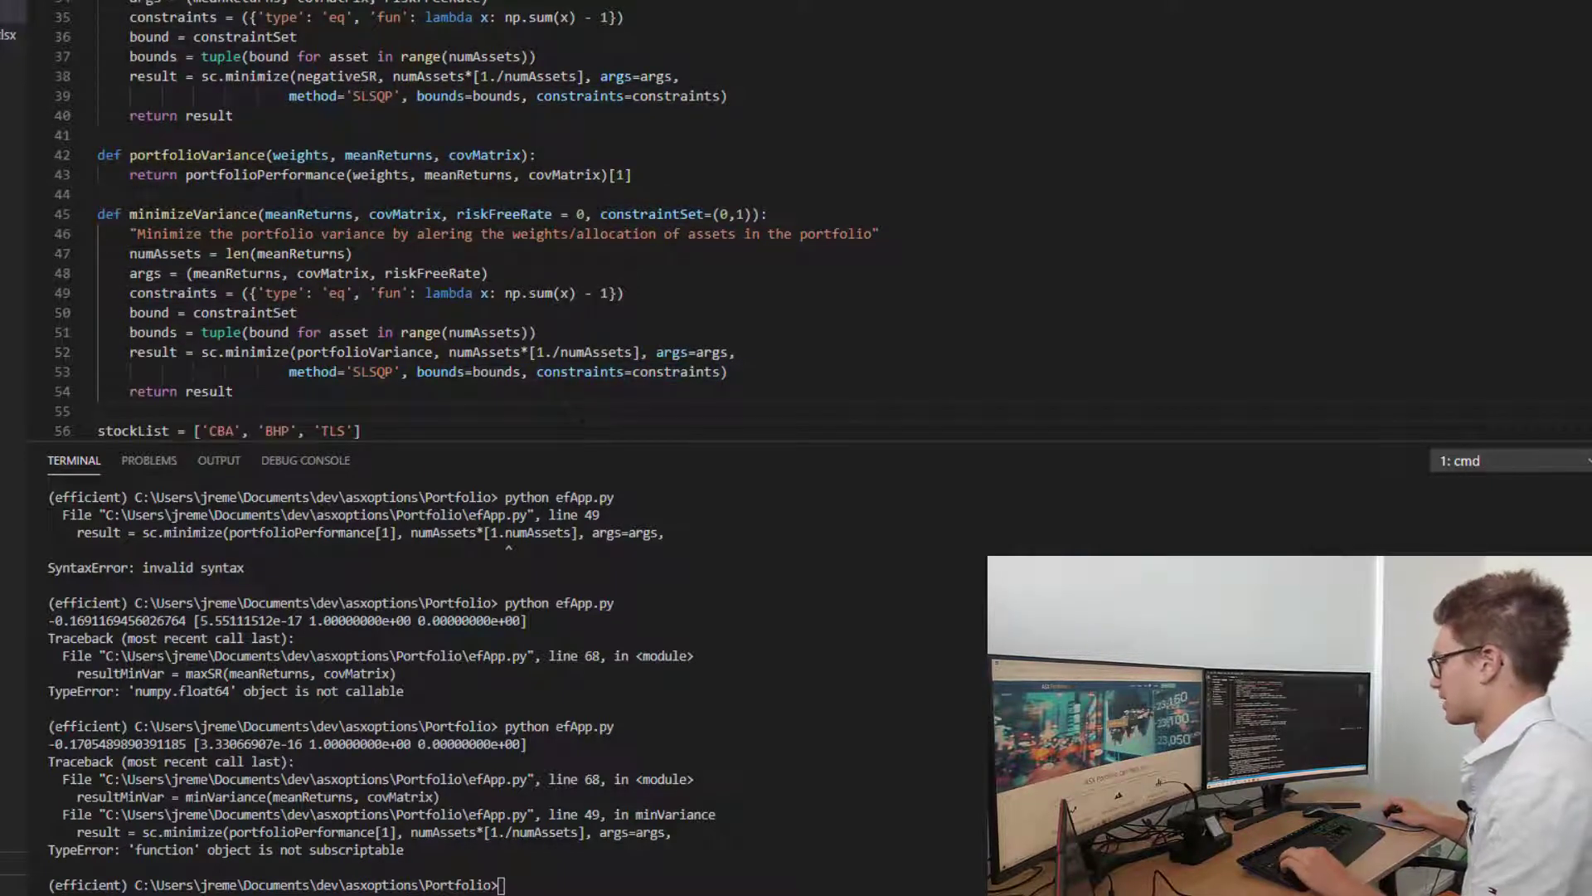
scroll(down, 3)
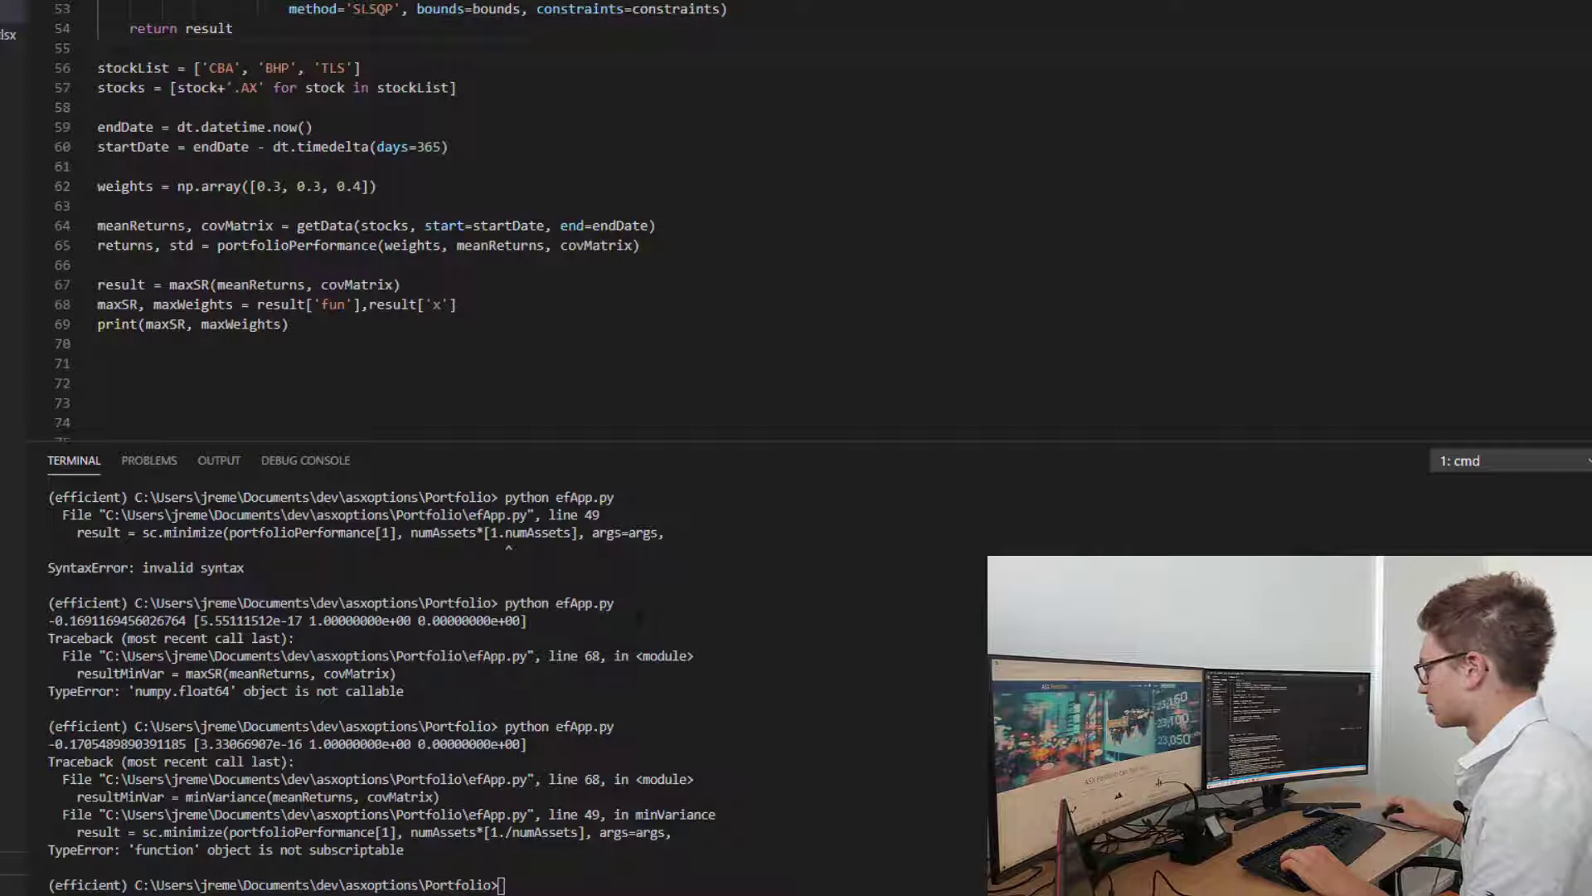
drag(97, 284, 288, 324)
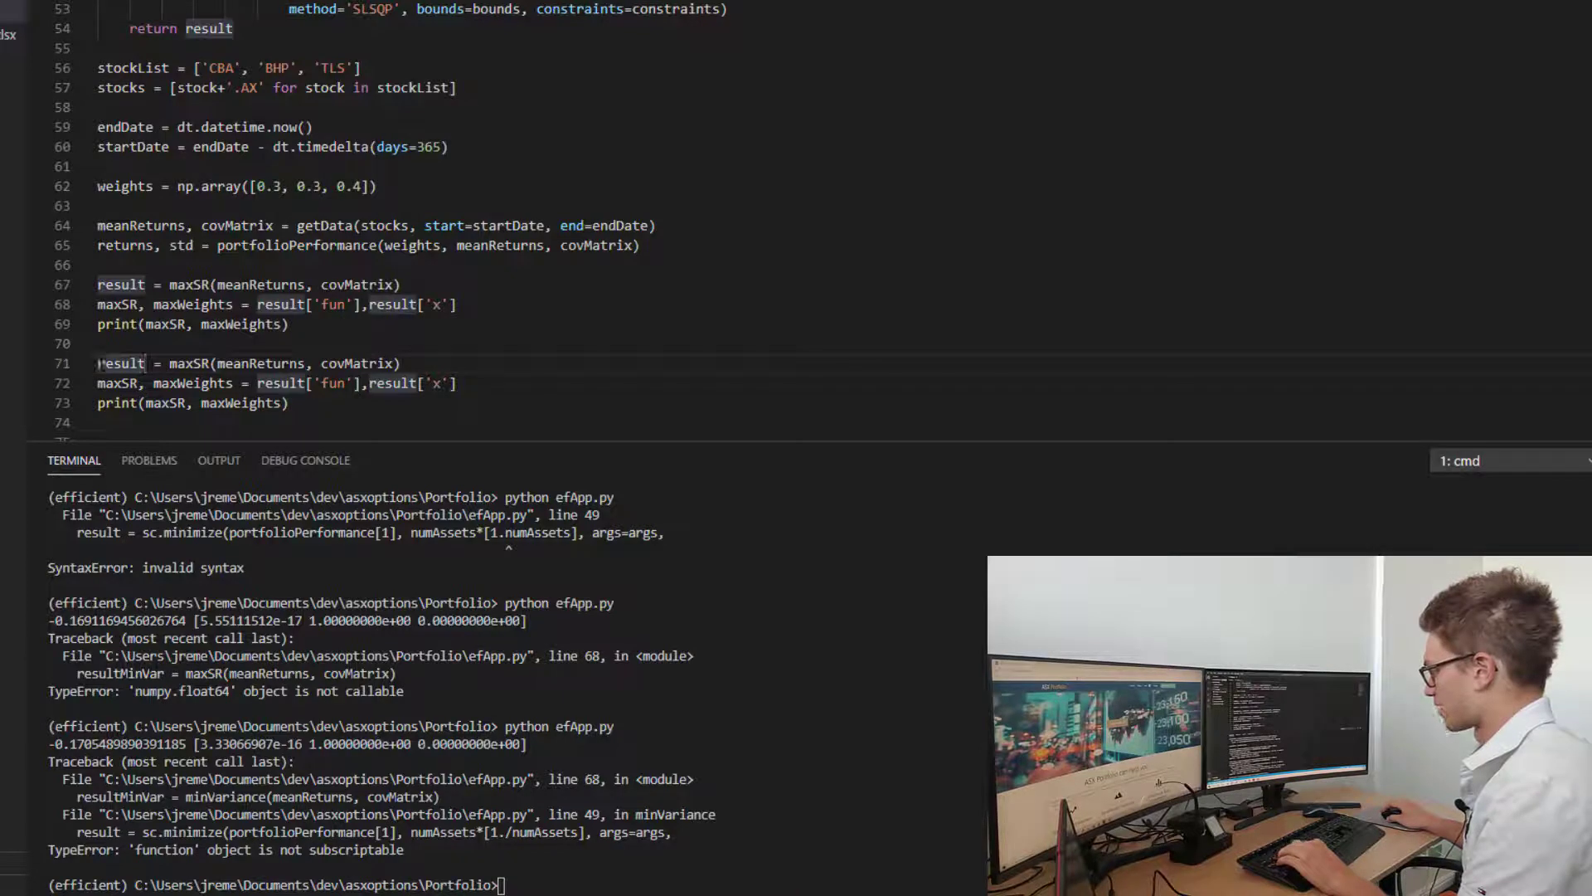
text(minVarR)
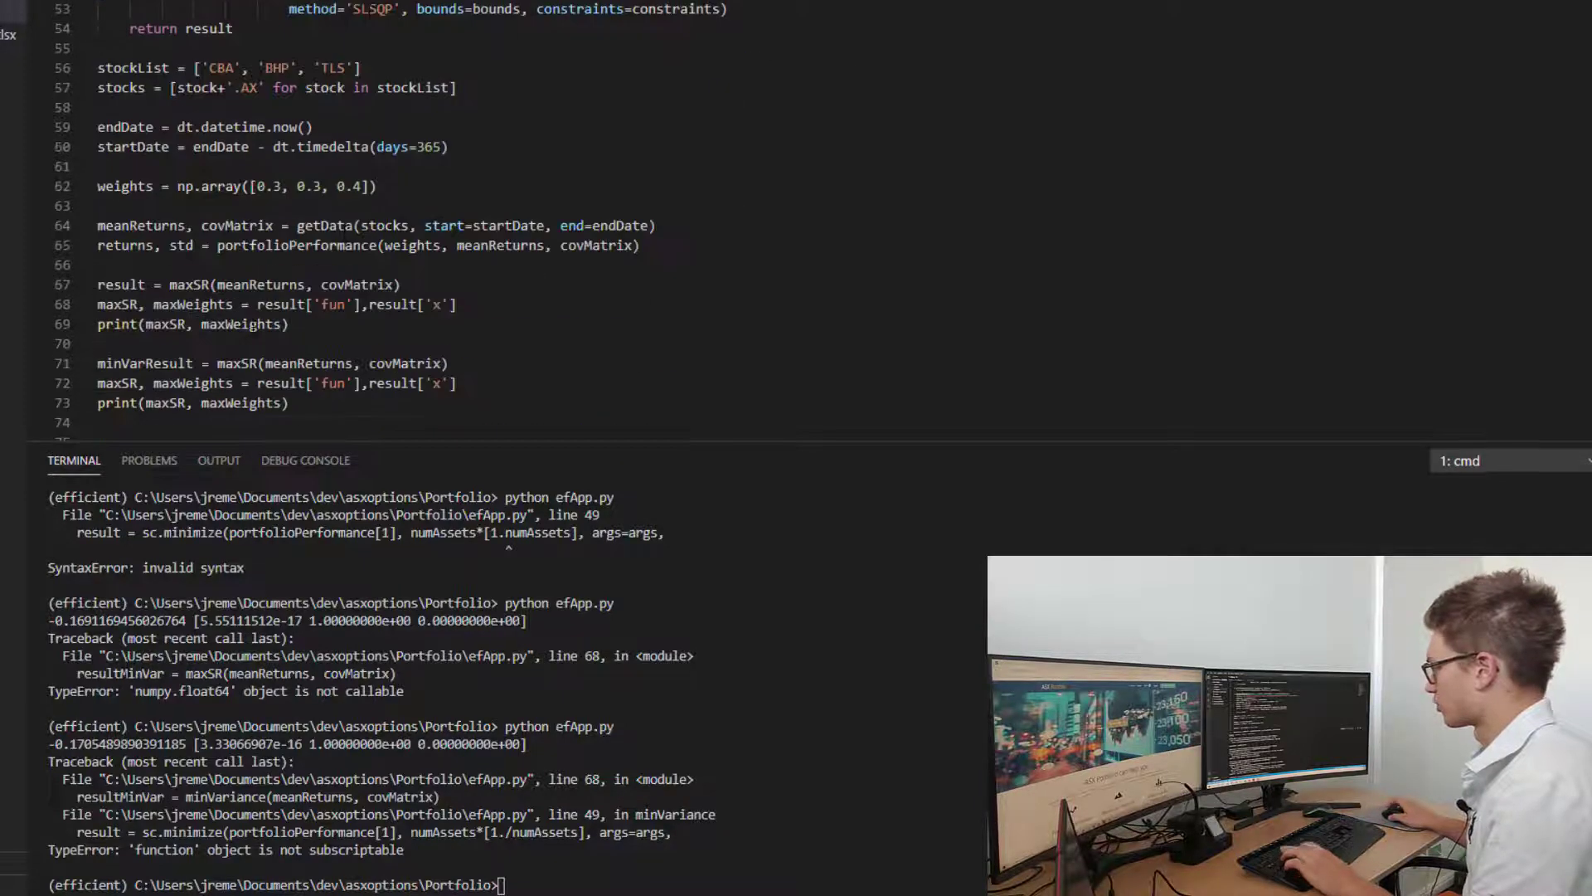
text(minimizeVariance)
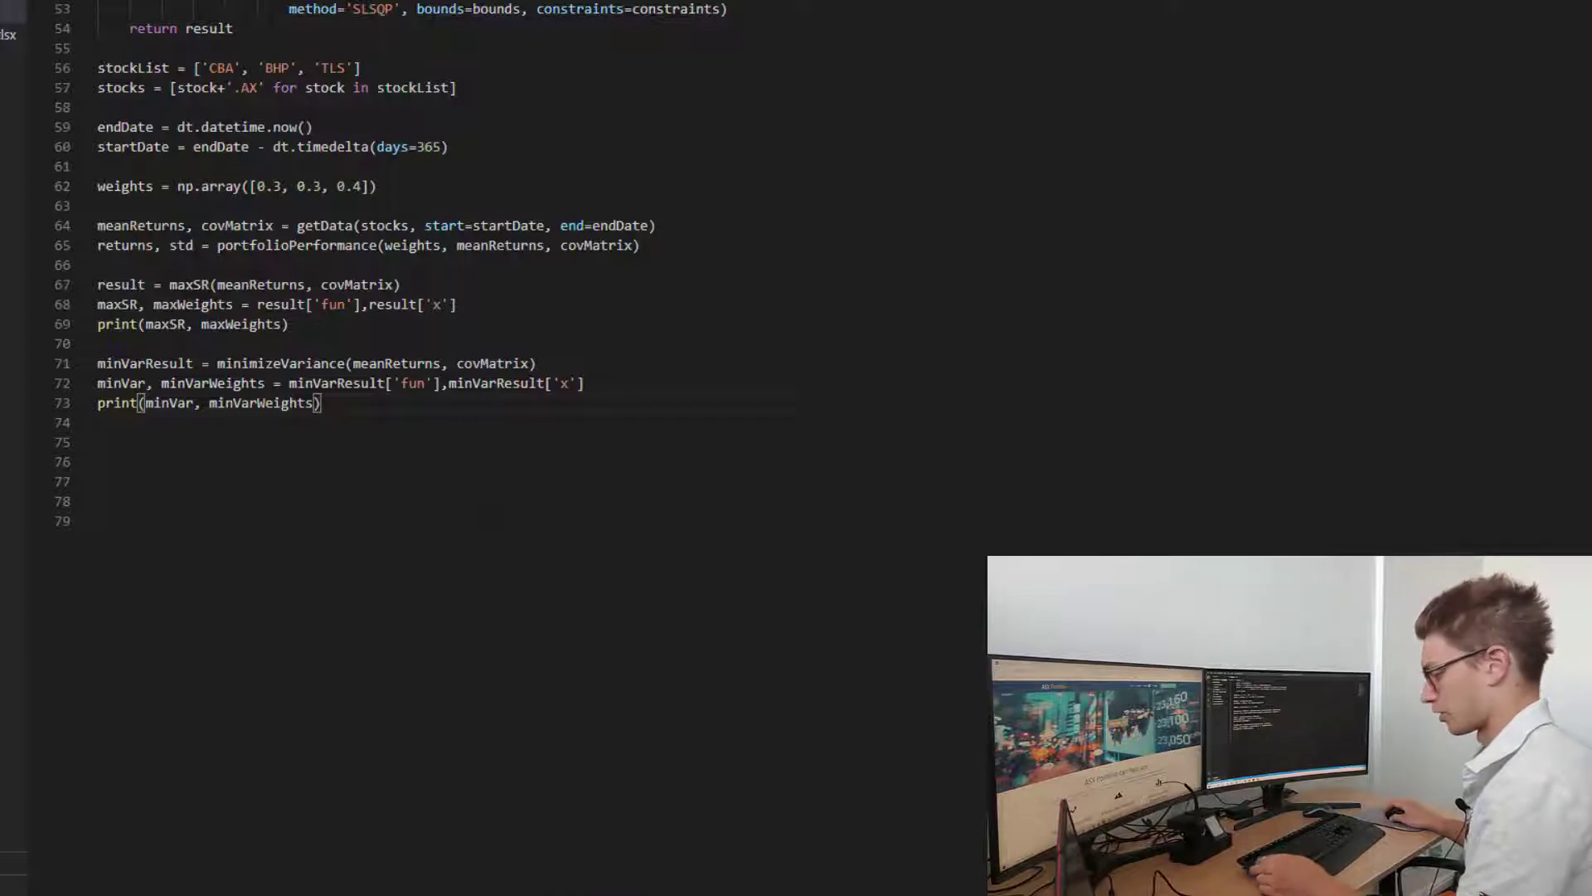
Run python efApp.py in a new terminal, hitting a TypeError about portfolioVariance's arguments.
key(ctrl+`)
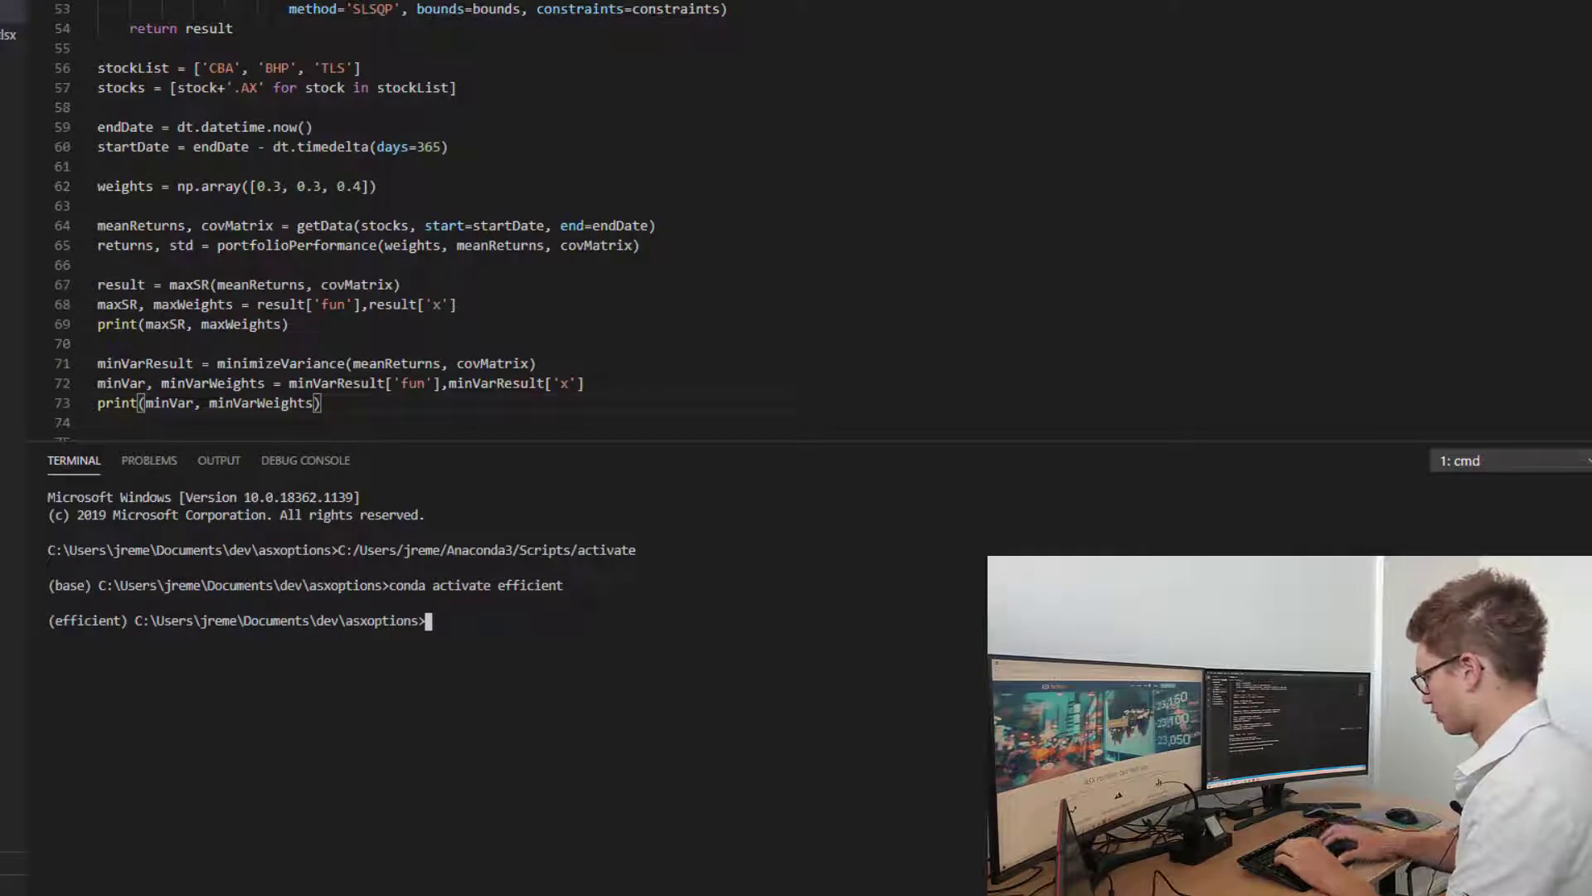
text(cd Option_Pricing)
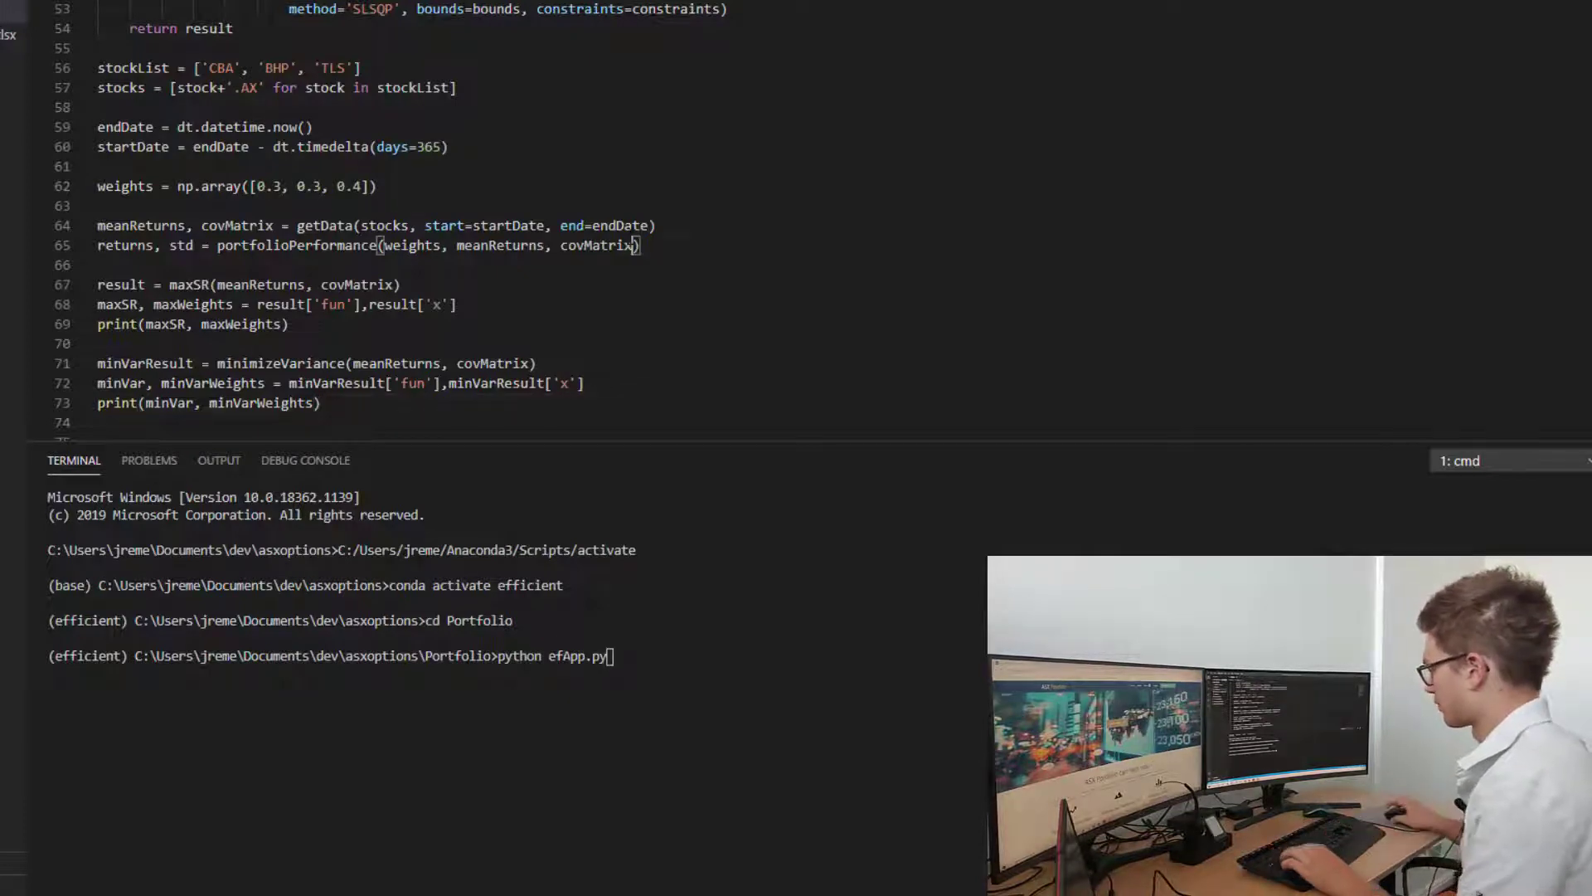
key(enter)
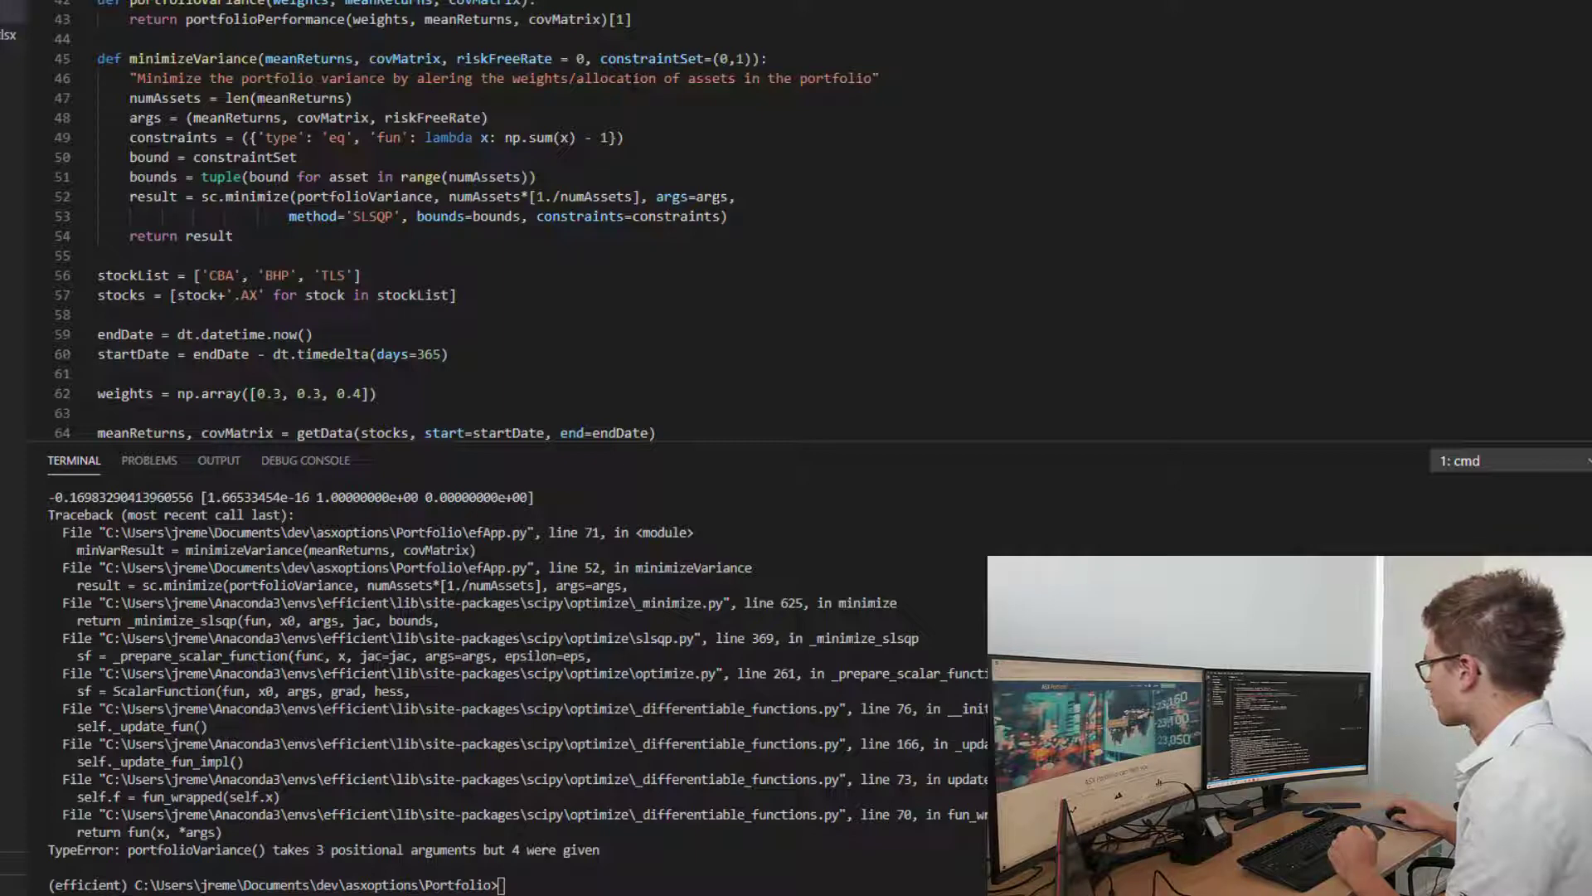
Trace riskFreeRate and portfolioPerformance usages, then select riskFreeRate in minimizeVariance's args.
double_click(711, 196)
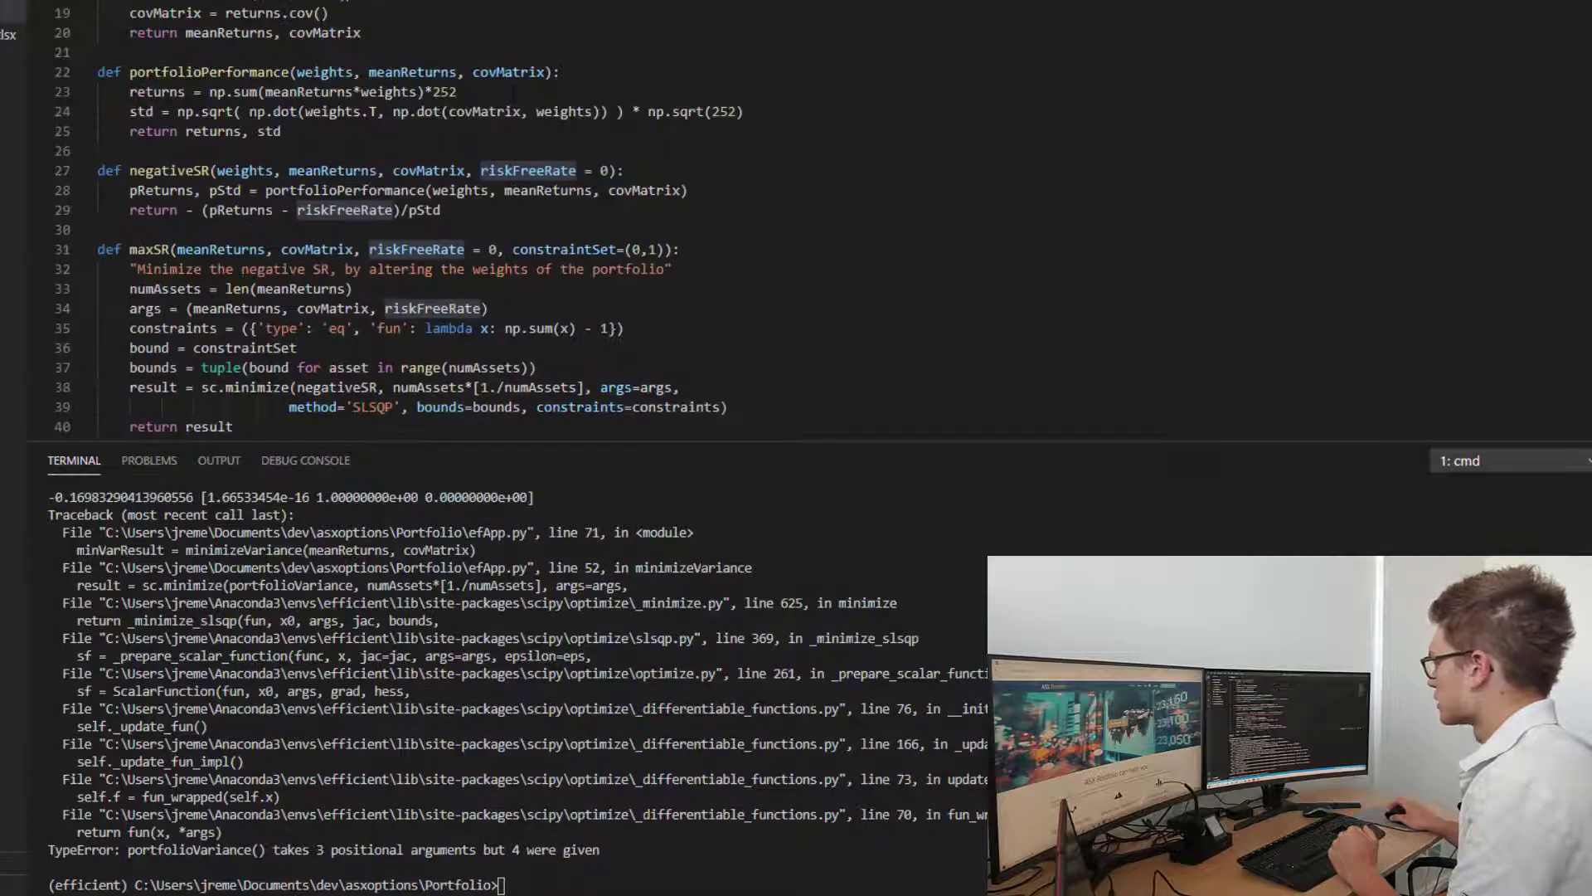
double_click(208, 71)
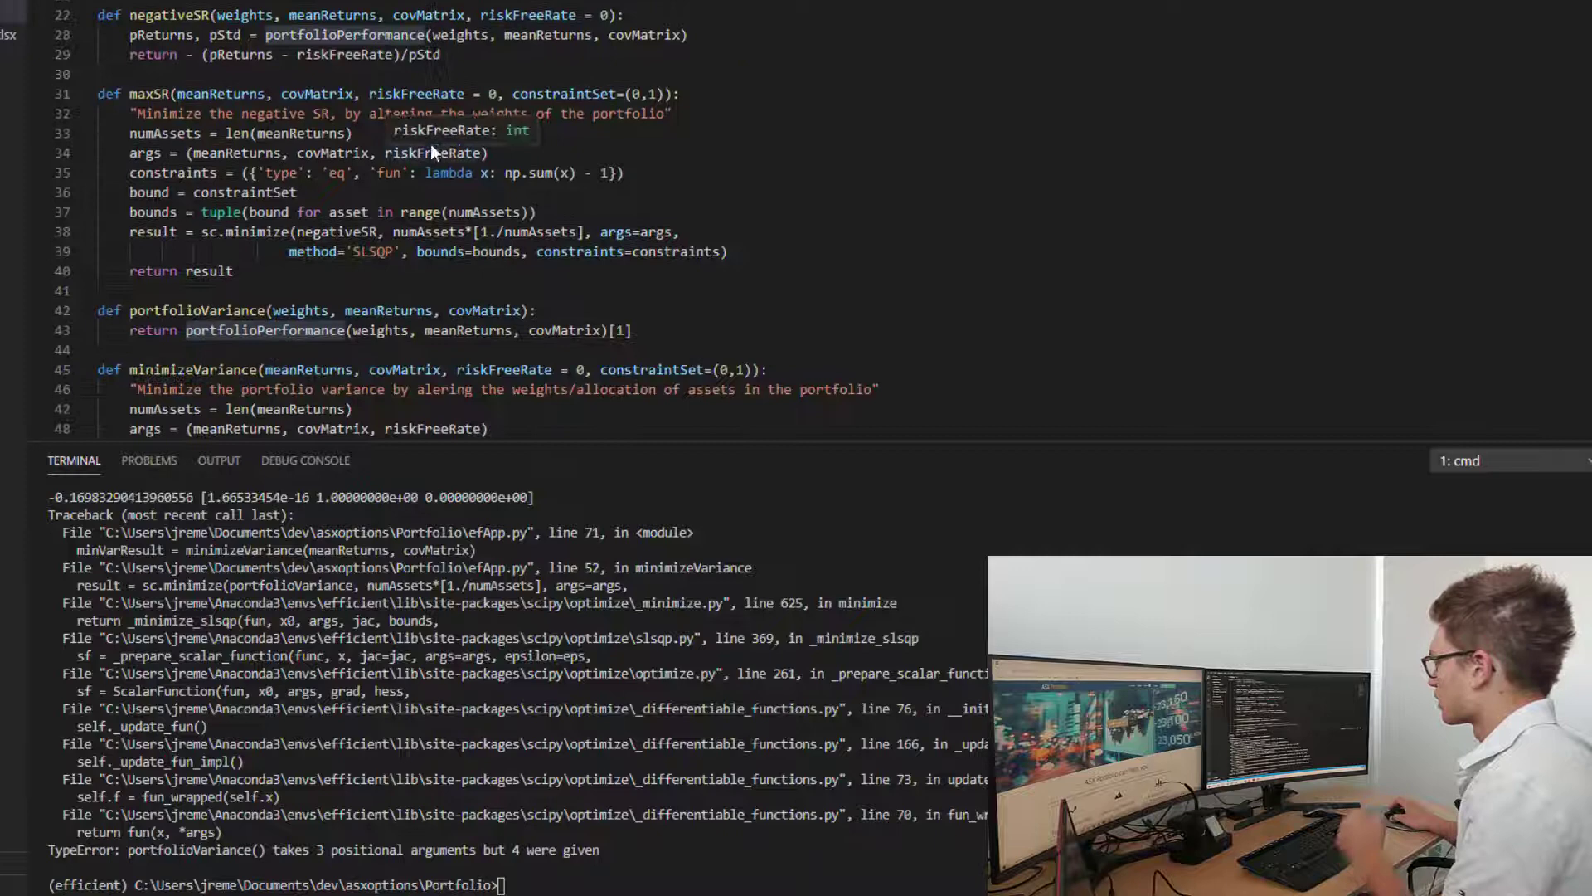
scroll(down, 3)
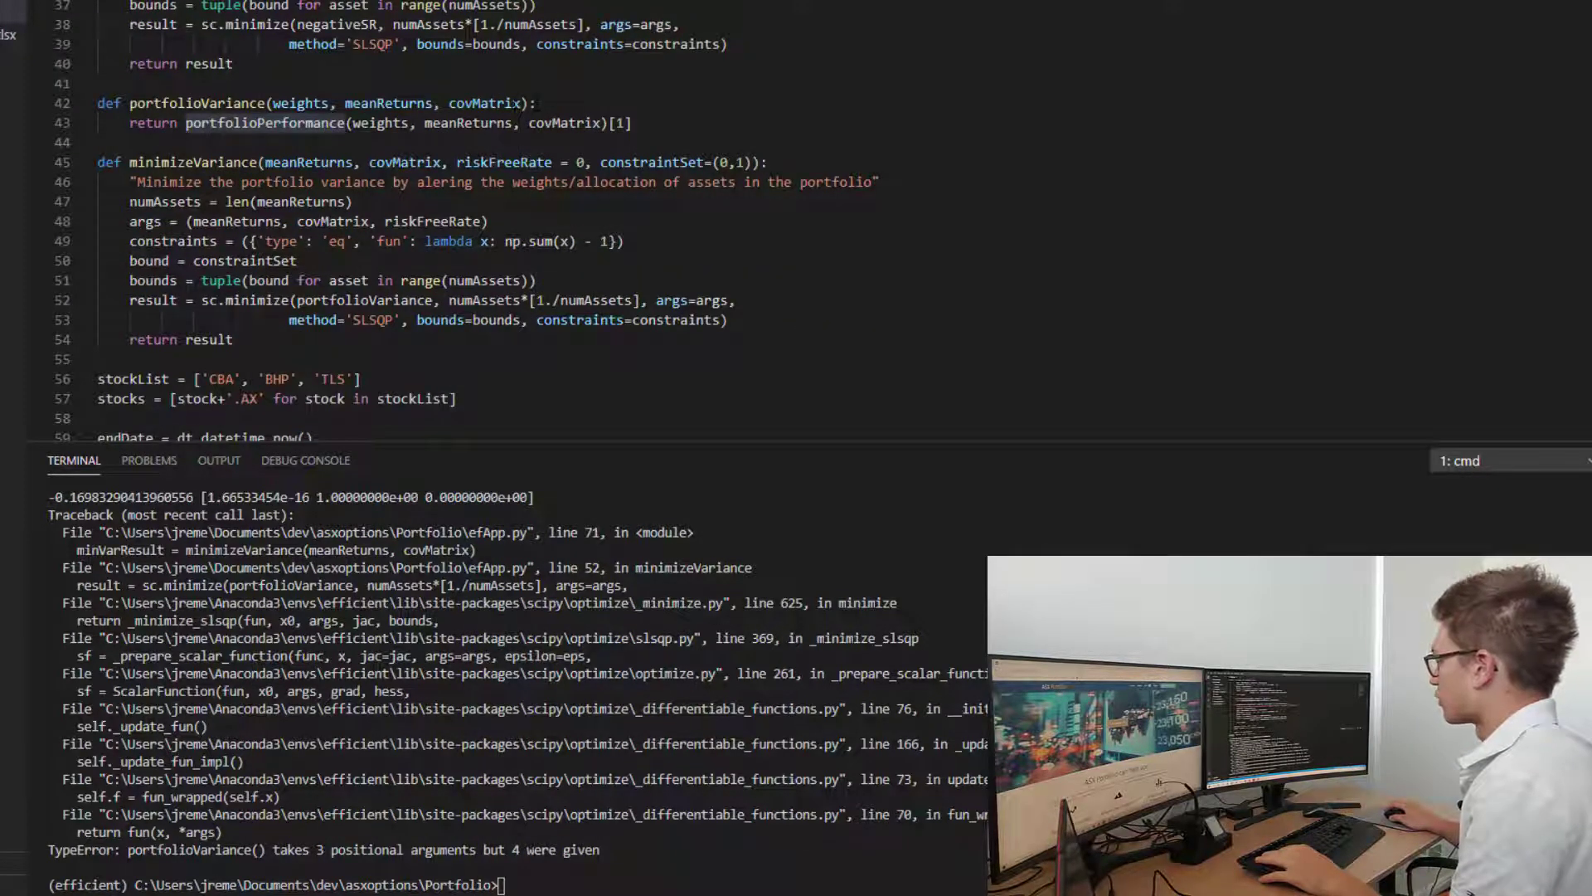
double_click(431, 222)
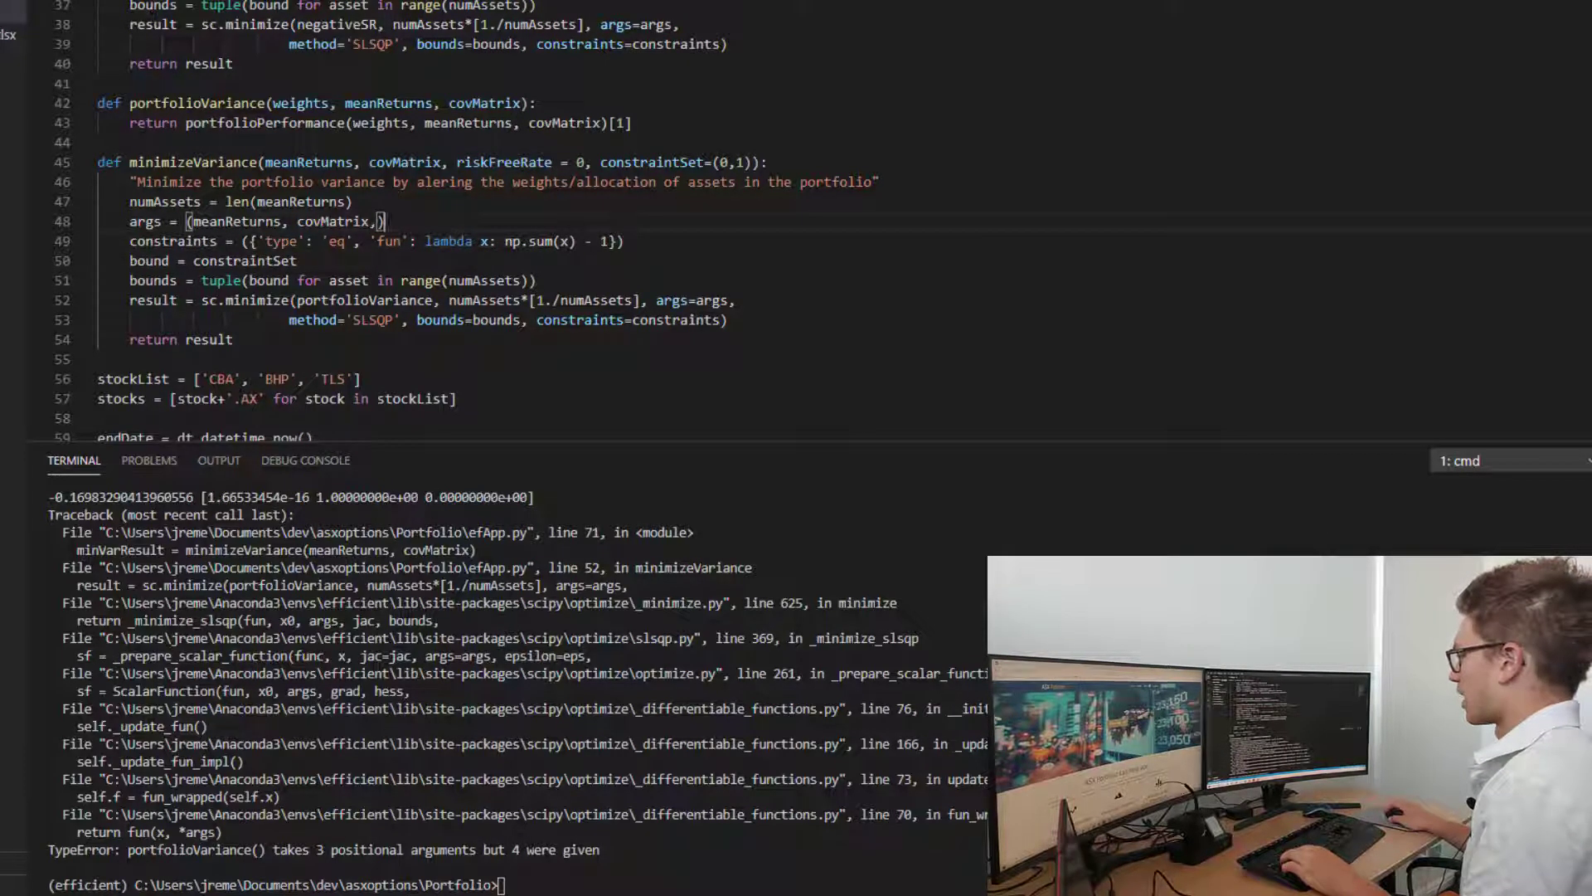
Delete the leftover comma so args holds only meanReturns and covMatrix.
key(Backspace)
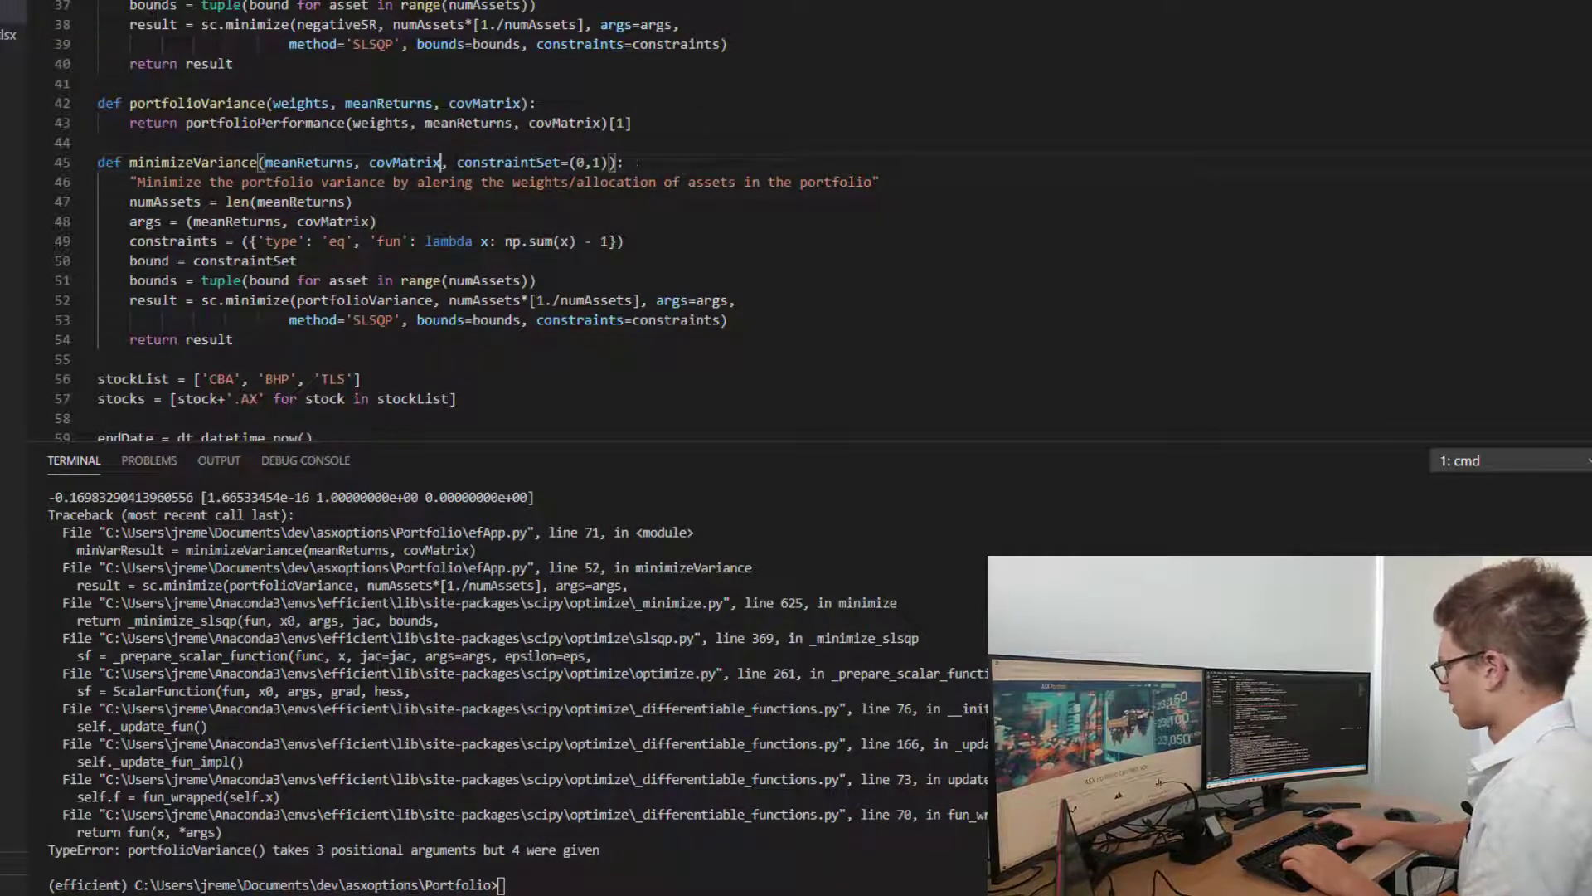
scroll(down, 3)
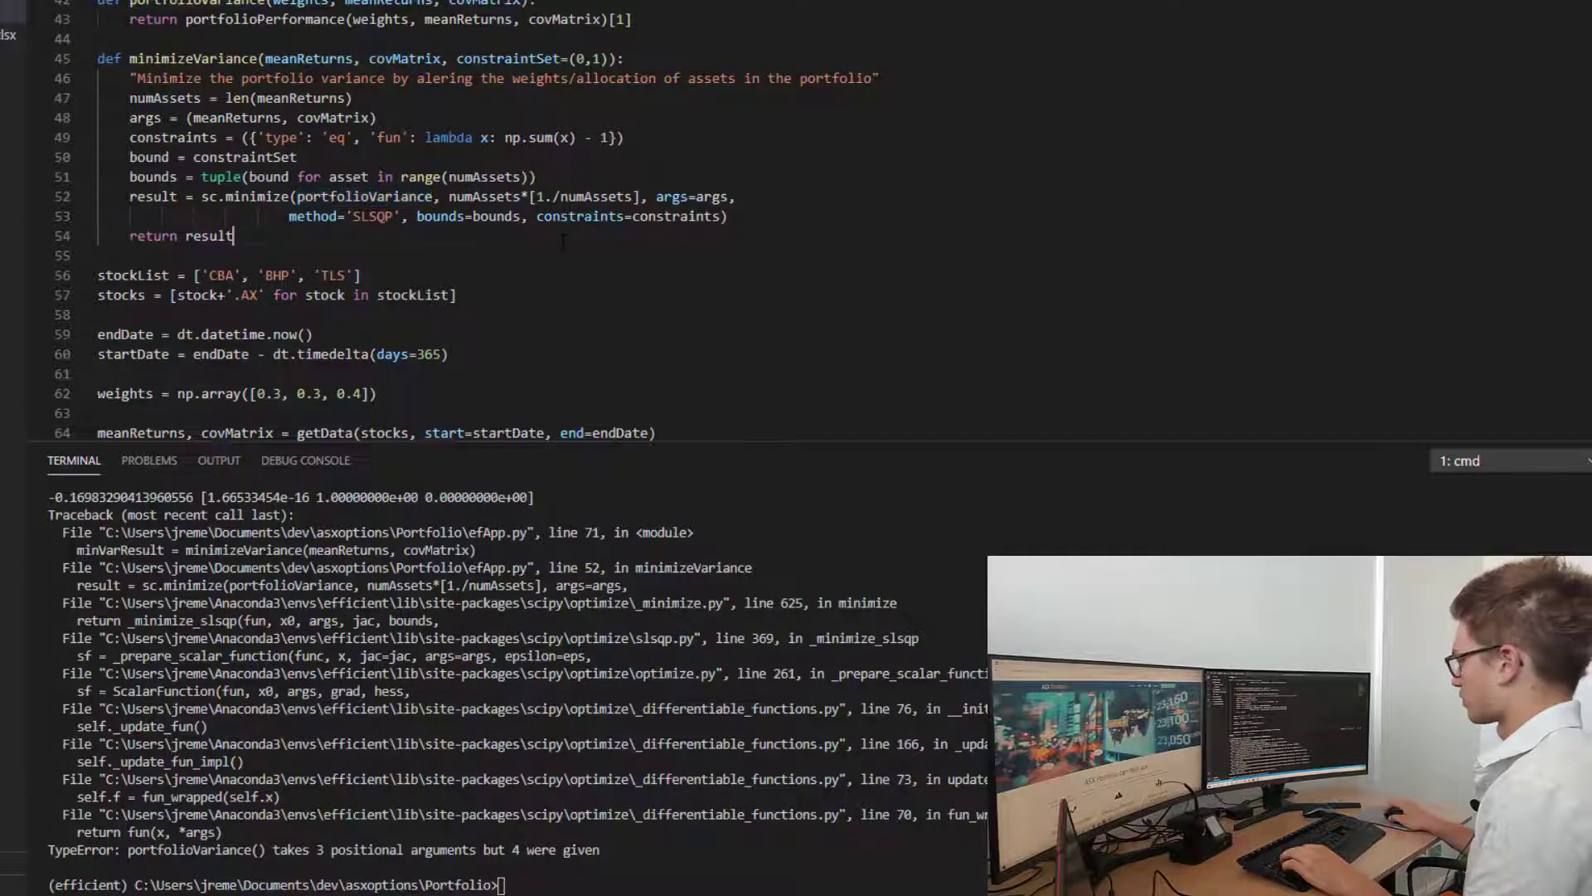
scroll(down, 3)
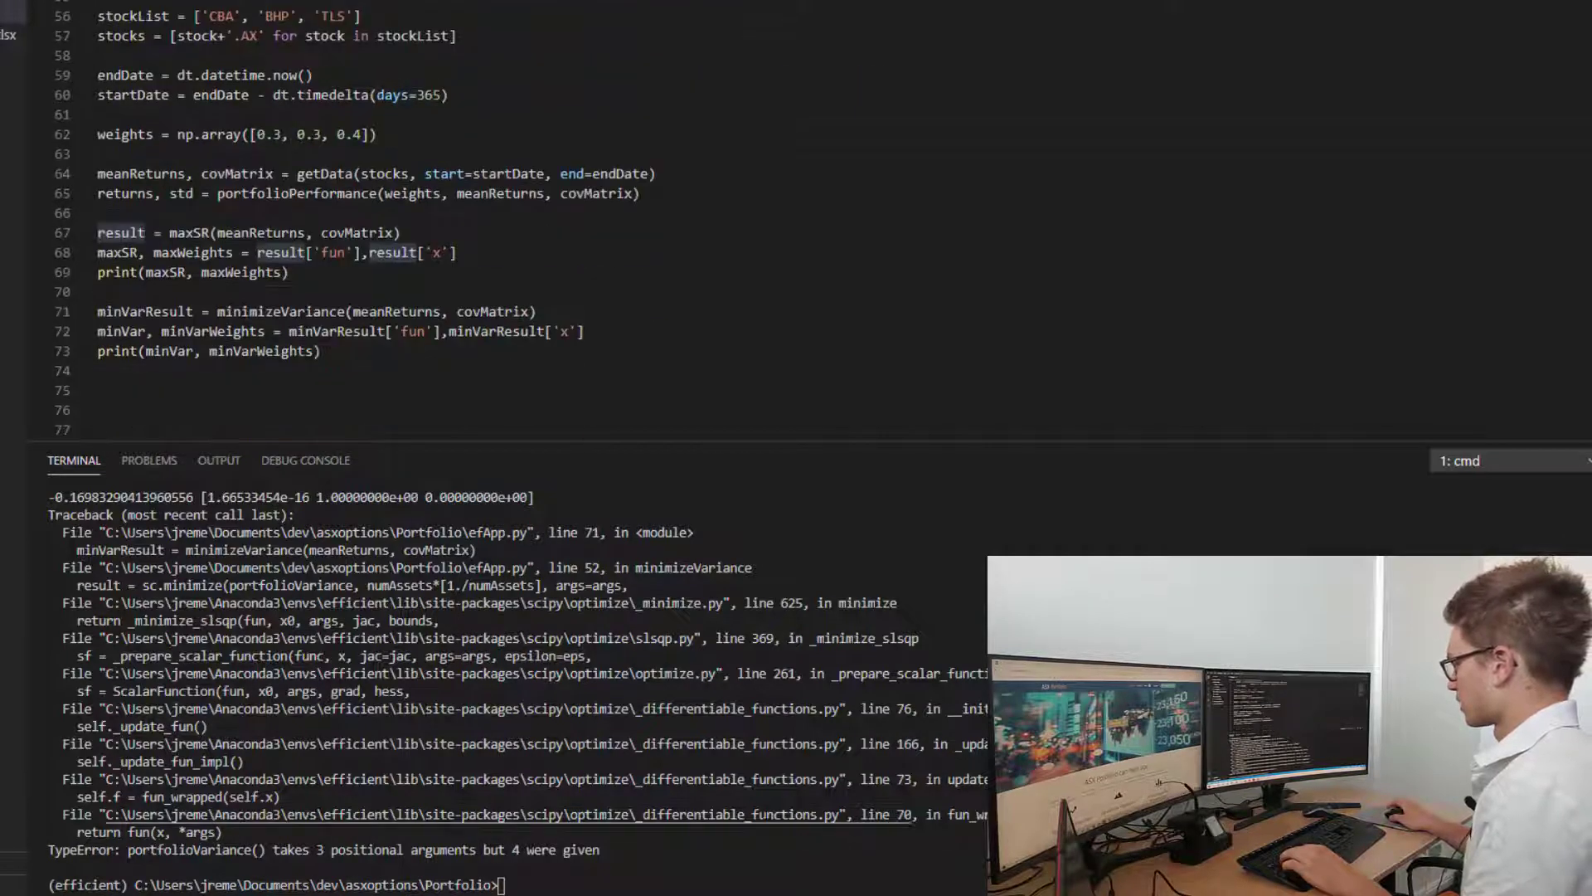